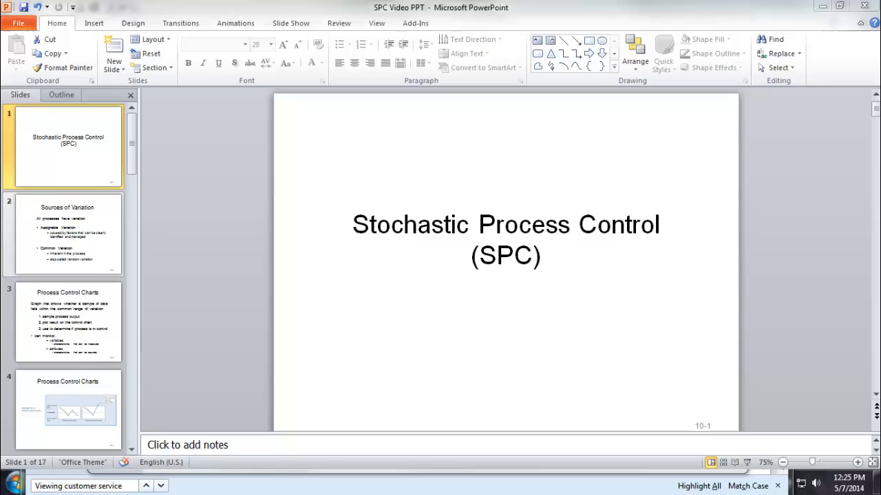
- Advance through the SPC deck to slide 4, the Process Control Charts figure
click(67, 234)
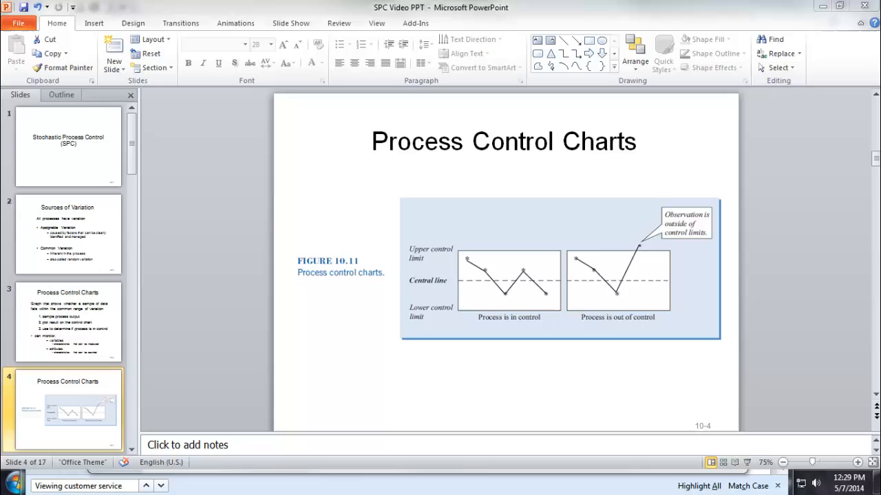
mouse_move(394, 280)
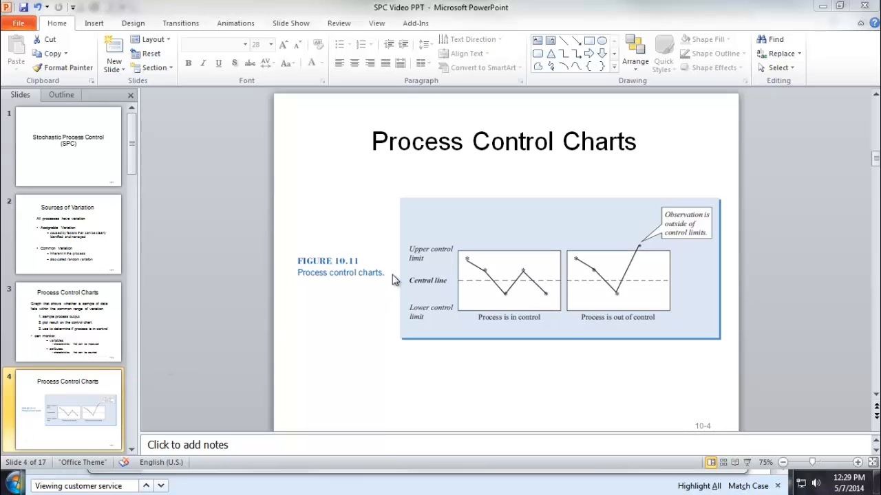
mouse_move(525, 287)
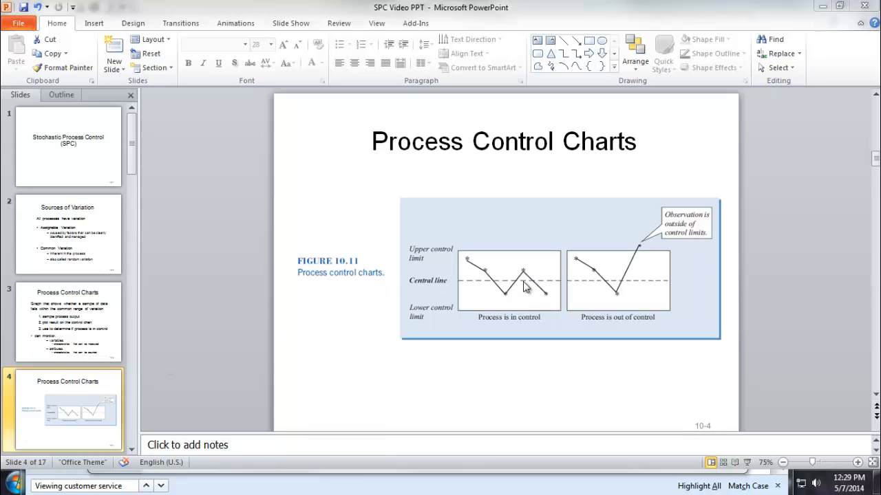
mouse_move(665, 288)
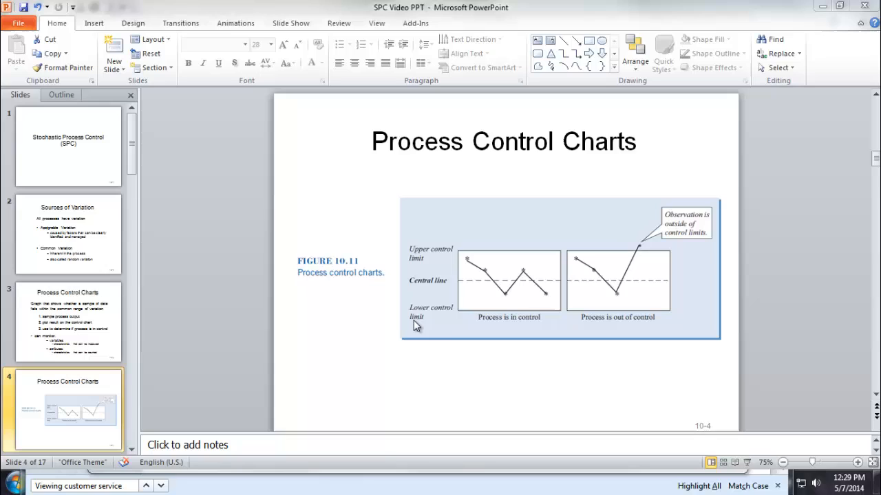
mouse_move(453, 333)
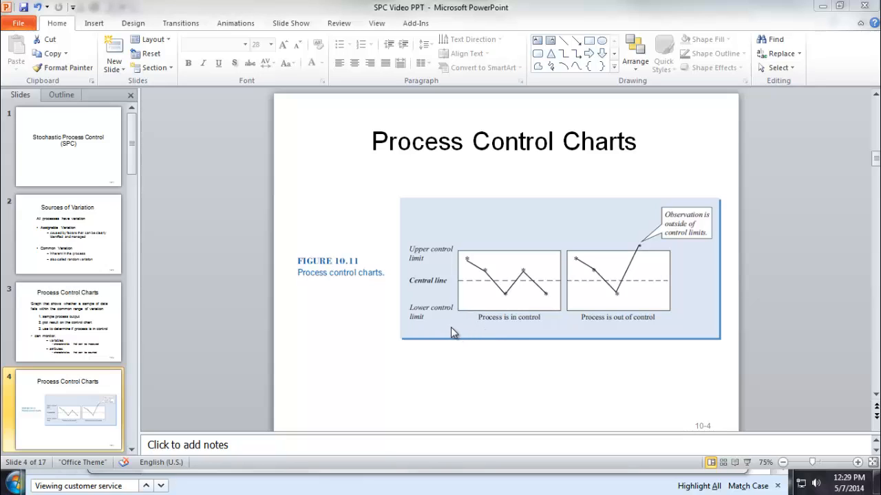
mouse_move(440, 262)
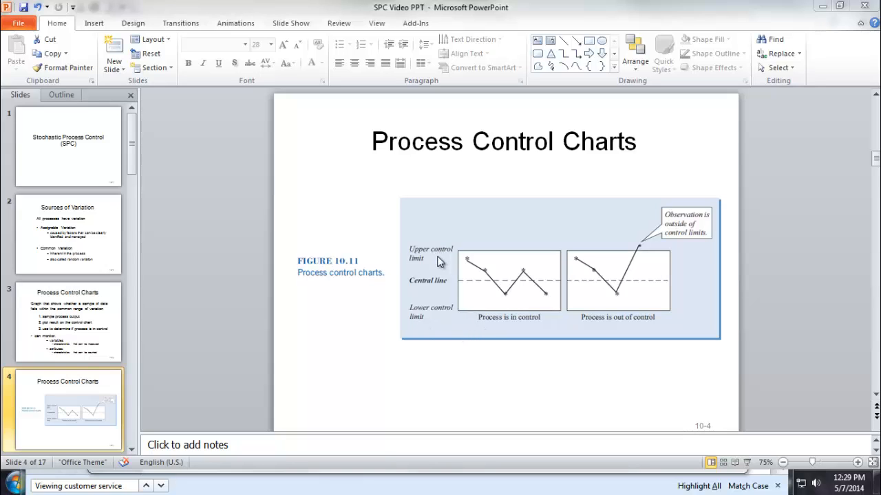
mouse_move(457, 254)
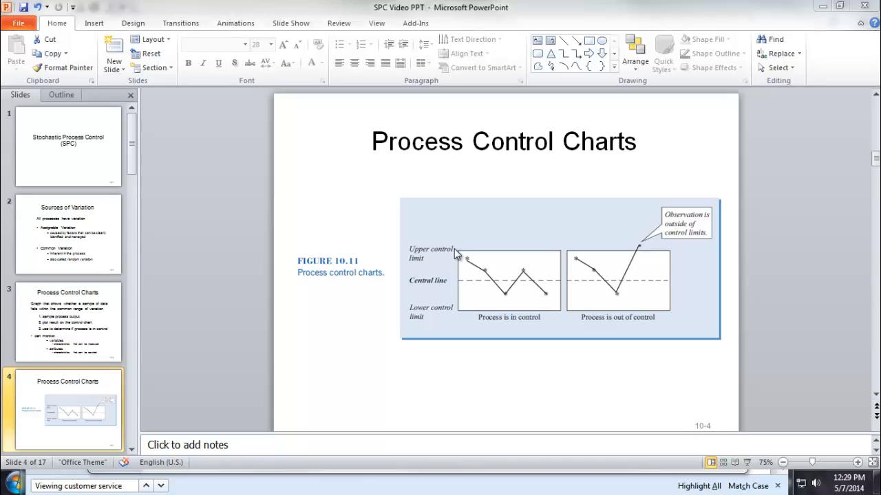
mouse_move(430, 257)
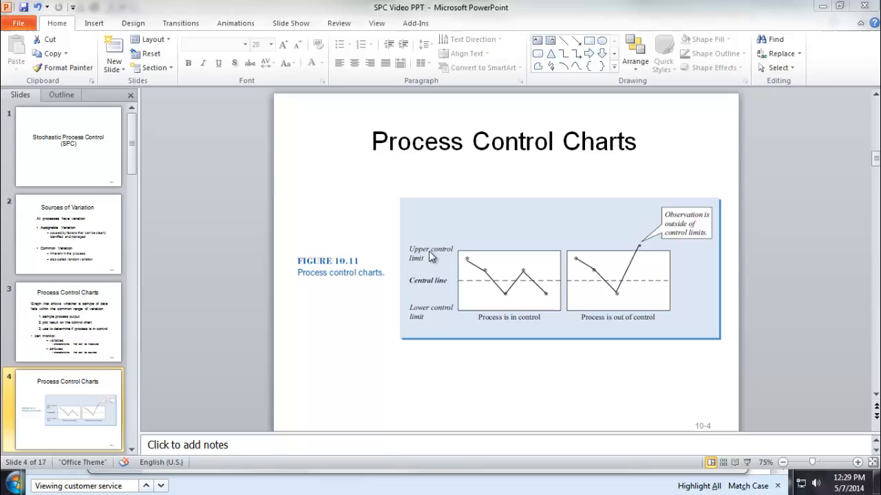
mouse_move(404, 256)
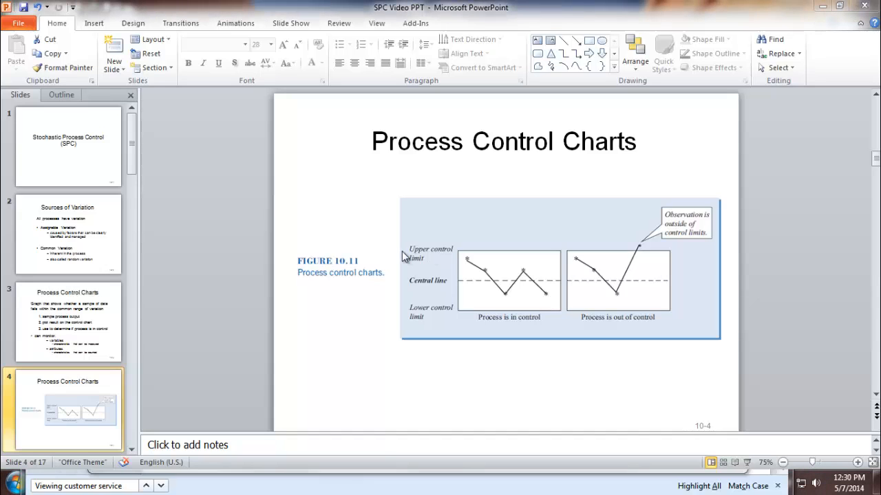
mouse_move(518, 288)
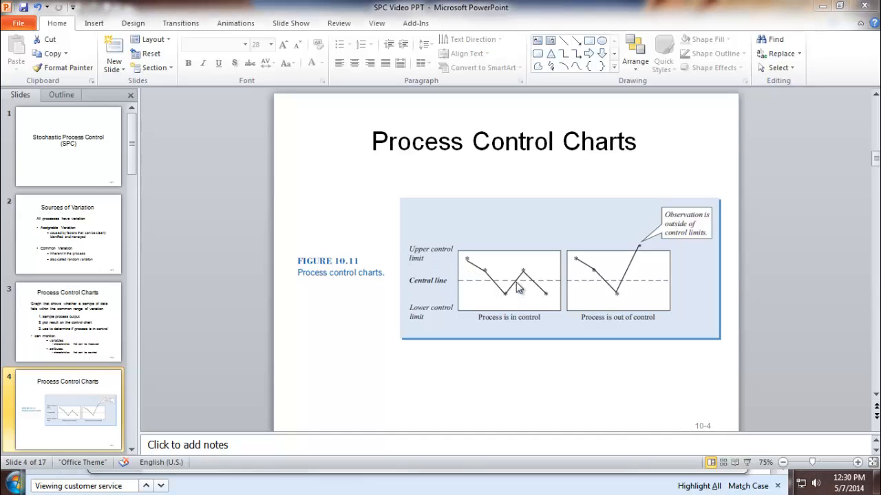
mouse_move(540, 282)
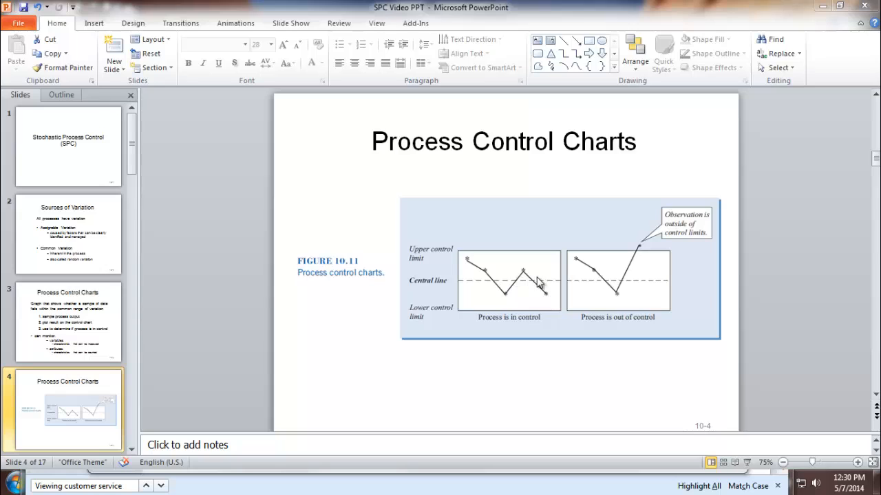
mouse_move(642, 250)
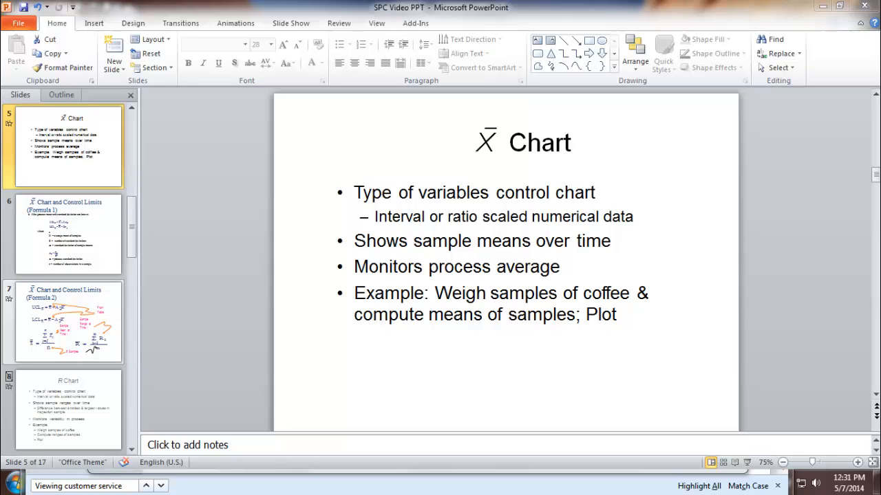
- Show the X-bar Chart slide describing the variables control chart
click(68, 234)
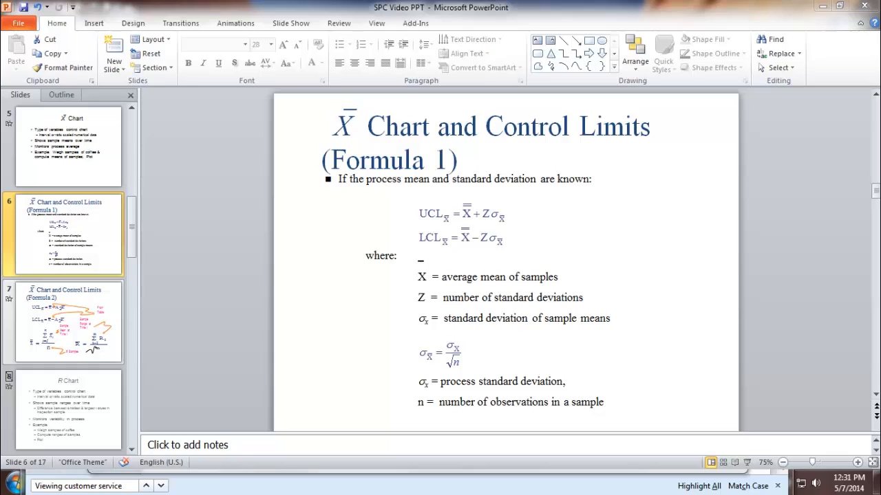
mouse_move(314, 432)
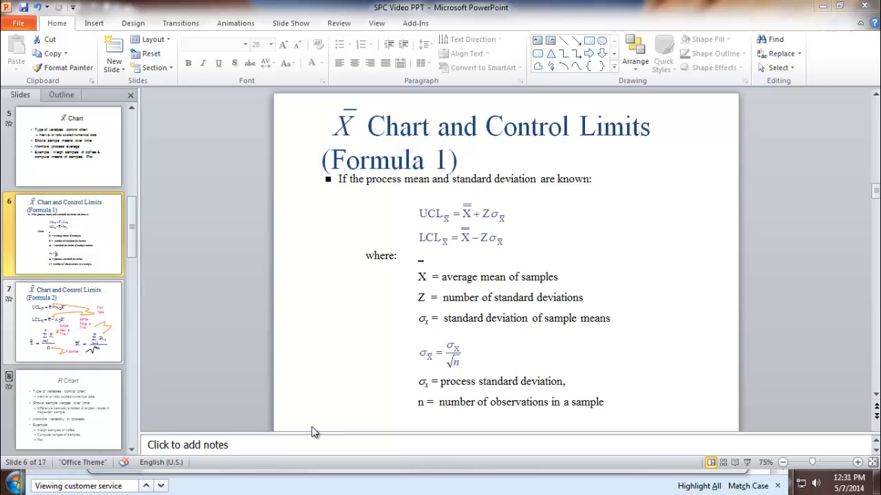
mouse_move(521, 219)
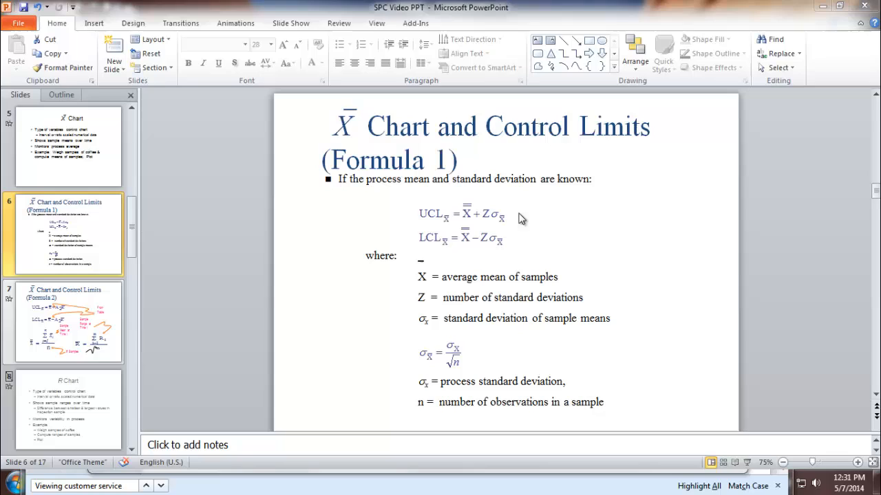
mouse_move(517, 248)
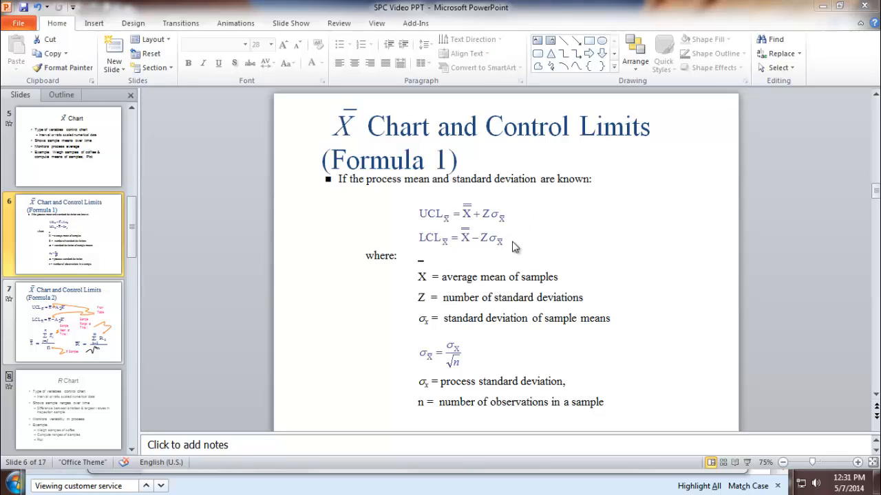
mouse_move(458, 249)
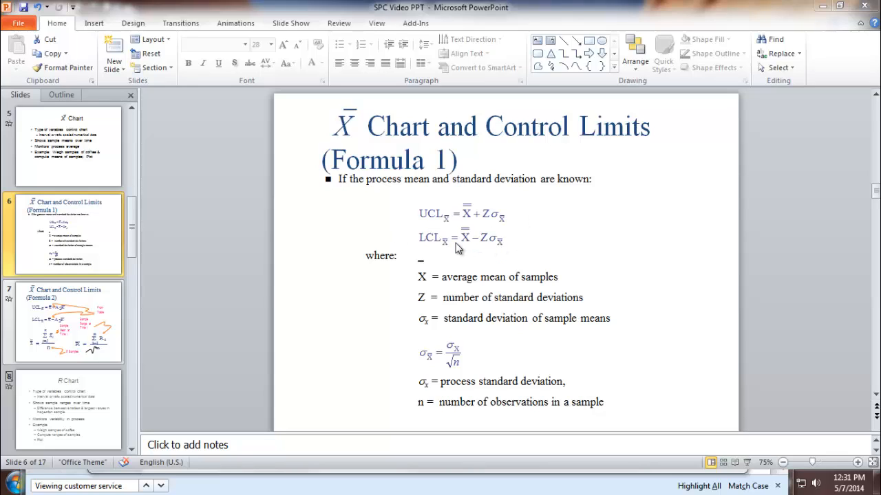
mouse_move(521, 256)
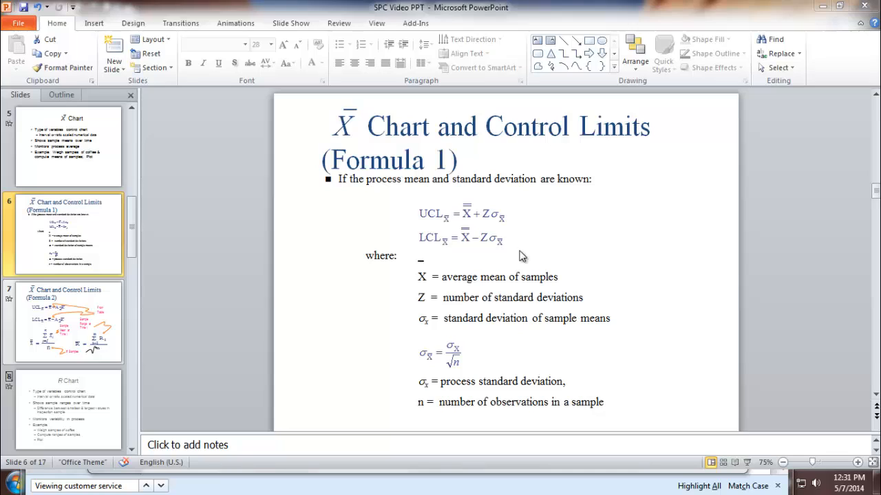
mouse_move(467, 212)
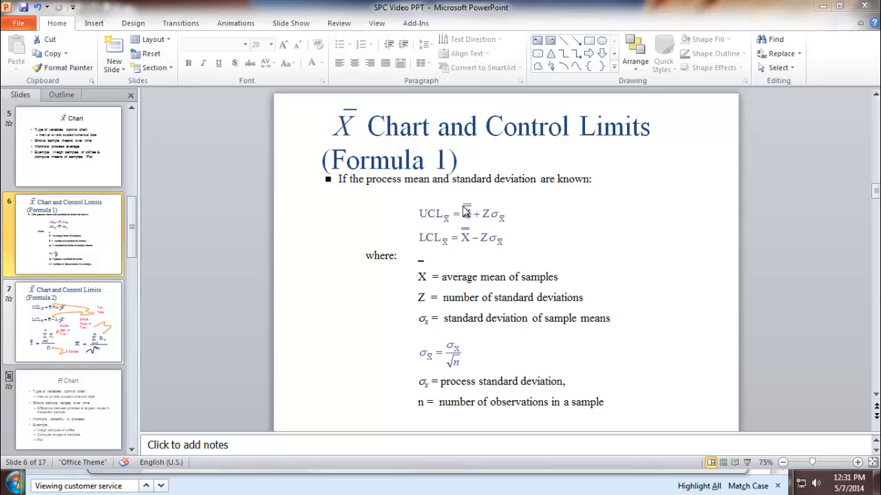
mouse_move(489, 223)
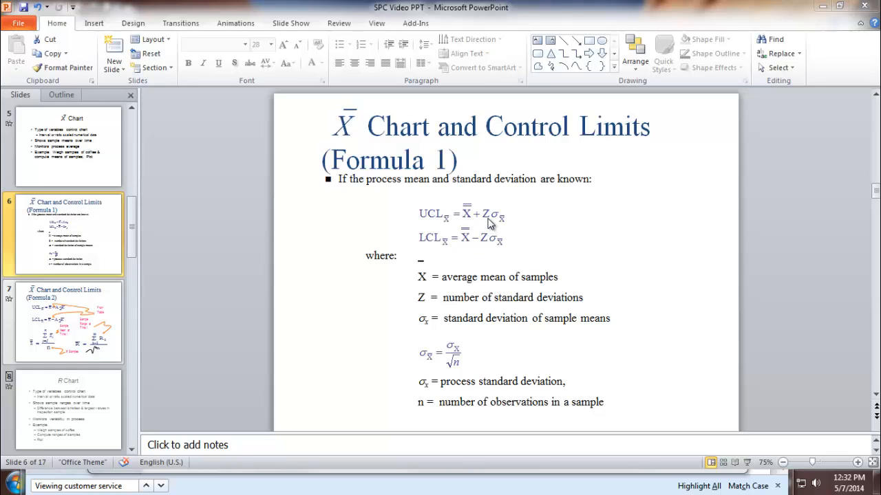
mouse_move(510, 299)
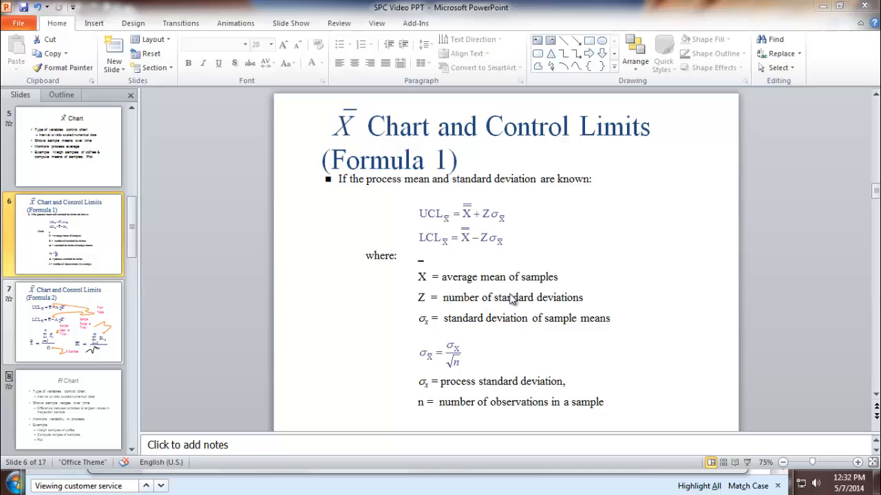
mouse_move(499, 220)
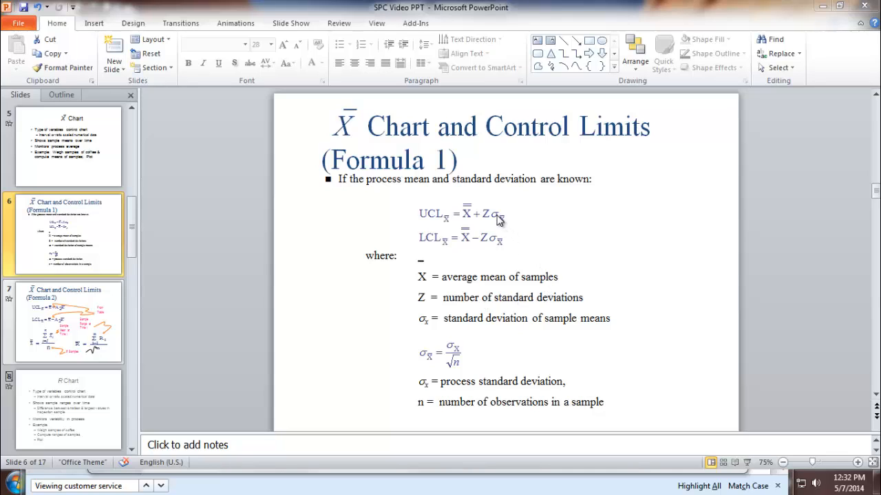
mouse_move(502, 222)
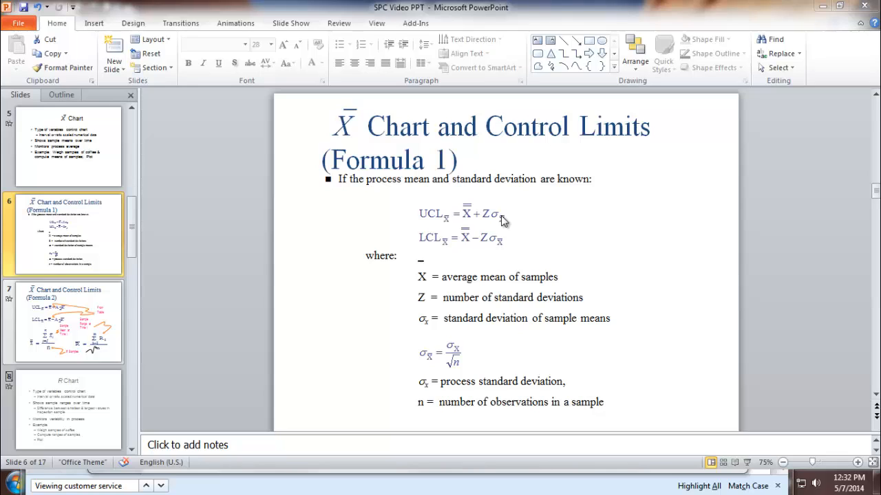
mouse_move(477, 346)
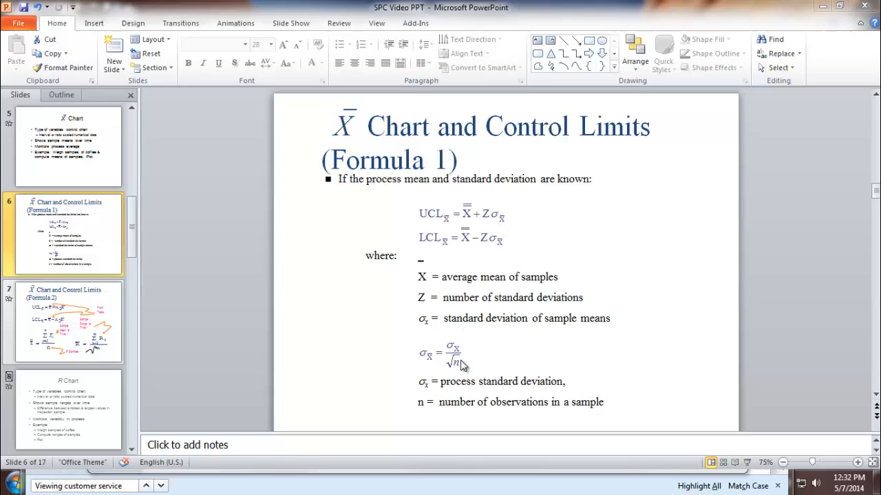
mouse_move(419, 356)
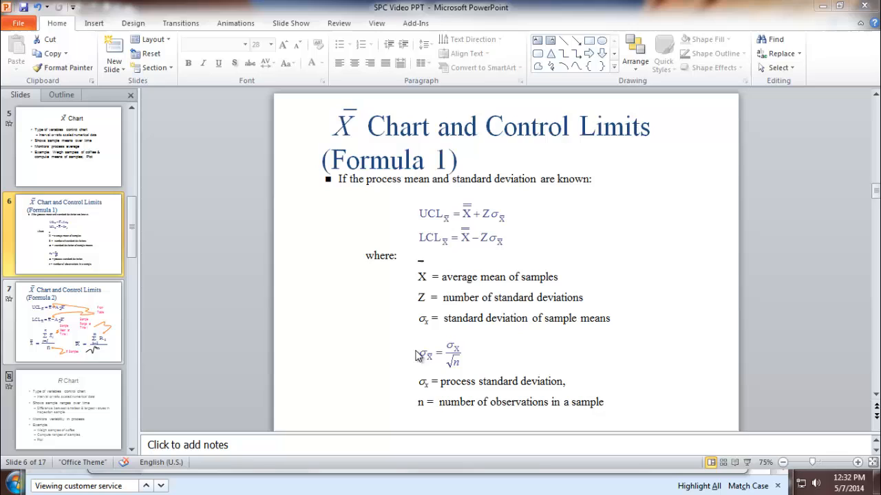
- Select the sigma formula and body text on the Formula 1 slide, then show the Formula 2 slide
click(441, 354)
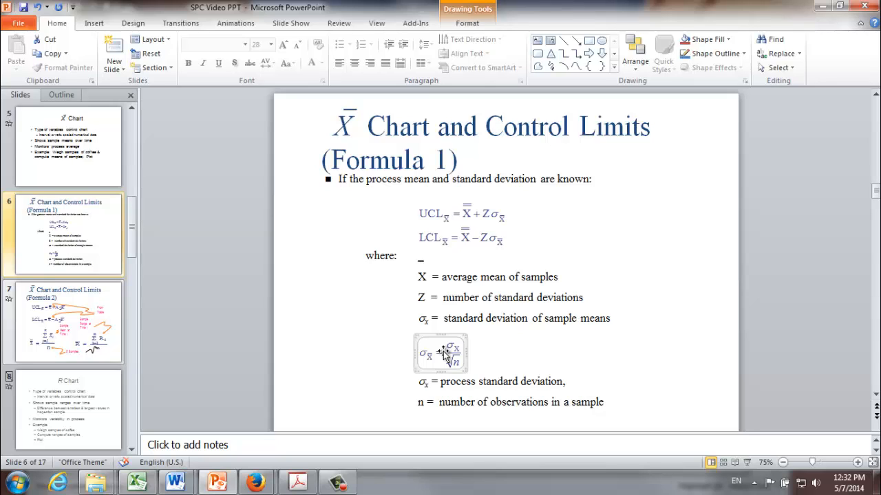
click(440, 353)
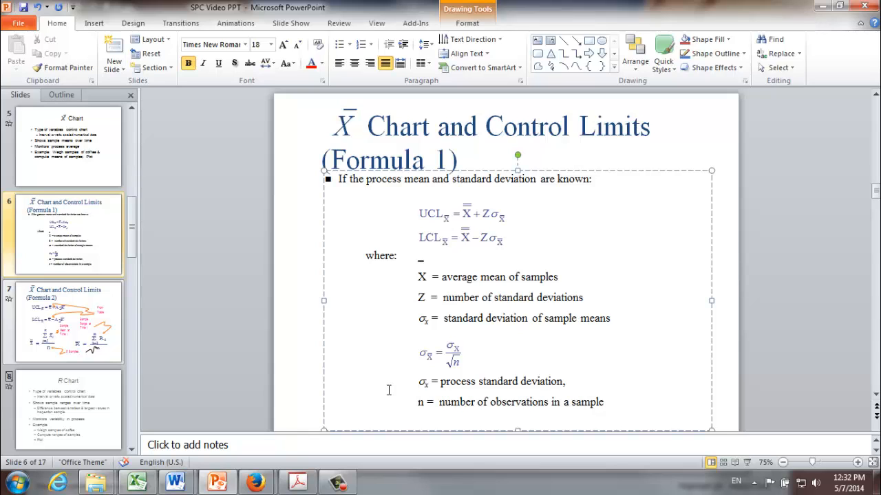
click(68, 322)
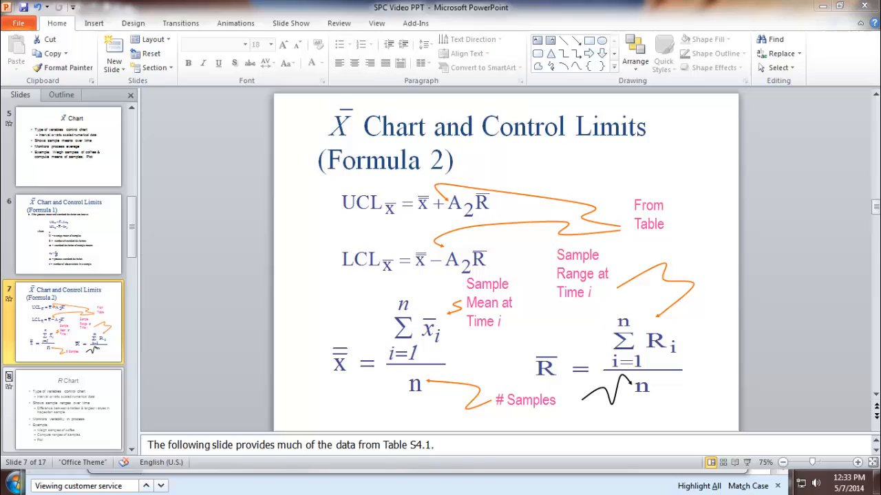
mouse_move(483, 282)
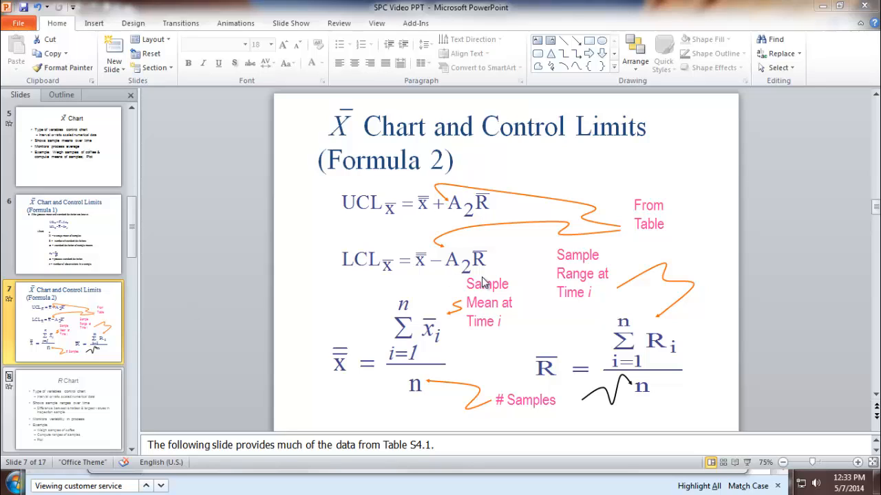
mouse_move(501, 234)
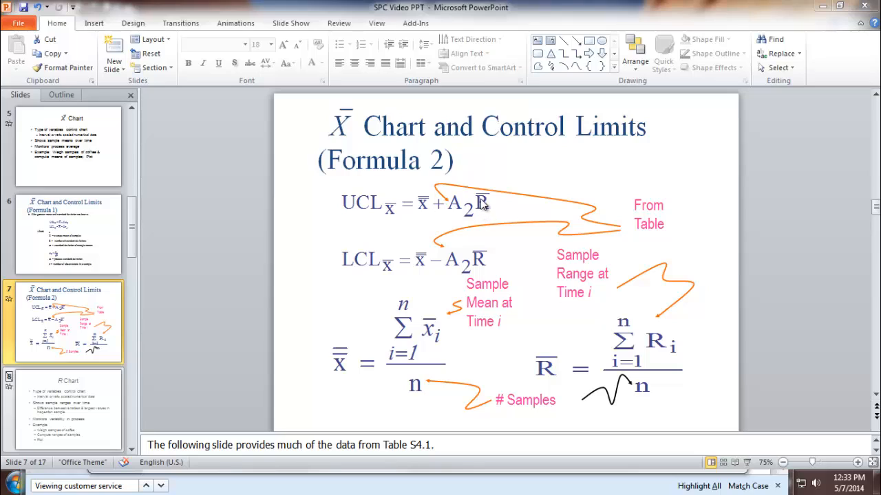
mouse_move(488, 211)
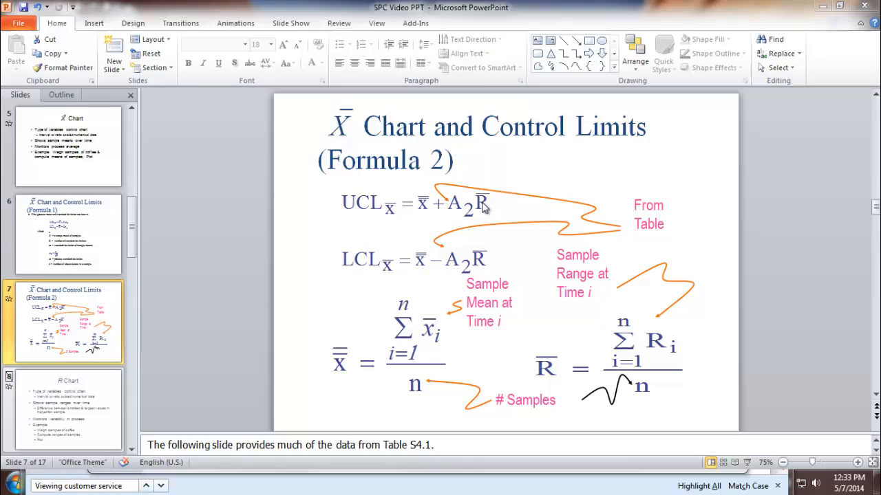
mouse_move(489, 212)
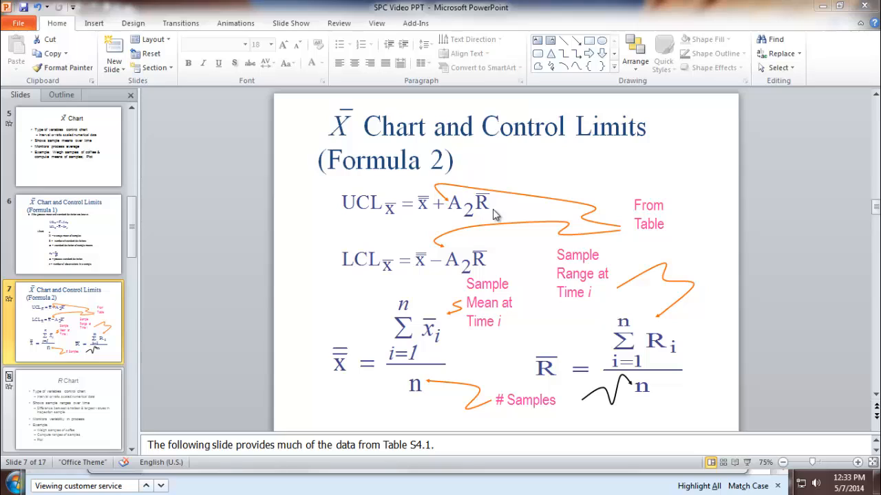
mouse_move(535, 210)
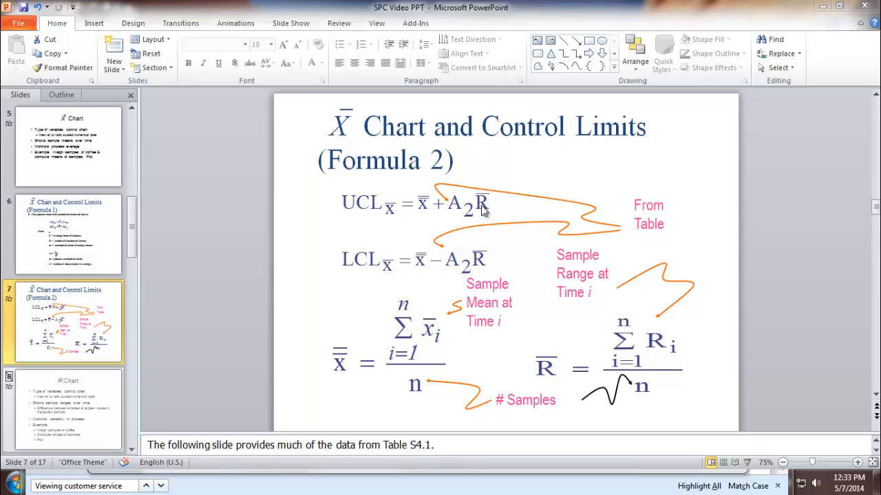
mouse_move(470, 217)
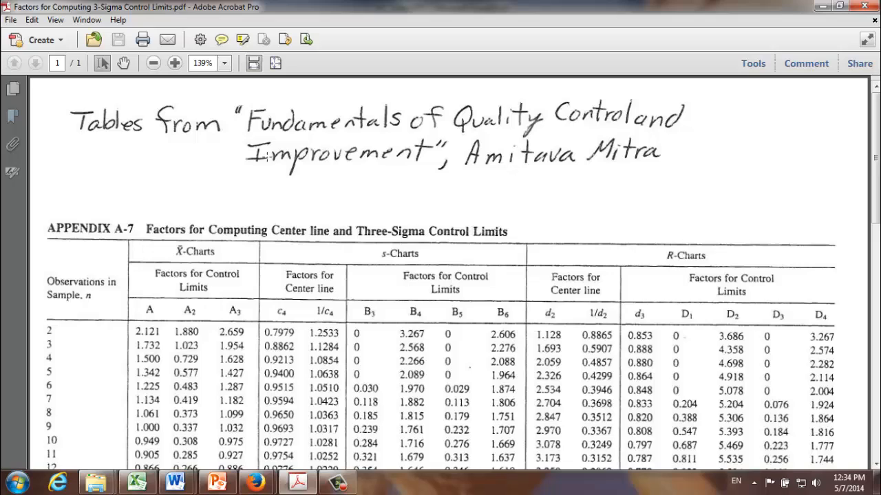
mouse_move(322, 200)
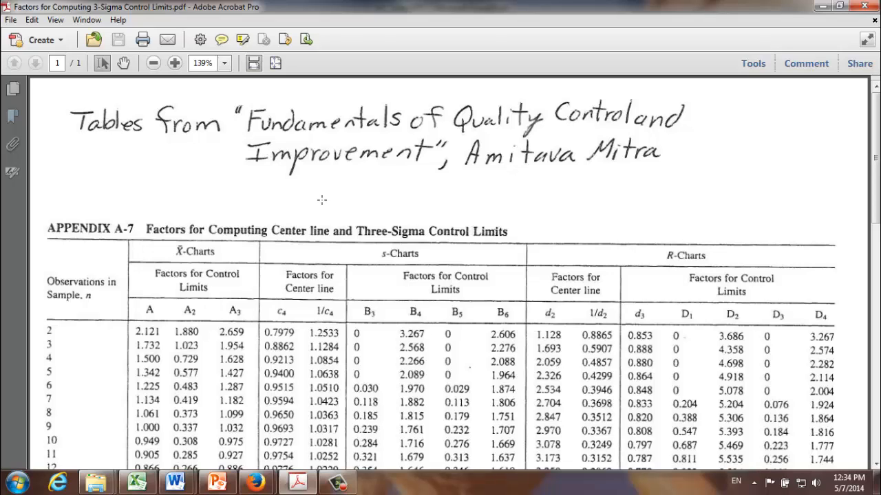
mouse_move(262, 281)
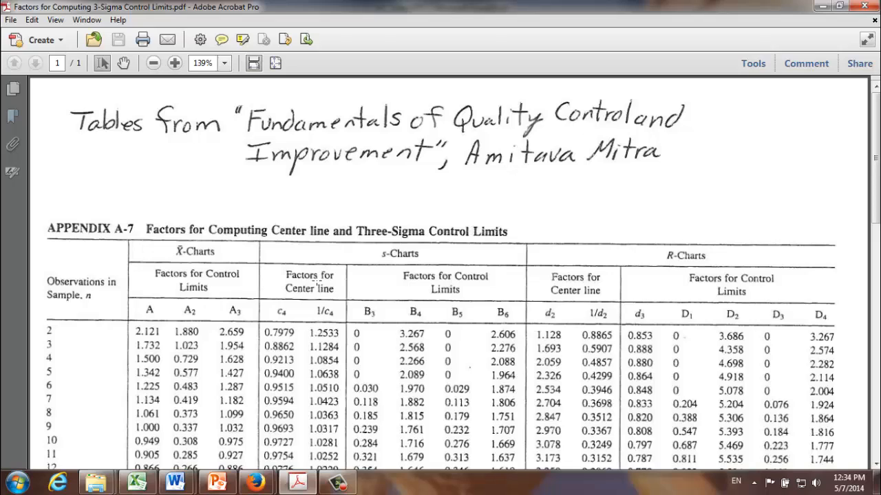
mouse_move(310, 182)
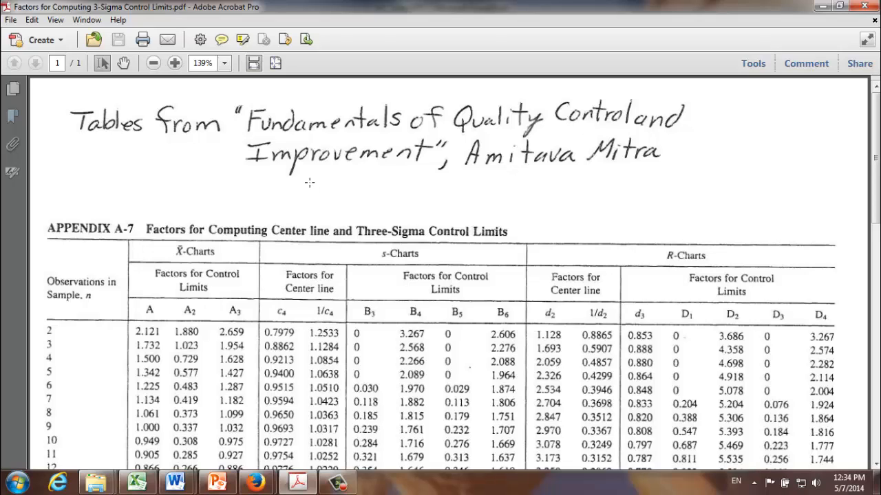
mouse_move(334, 263)
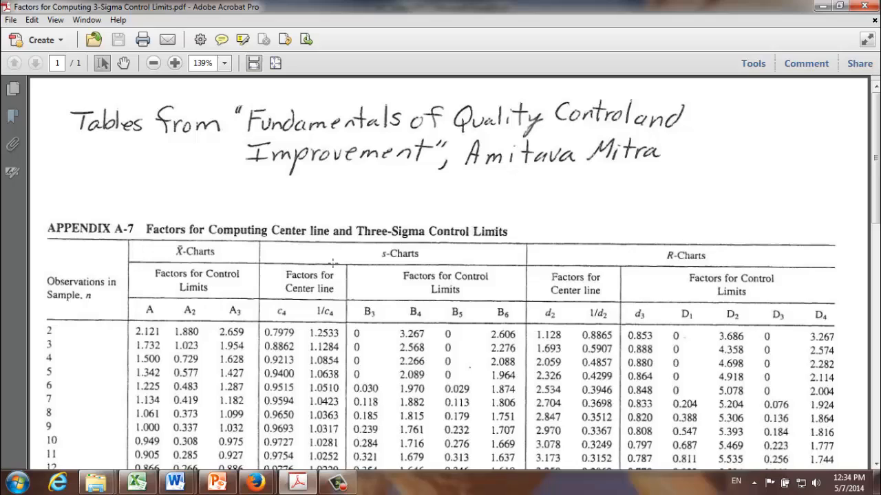
mouse_move(413, 196)
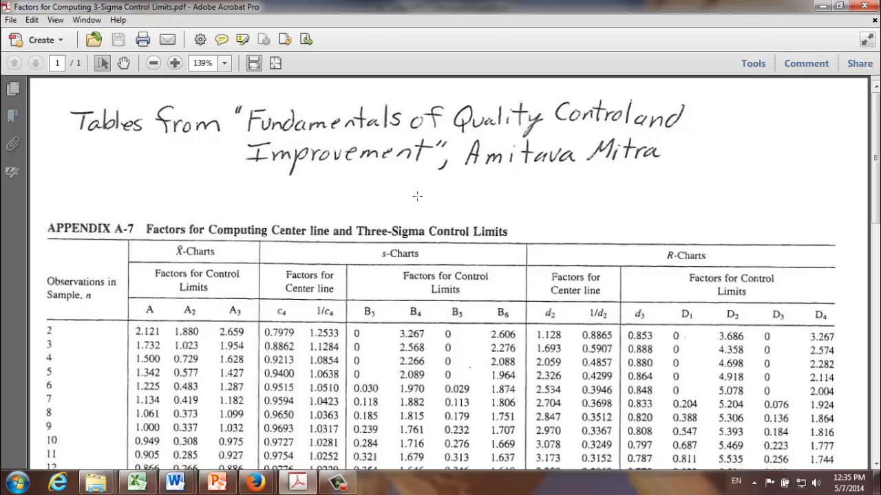
- Review the A2 column in the Appendix A-7 PDF and return to PowerPoint's R Chart slide
double_click(189, 321)
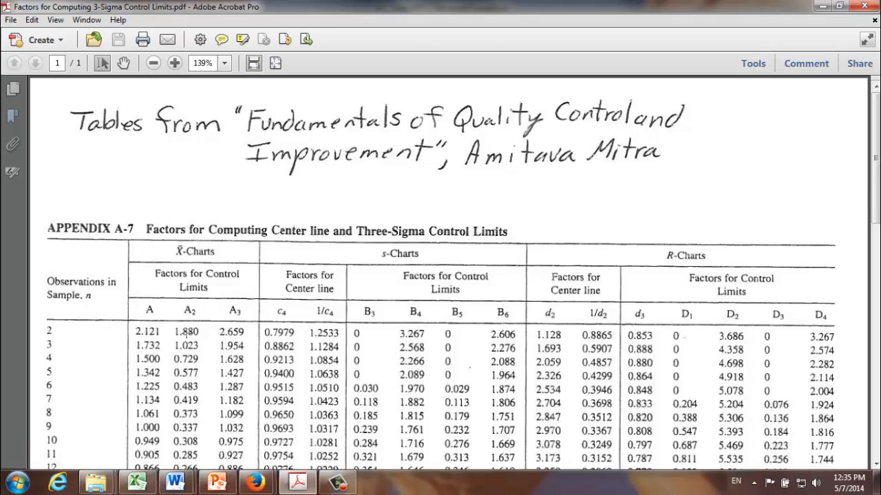
click(215, 481)
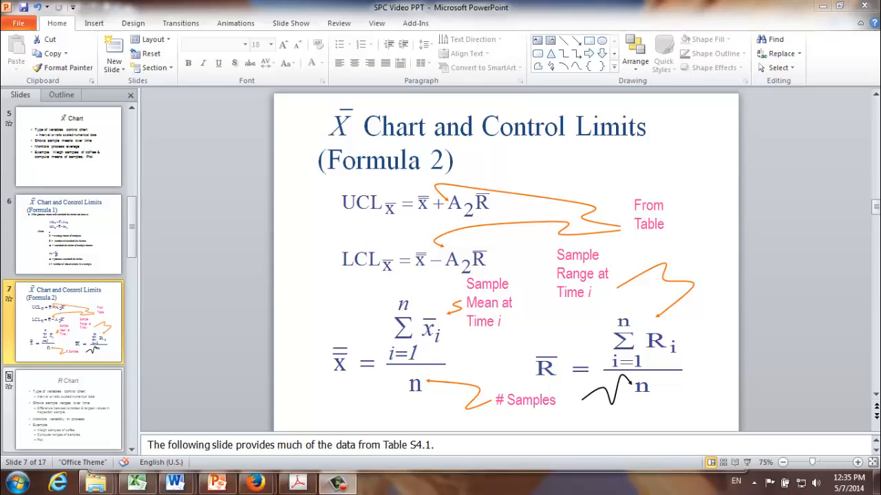
click(68, 410)
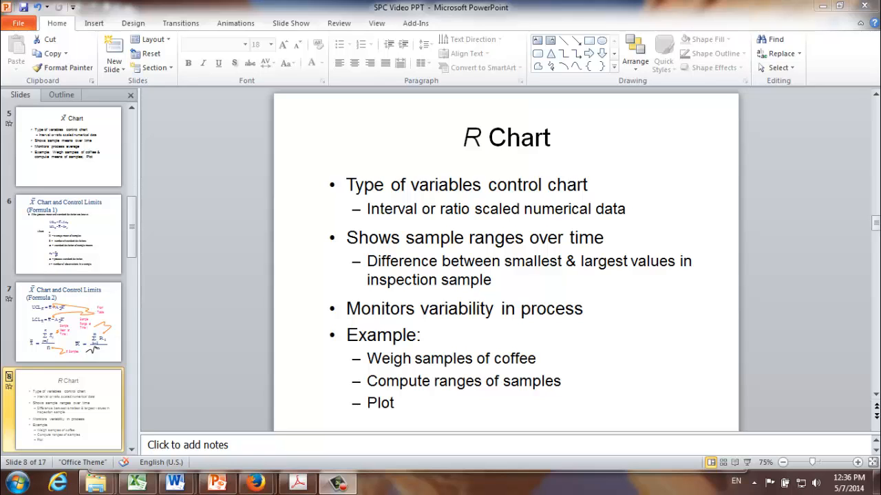
- Advance to slide 9, R Chart Control Limits, with the D4 and D3 formulas
click(67, 234)
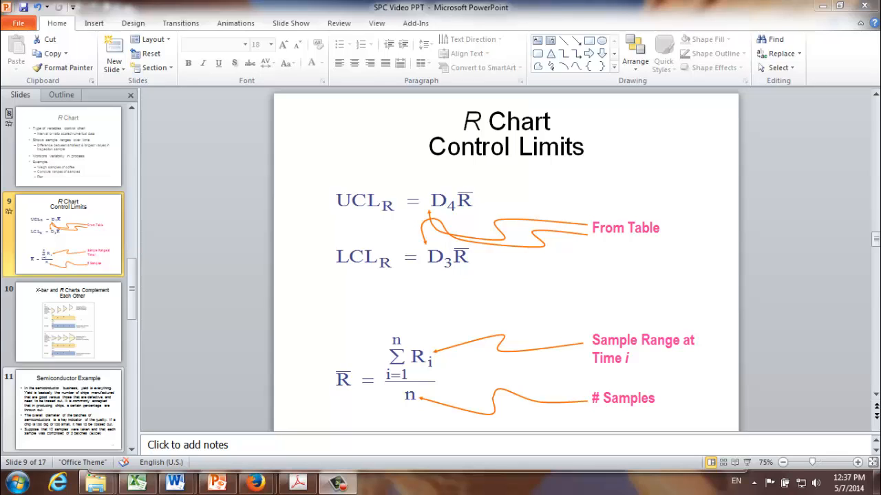
mouse_move(461, 273)
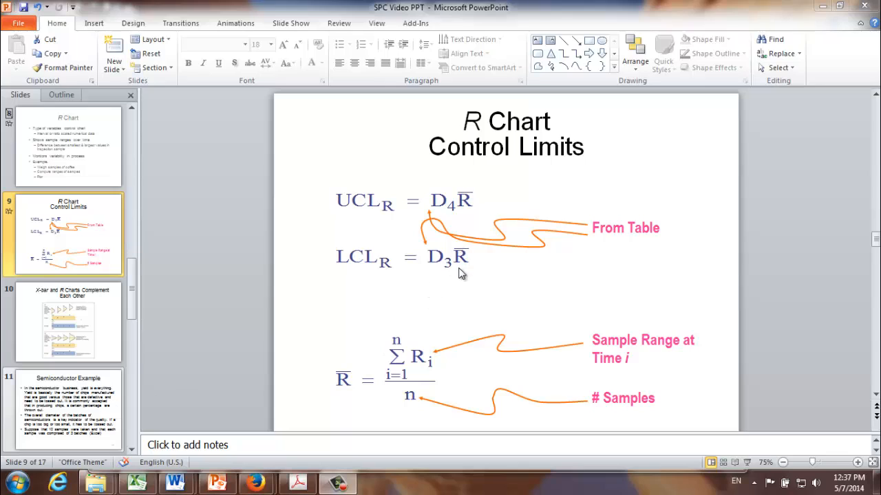
mouse_move(463, 252)
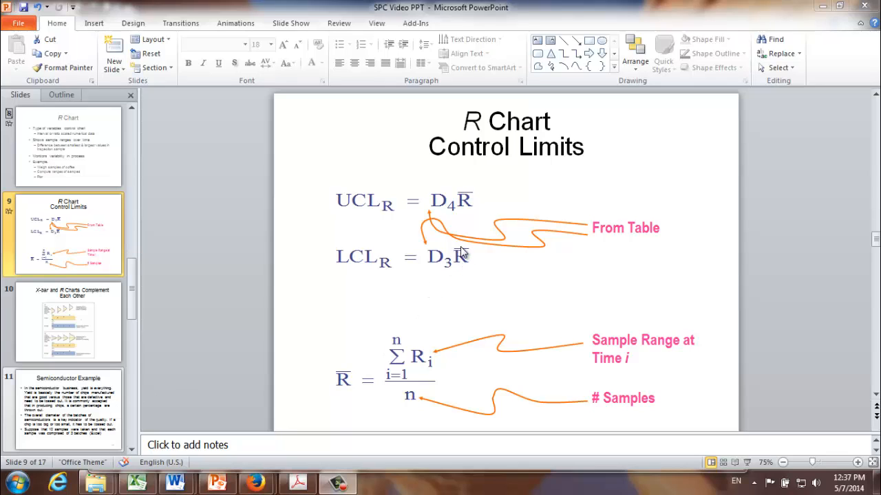
mouse_move(466, 255)
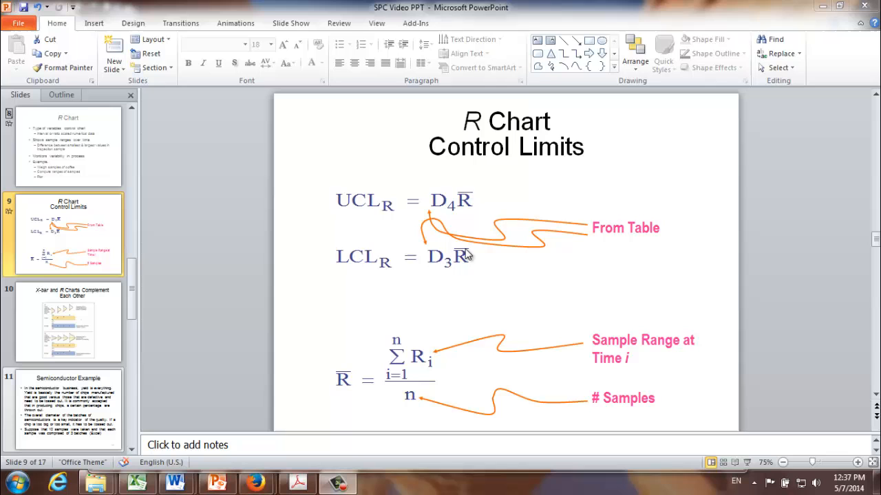
mouse_move(471, 253)
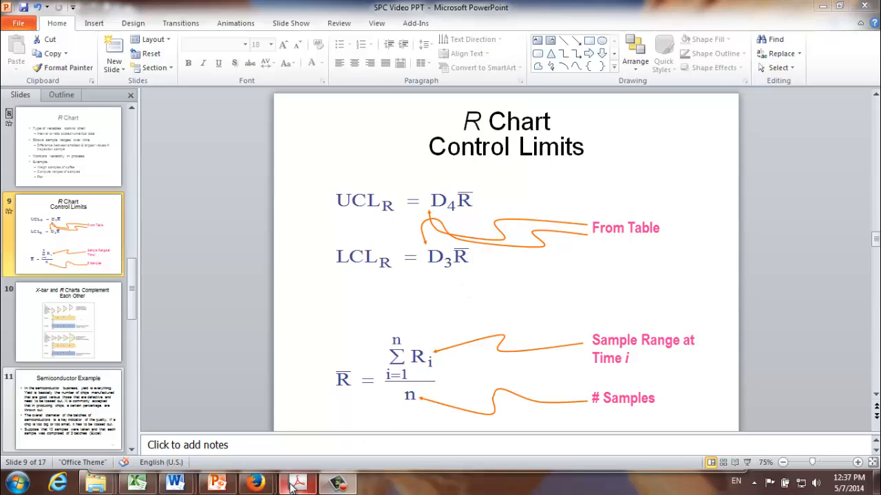
- Check the D3 and D4 factor columns in the PDF table, then return to slide 9
click(297, 484)
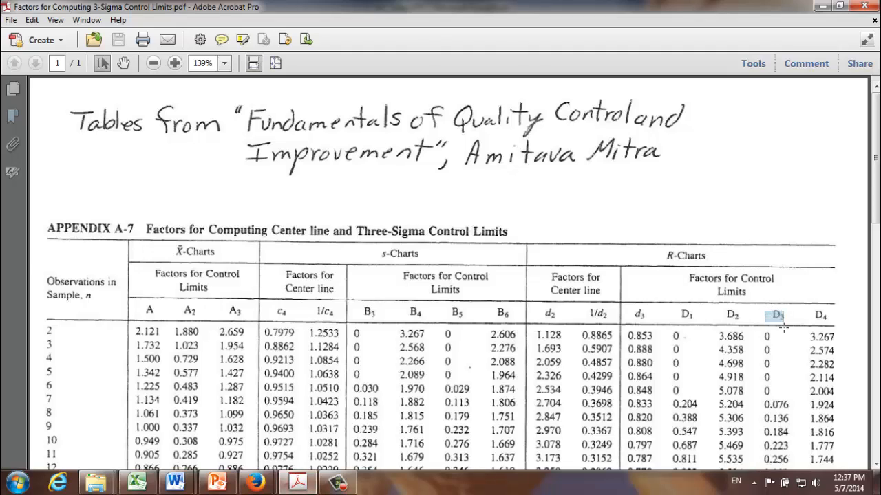
drag(775, 315, 775, 413)
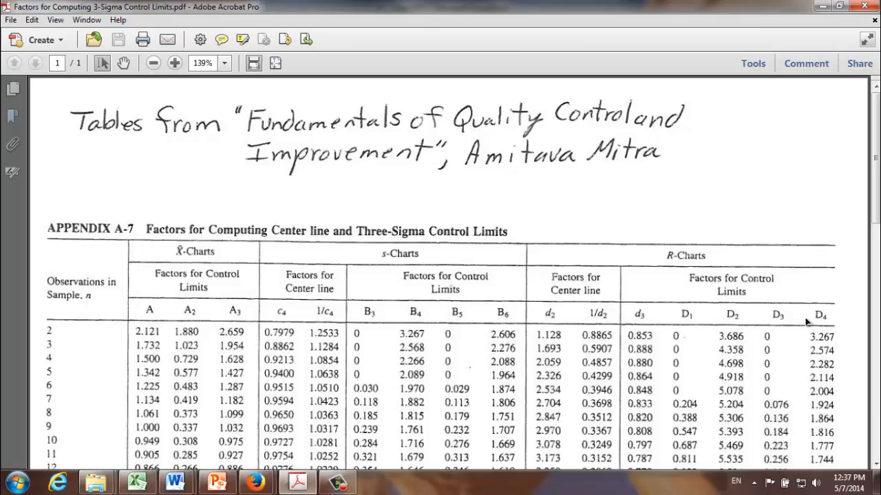
click(216, 481)
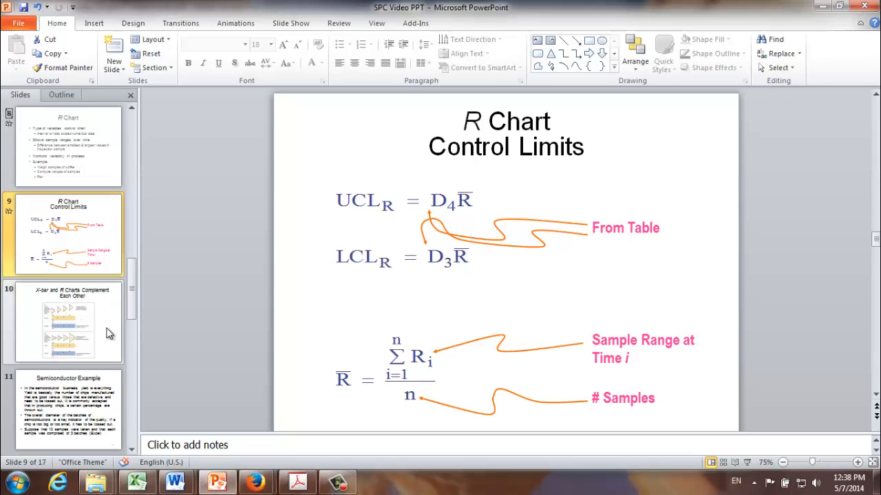
- Display slide 10, 'X-bar and R Charts Complement Each Other', with its comparison figure
click(68, 322)
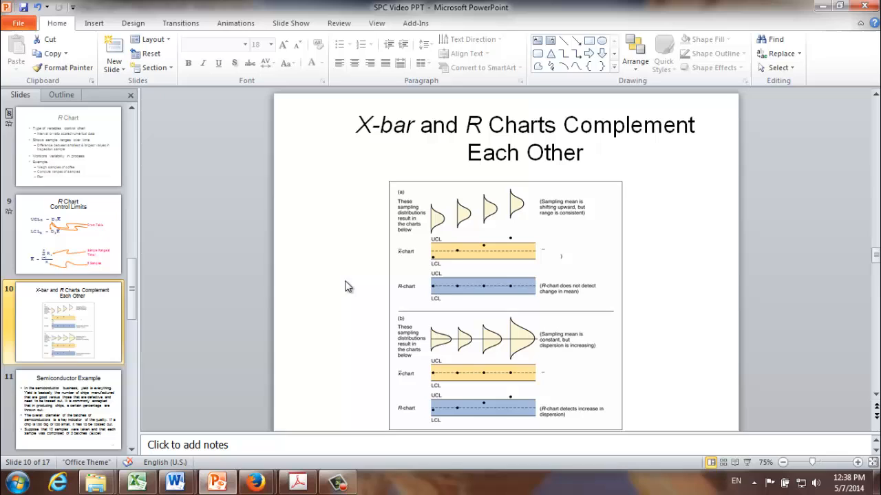
mouse_move(413, 214)
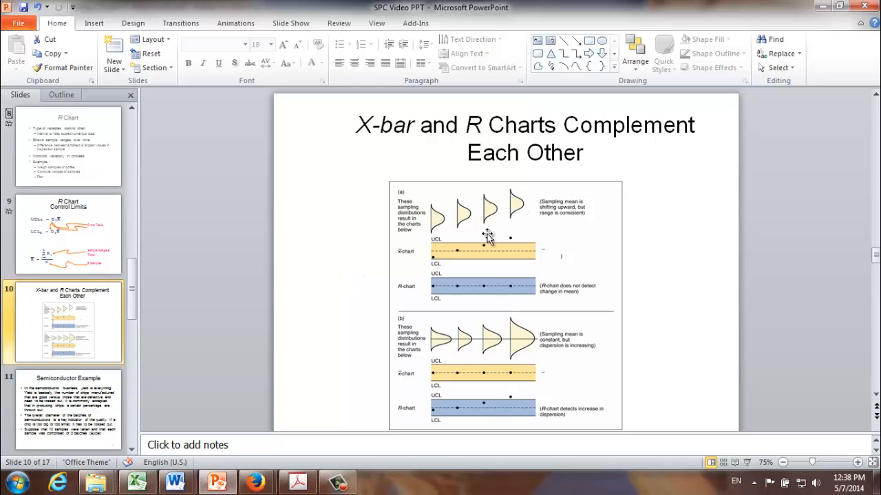
mouse_move(427, 209)
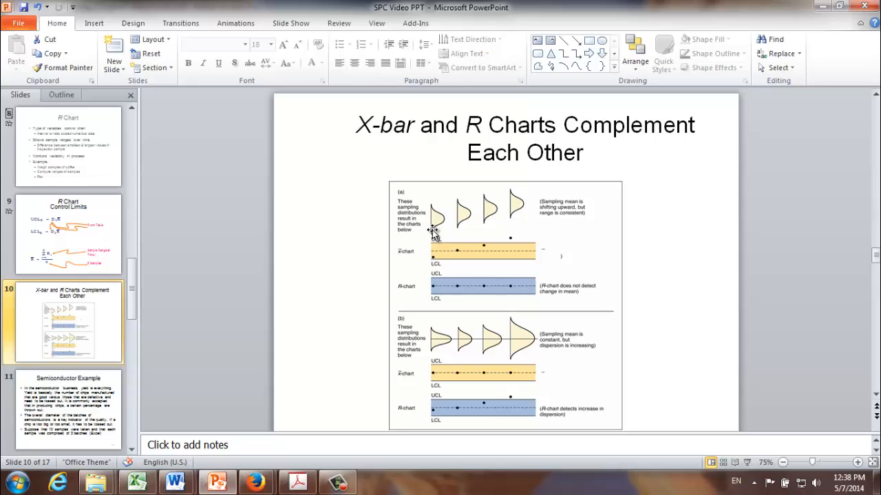
mouse_move(459, 219)
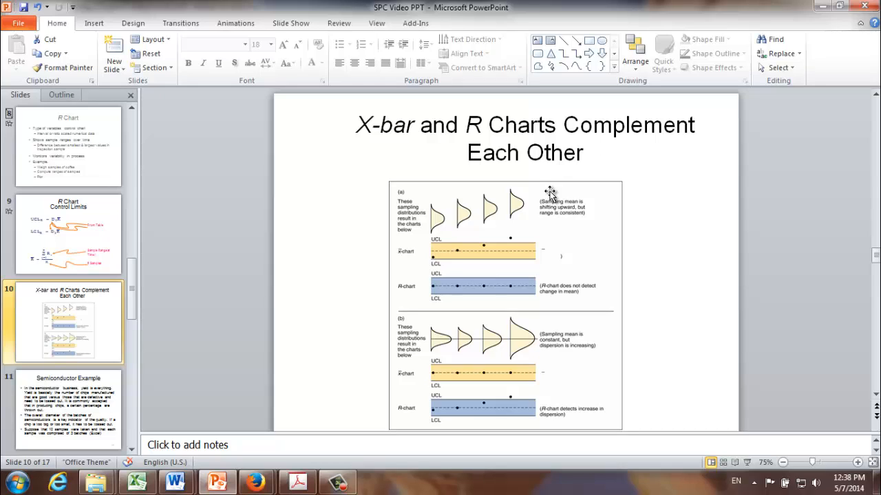
mouse_move(377, 282)
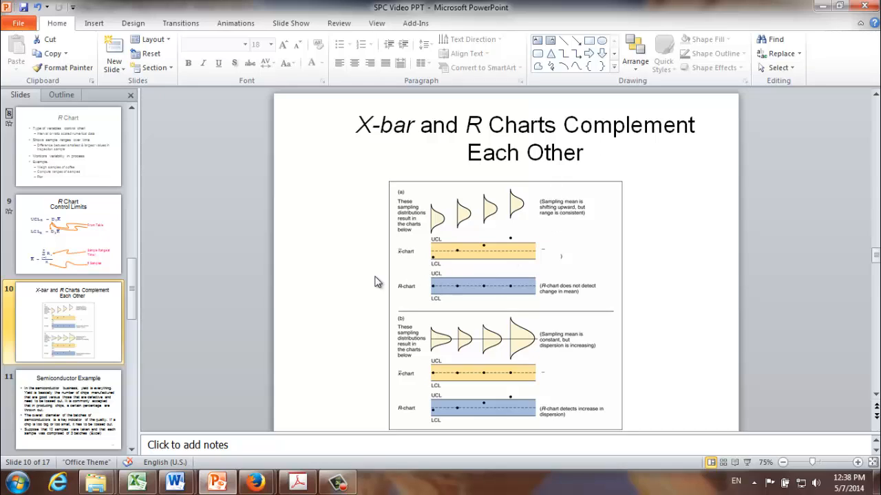
mouse_move(432, 288)
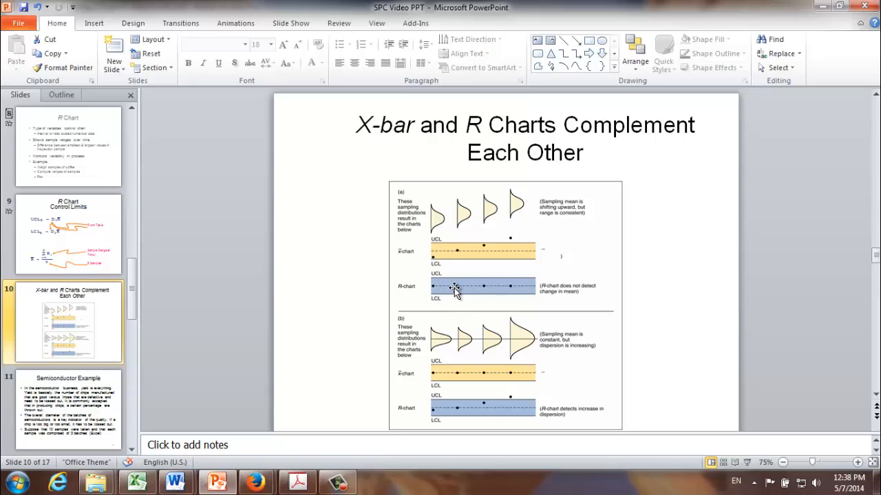
mouse_move(523, 288)
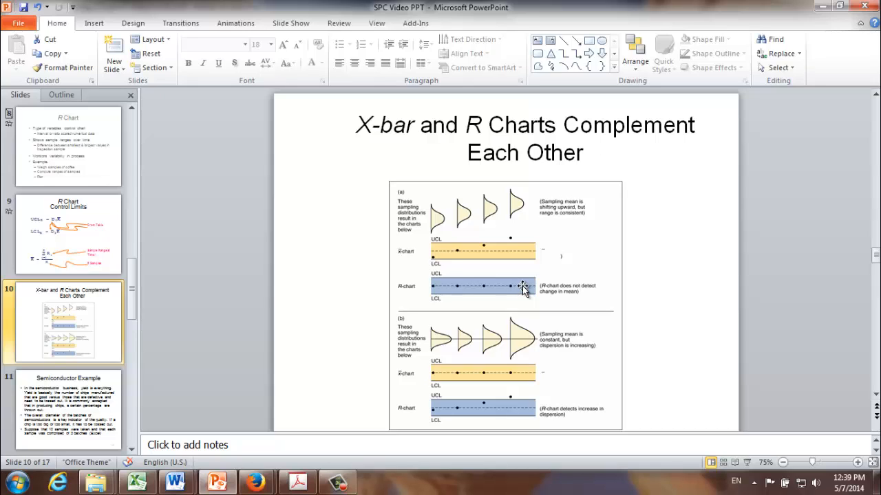
mouse_move(477, 249)
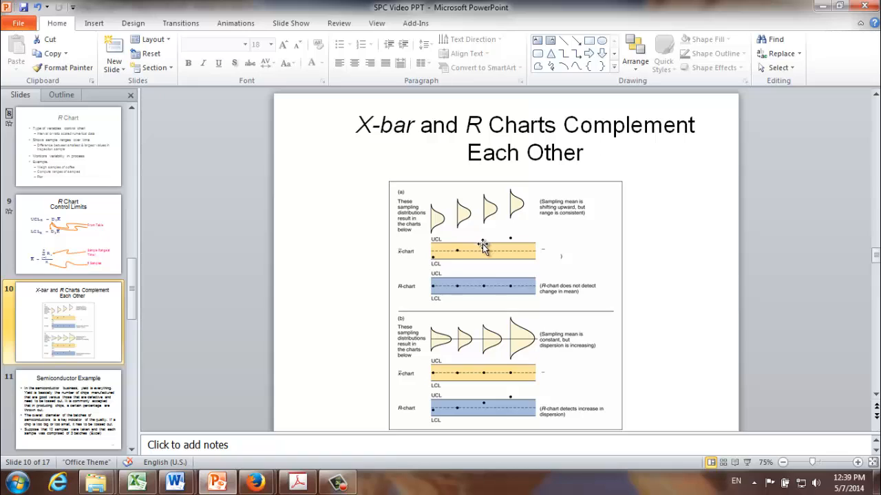
mouse_move(432, 264)
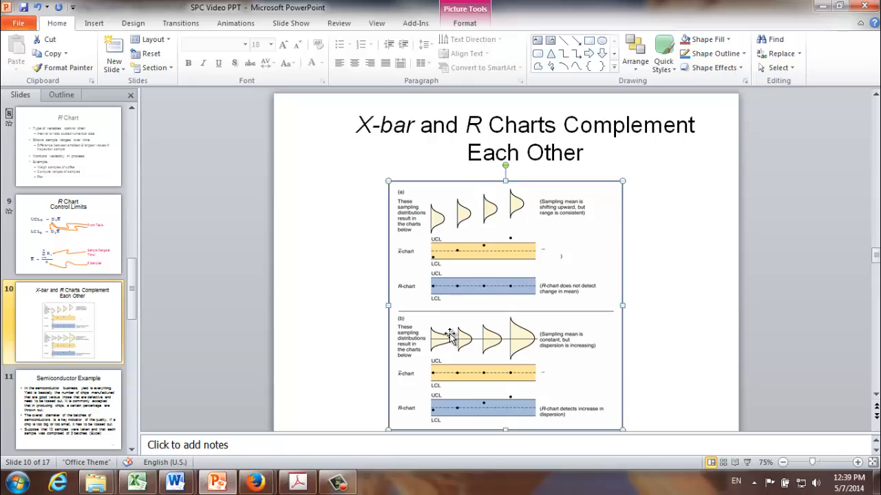
mouse_move(435, 345)
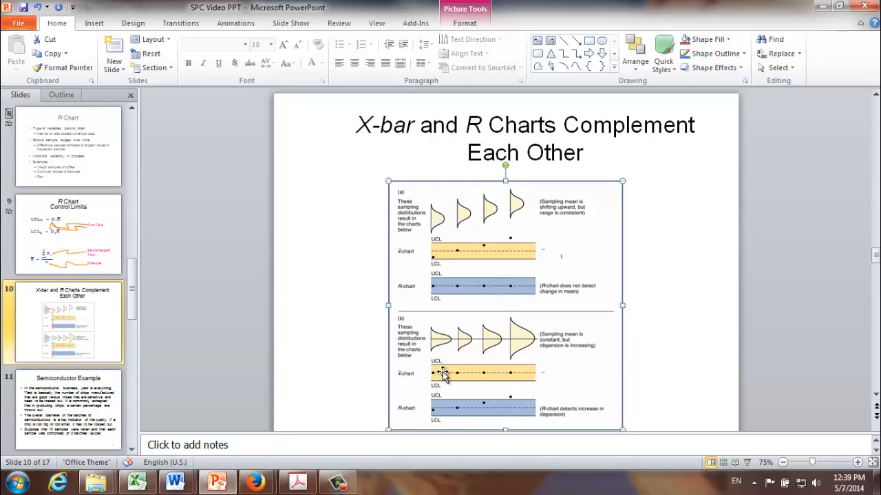
mouse_move(446, 377)
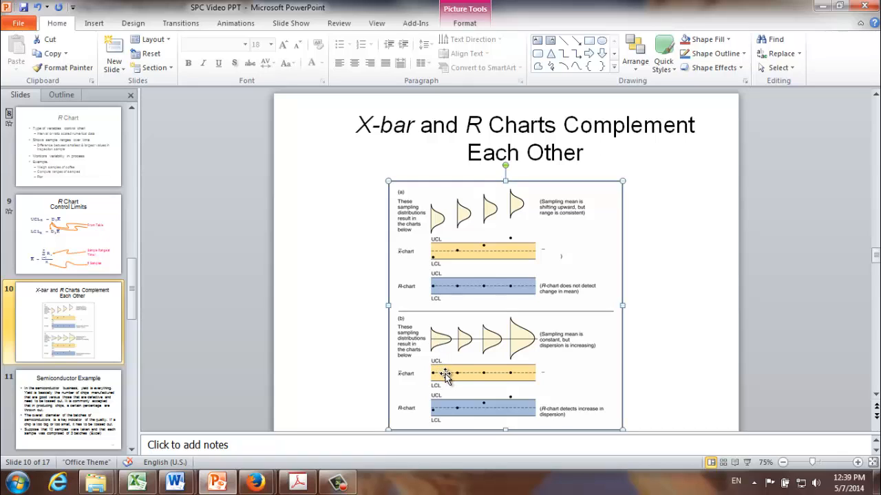
mouse_move(435, 373)
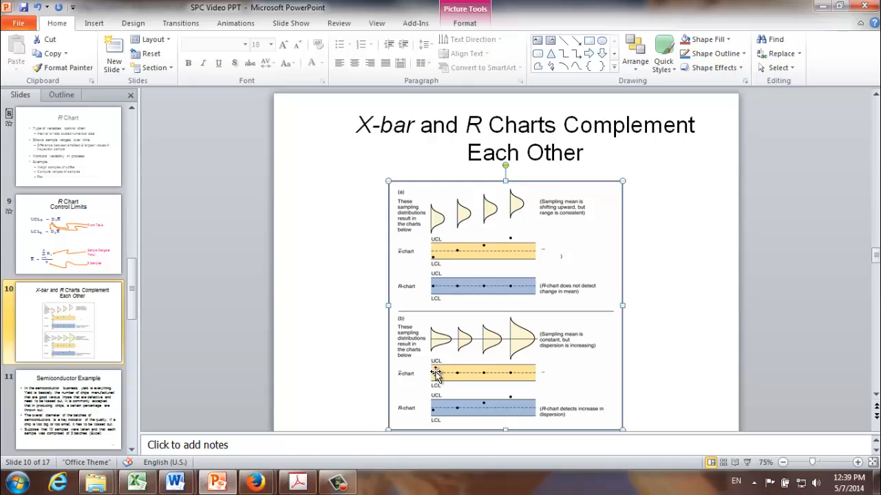
mouse_move(482, 375)
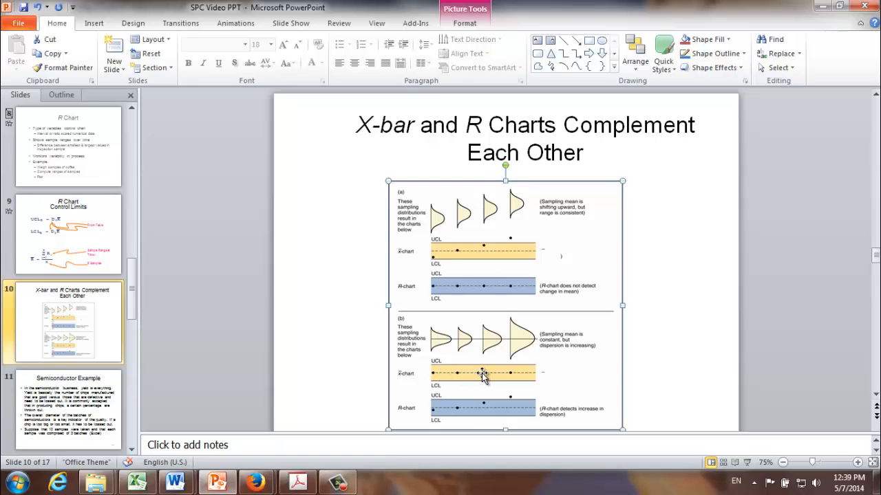
mouse_move(516, 377)
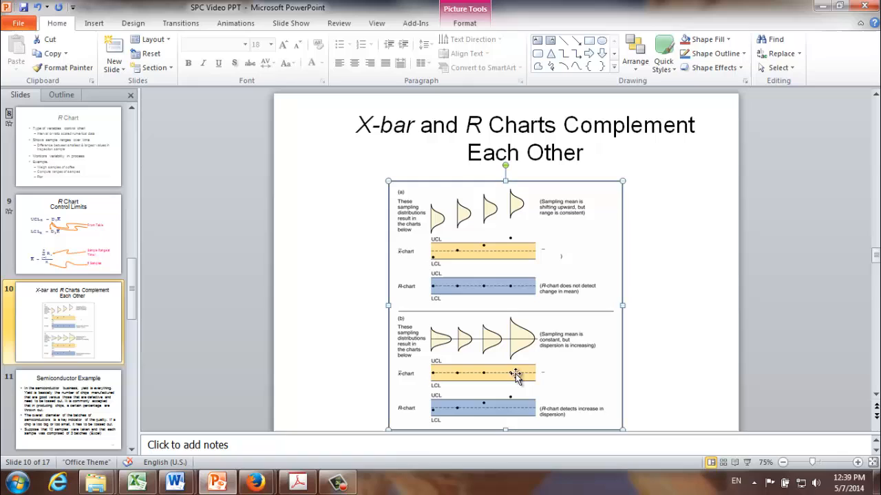
mouse_move(434, 413)
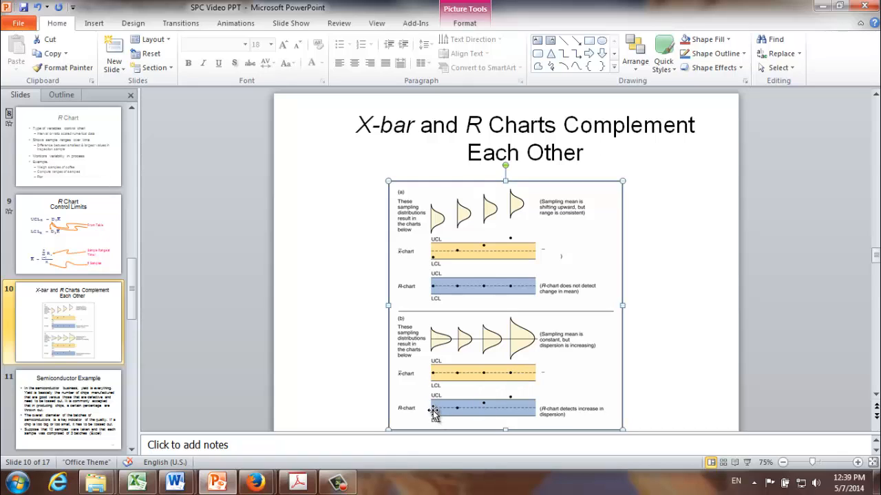
mouse_move(506, 402)
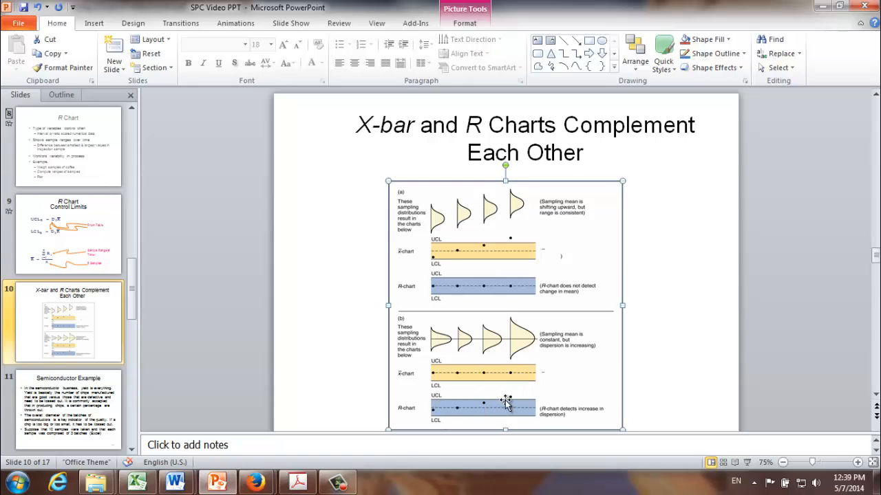
mouse_move(516, 327)
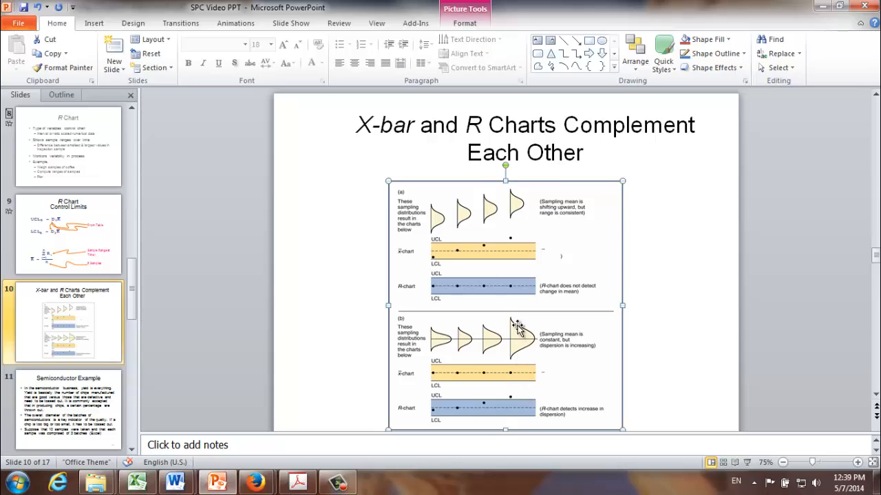
mouse_move(511, 360)
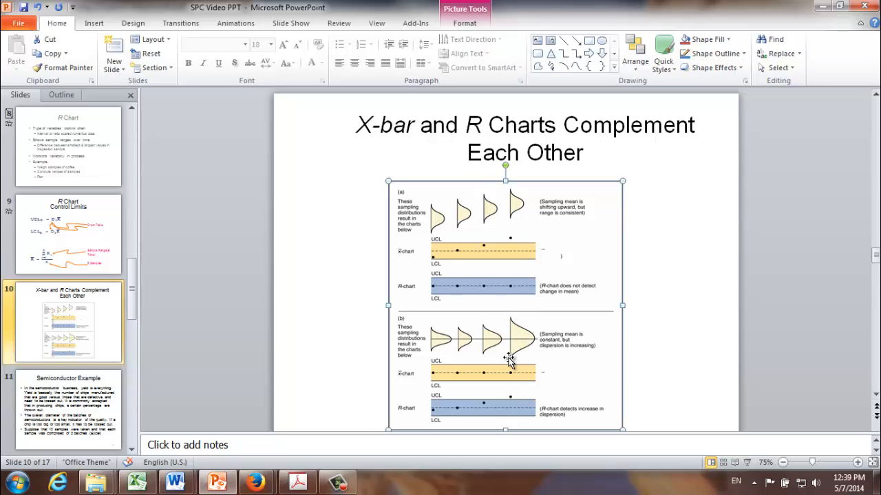
mouse_move(554, 337)
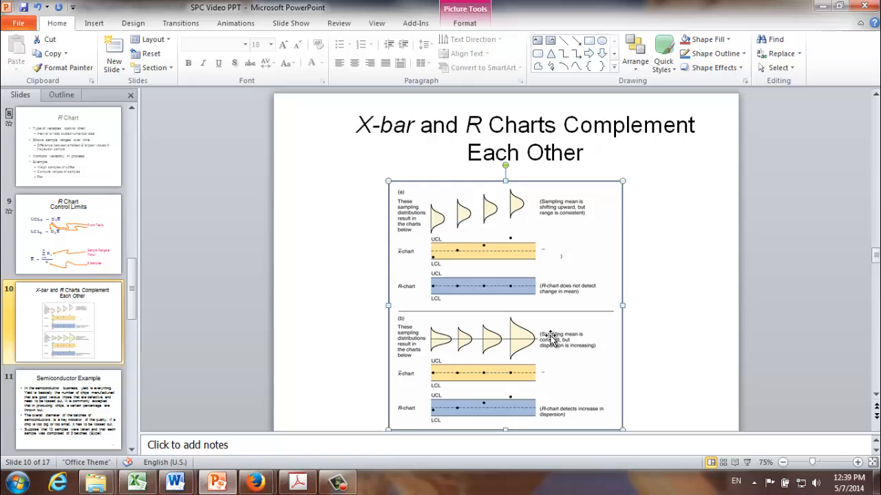
mouse_move(590, 334)
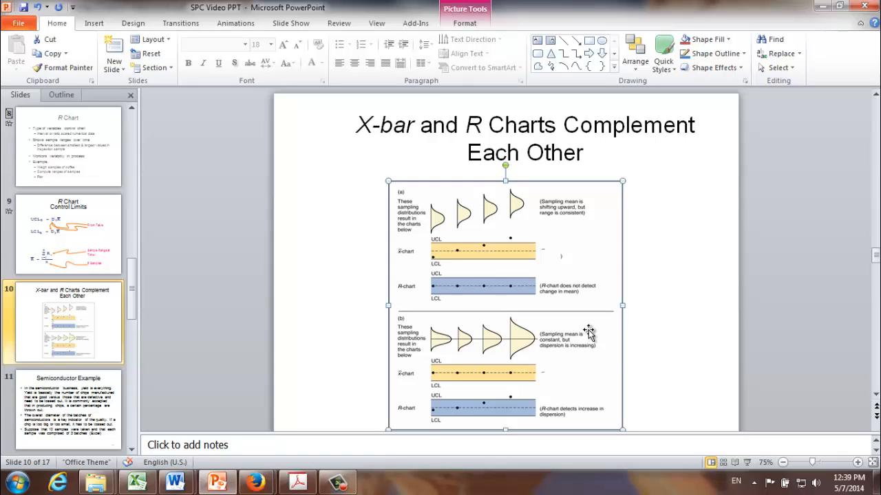
mouse_move(619, 227)
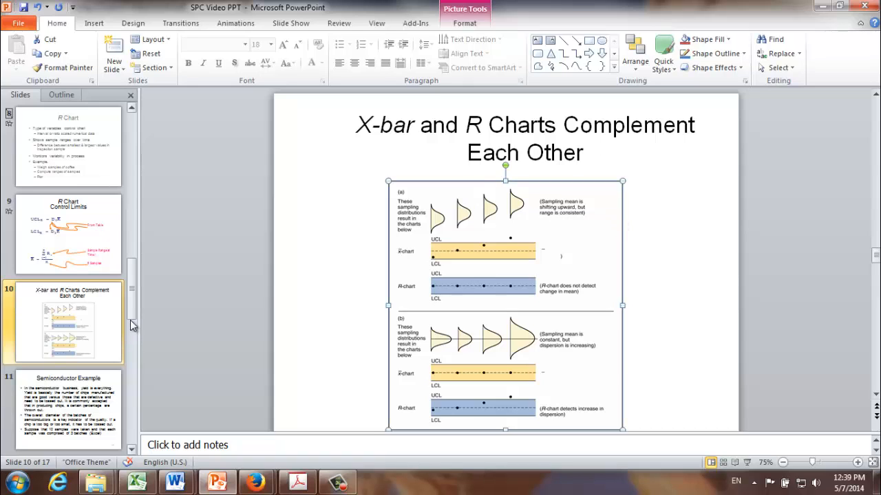
mouse_move(77, 405)
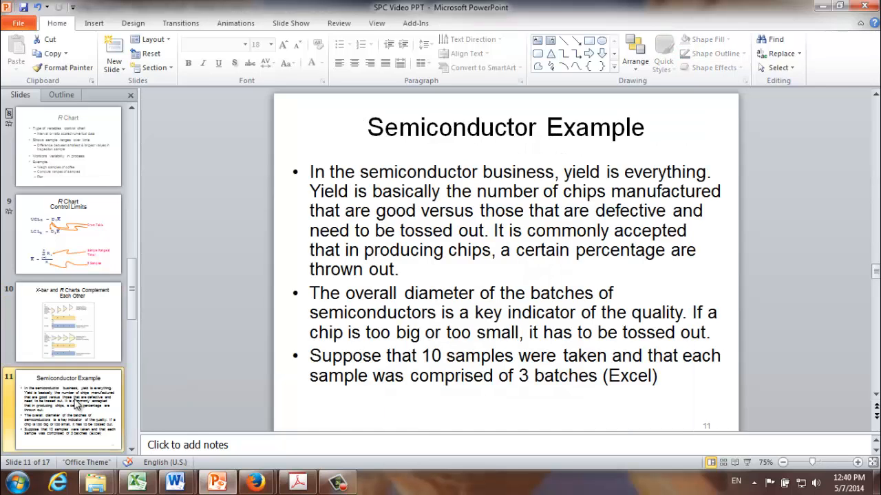
mouse_move(86, 375)
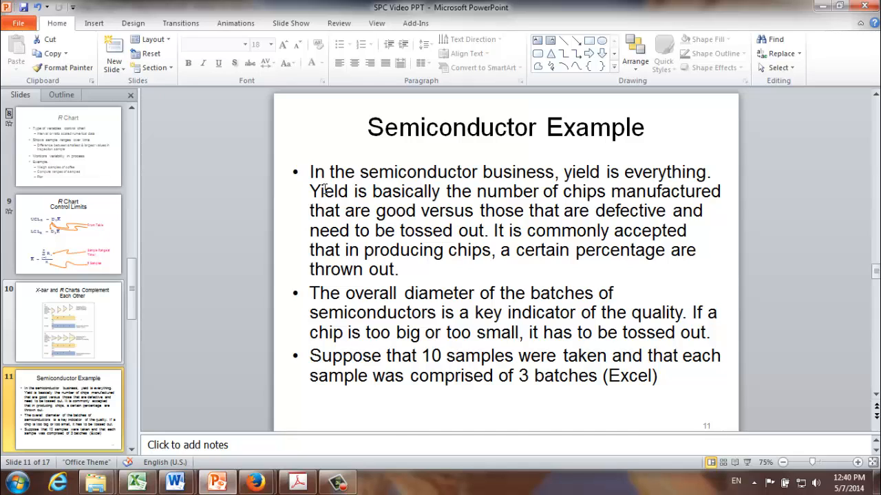
mouse_move(326, 189)
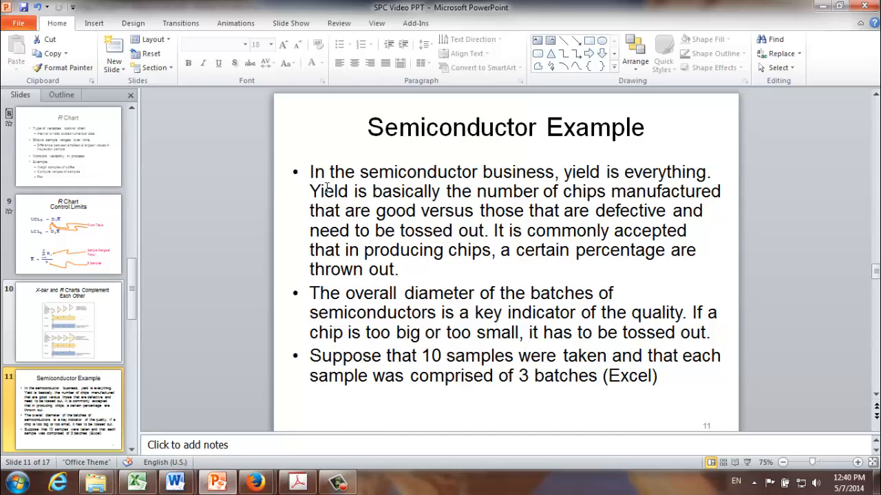
mouse_move(348, 188)
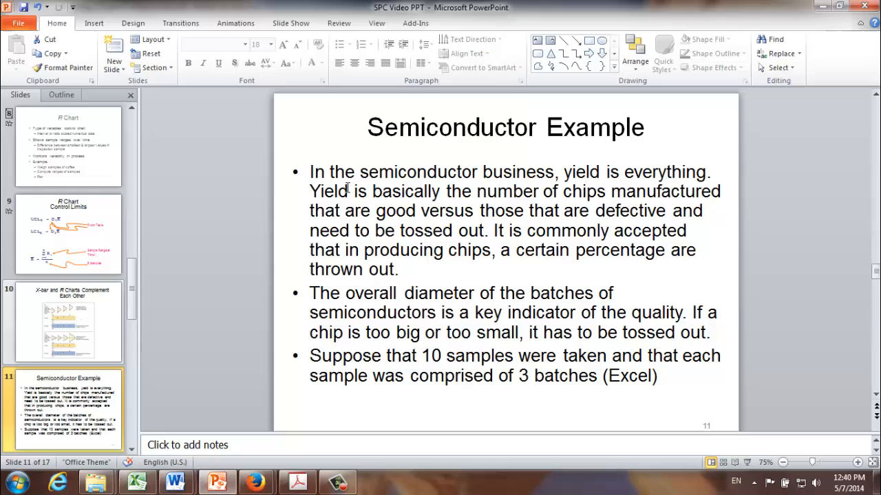
mouse_move(450, 188)
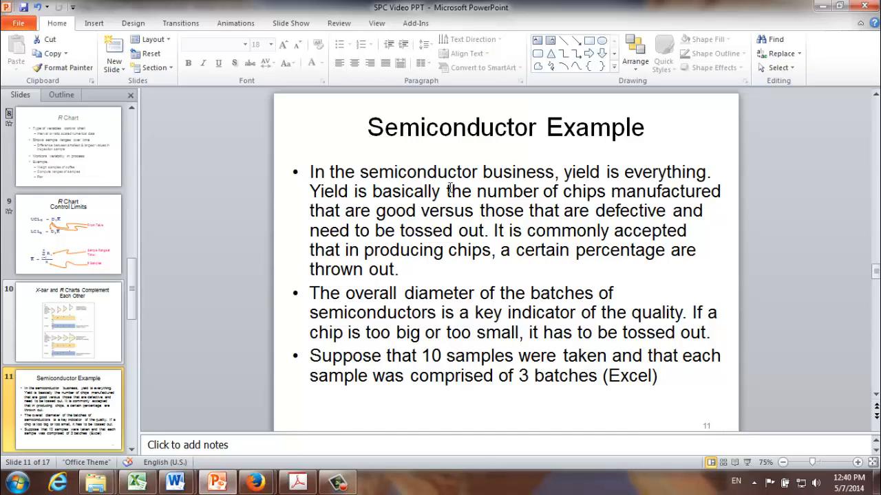
mouse_move(621, 180)
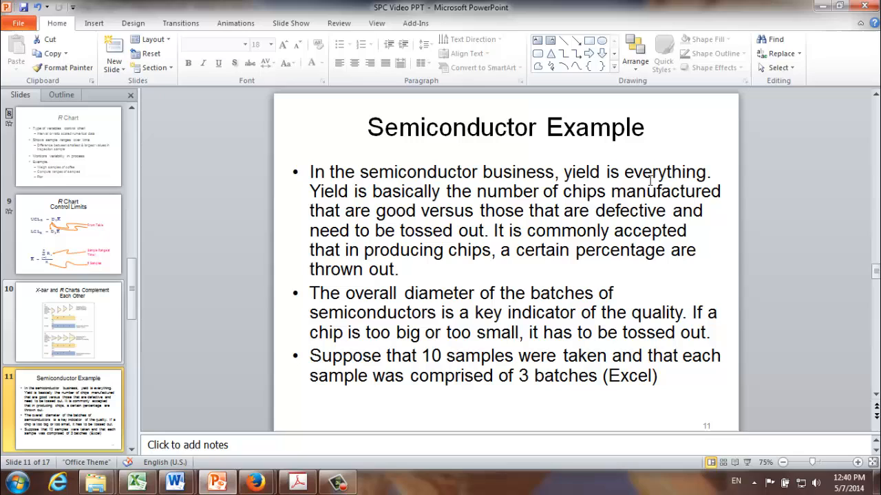
mouse_move(654, 183)
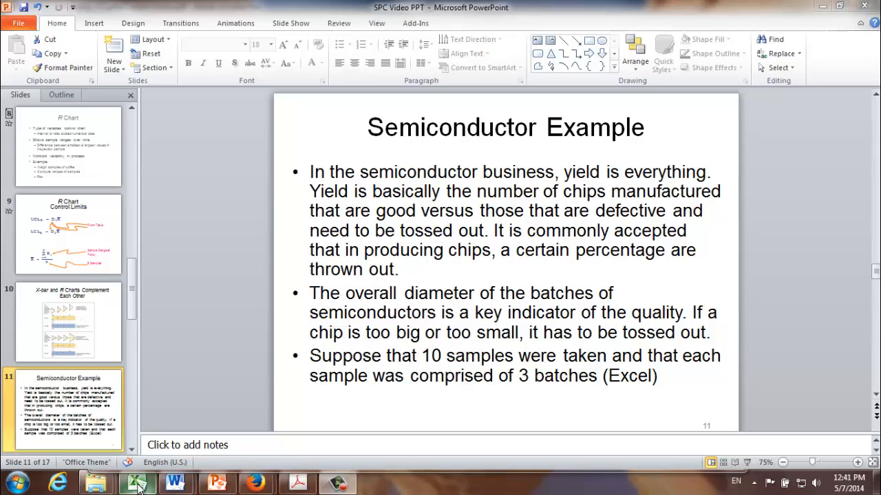
- Enter =AVERAGE(B4:D4) in E4 for sample 1's mean, 25.8167
click(136, 481)
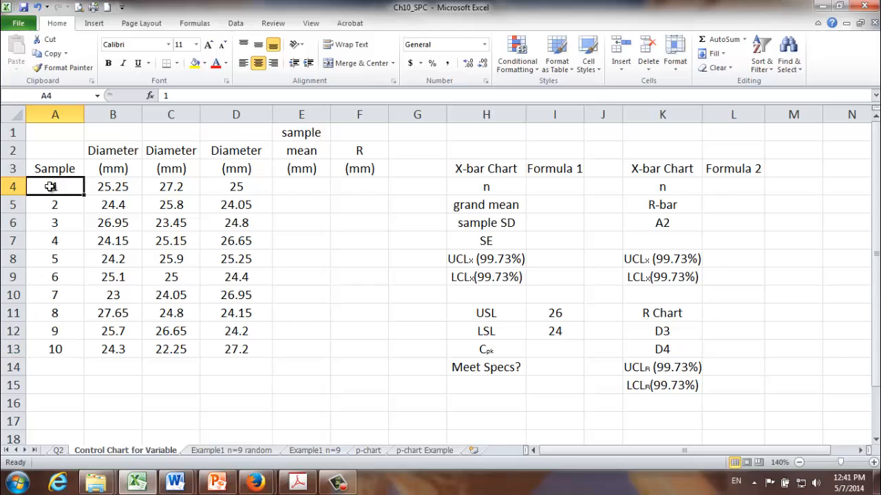
click(112, 186)
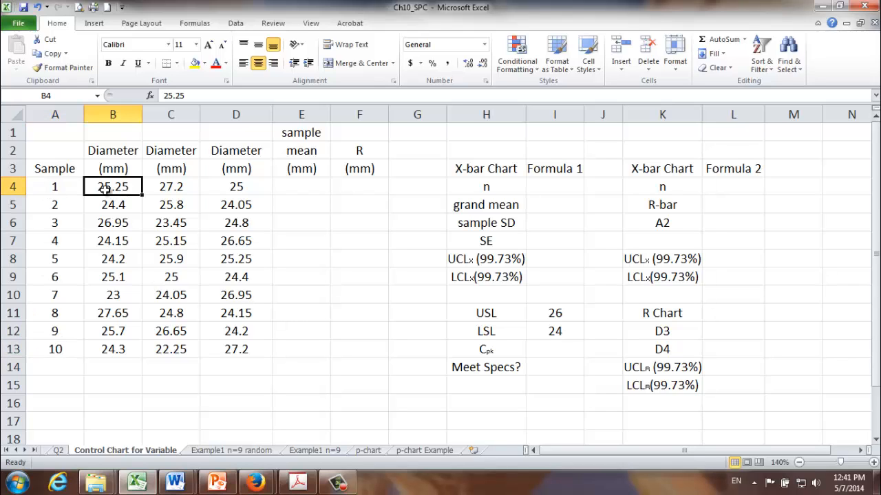
click(236, 187)
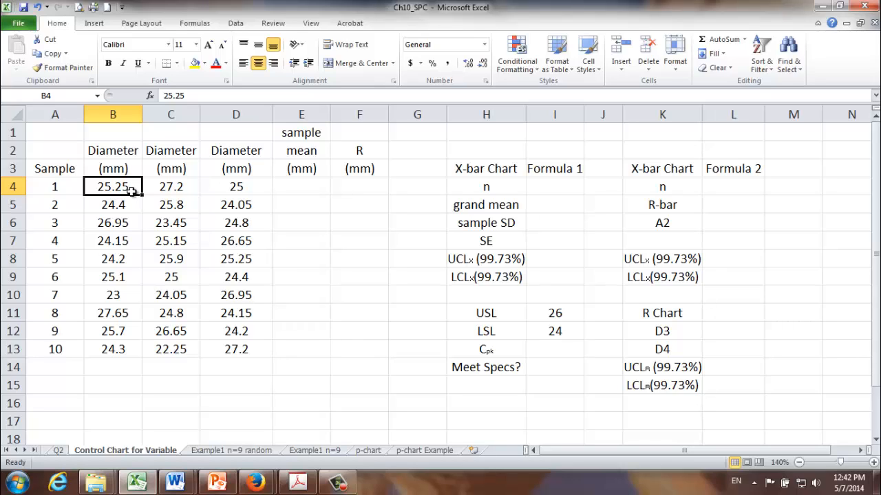
mouse_move(92, 205)
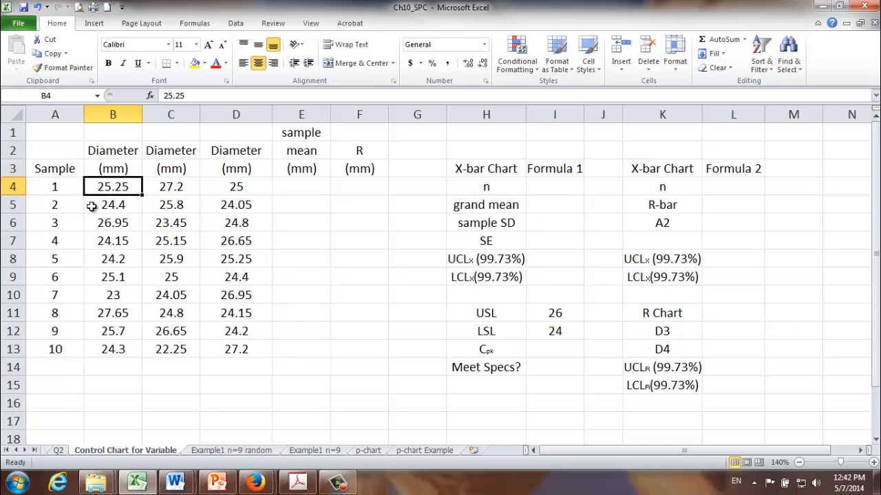
mouse_move(240, 208)
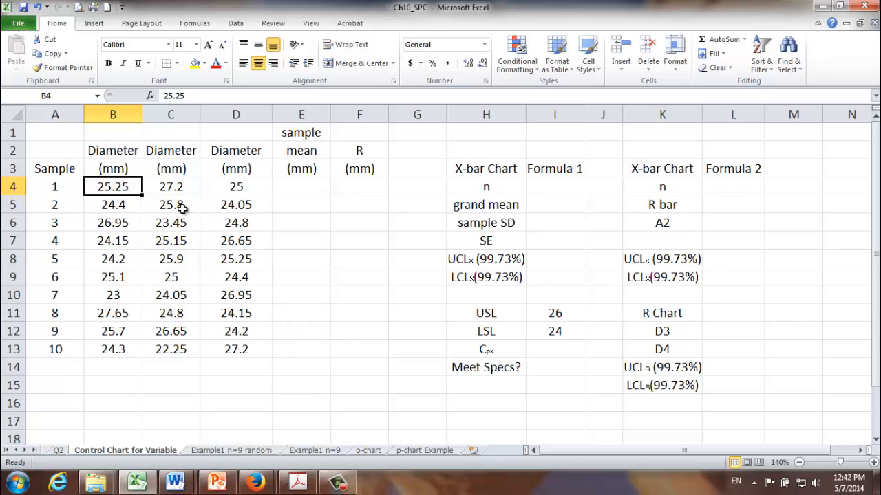
click(301, 186)
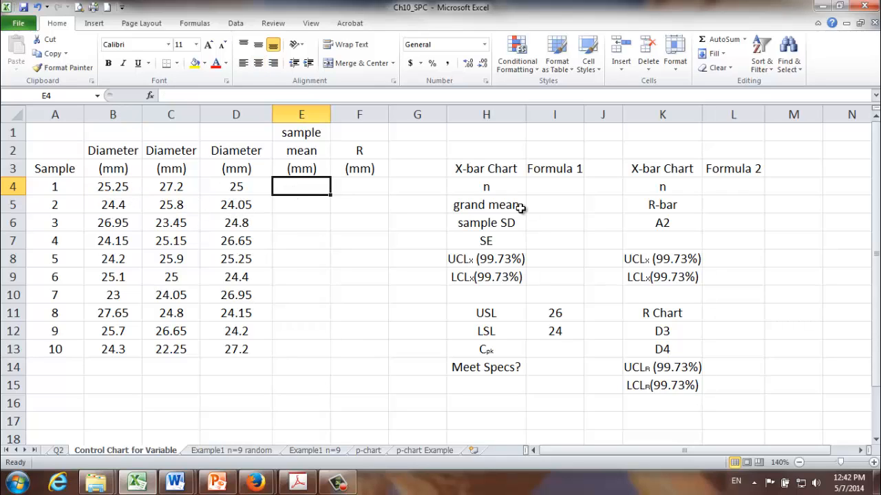
text(=)
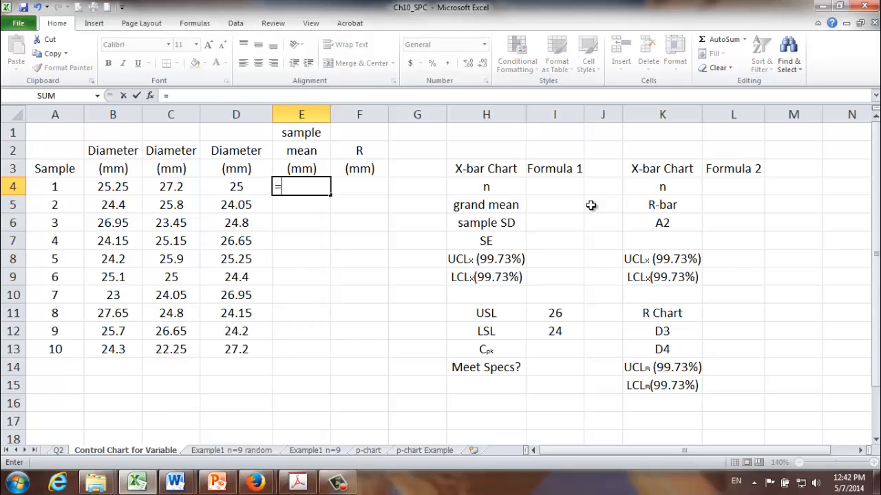
text(average)
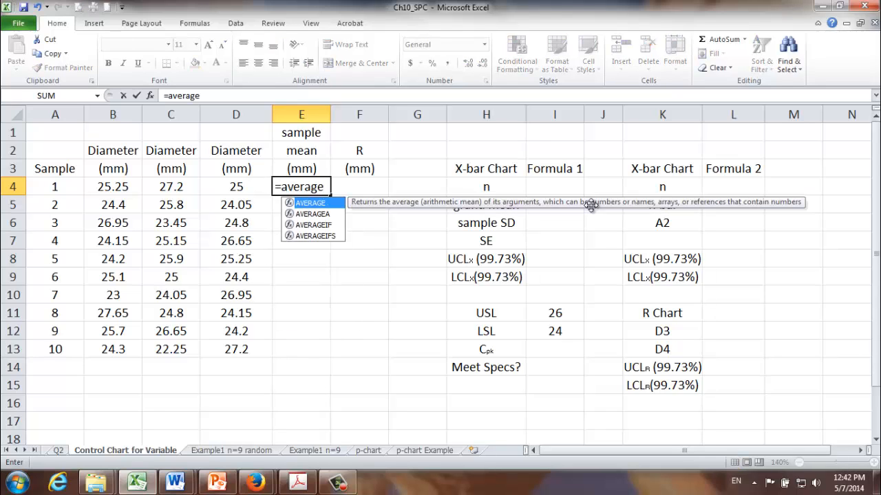
text(()
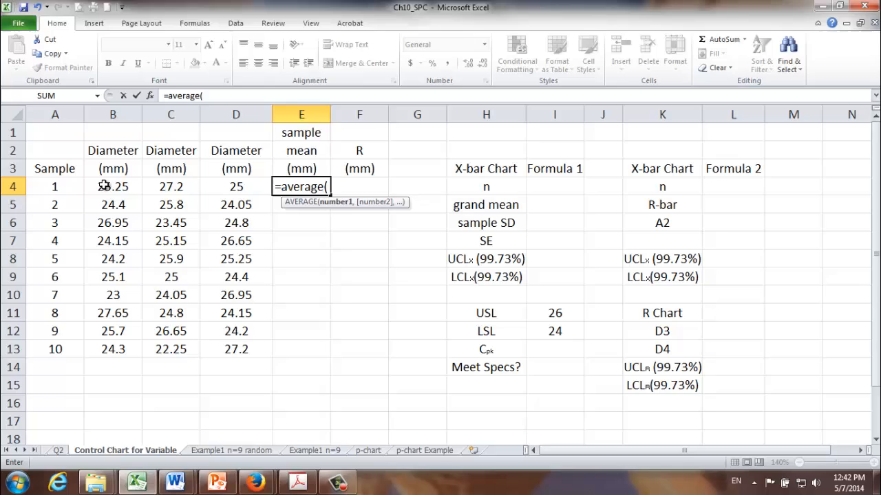
drag(113, 187, 236, 186)
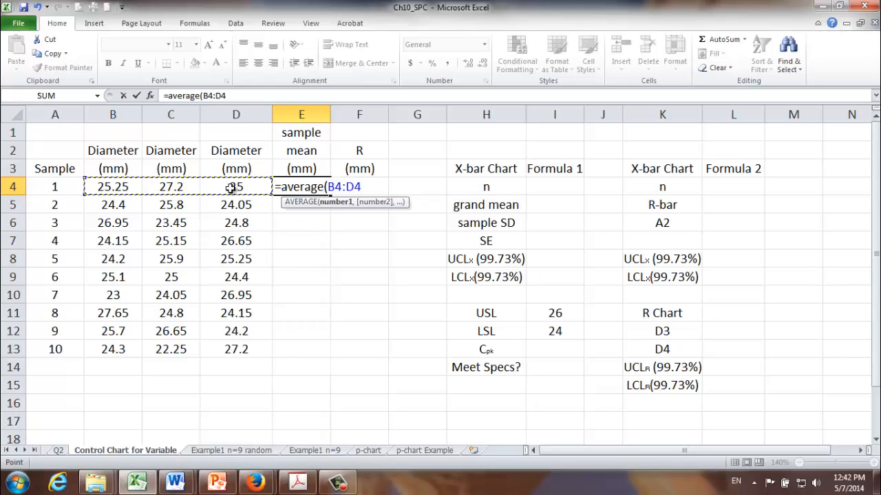
text())
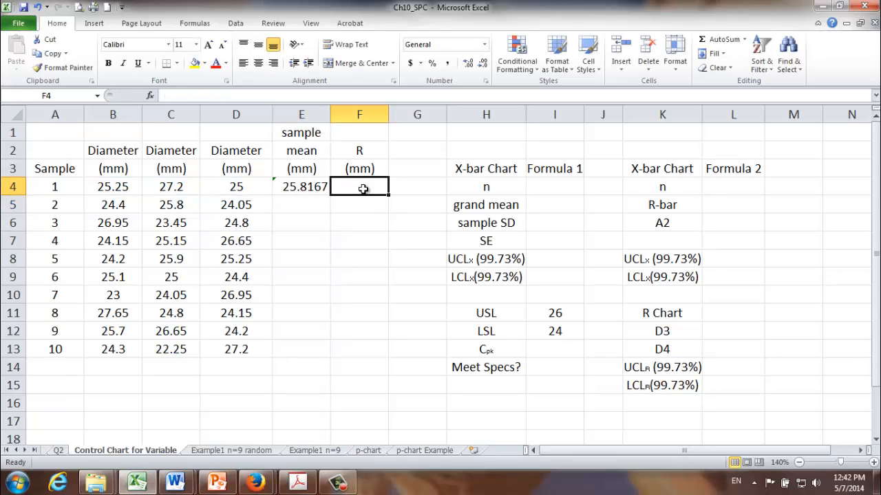
- Enter =MAX(B4:D4)-MIN(B4:D4) in F4 for sample 1's range, 2.2
text(=)
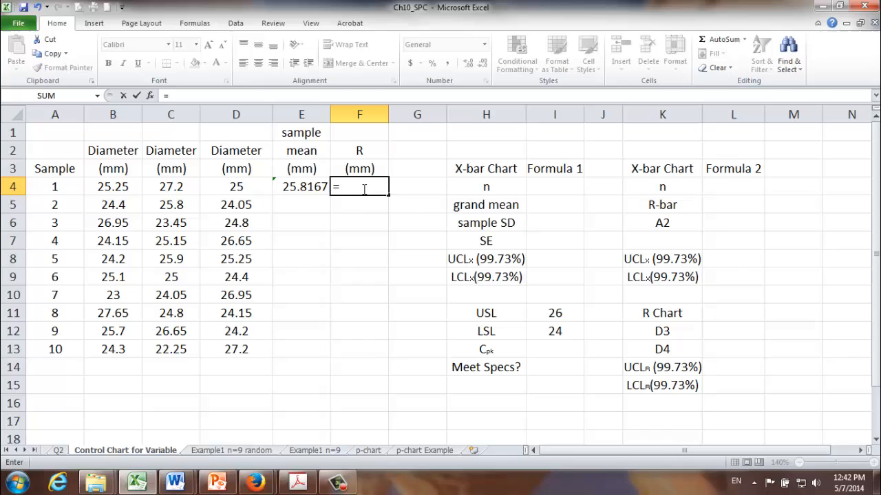
text(max()
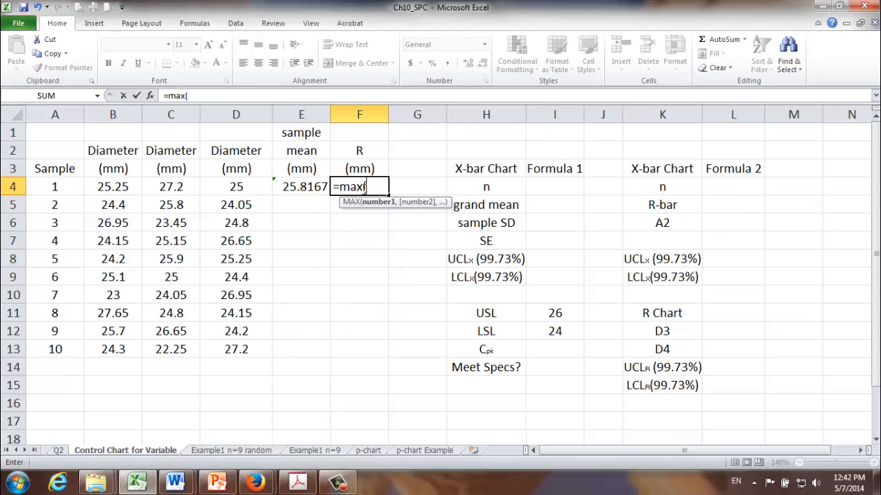
drag(112, 186, 171, 186)
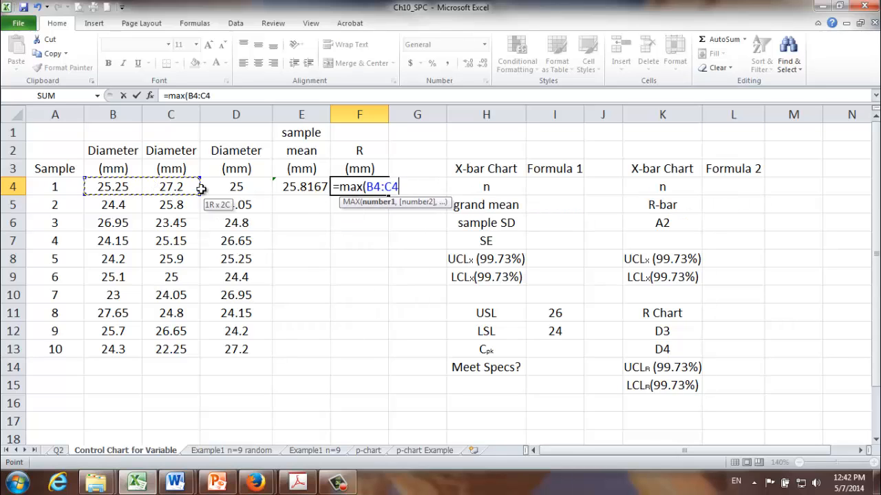
drag(171, 187, 236, 187)
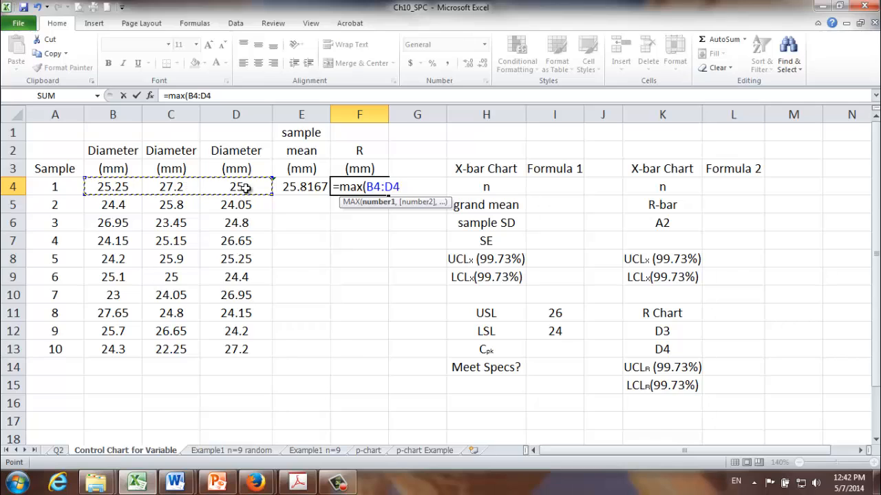
text()-min)
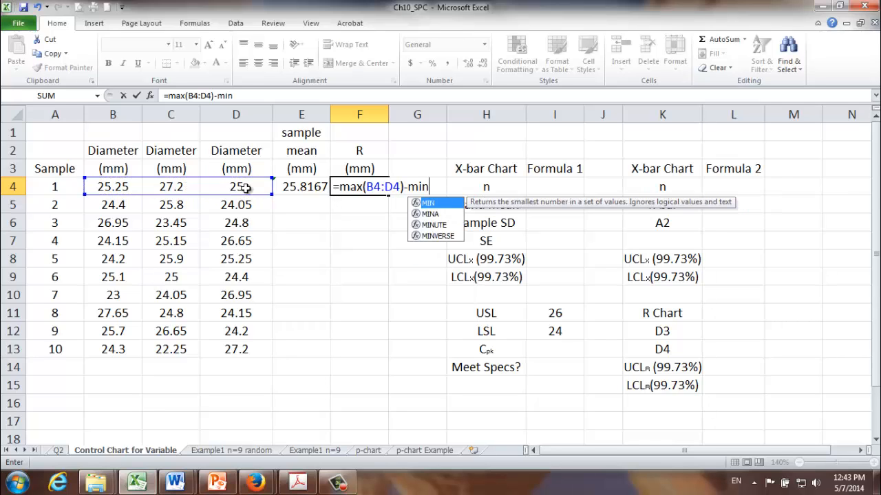
text(()
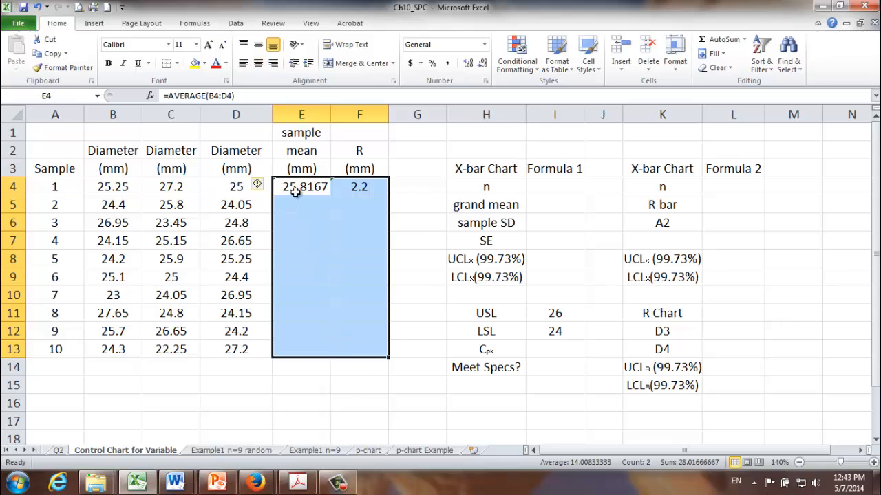
right_click(323, 267)
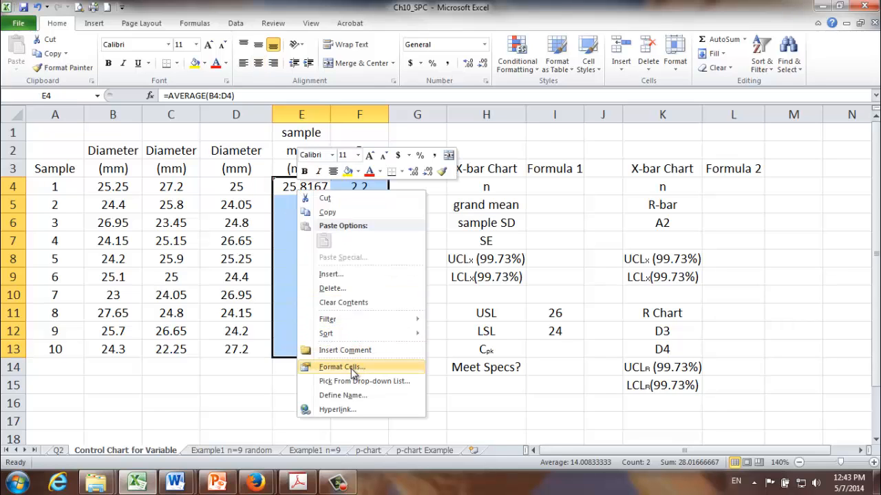
- Format means and ranges to two decimals with thousands separator, and fill down to sample 10
click(340, 366)
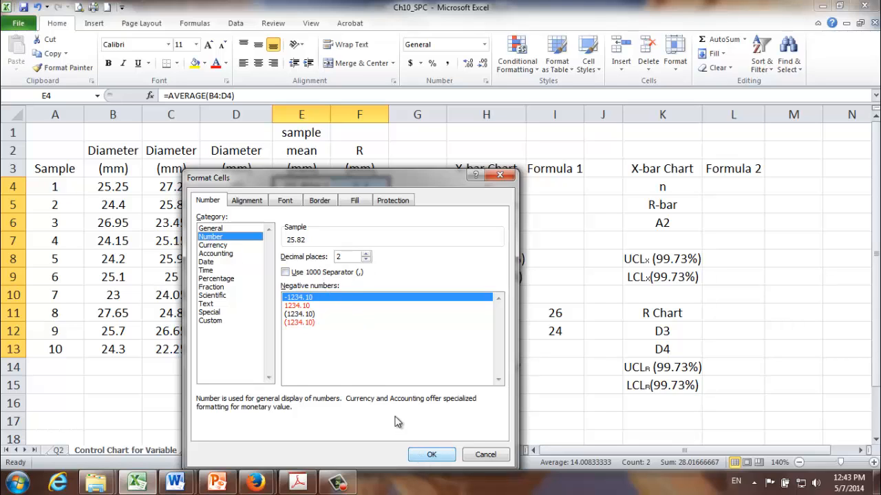
click(286, 272)
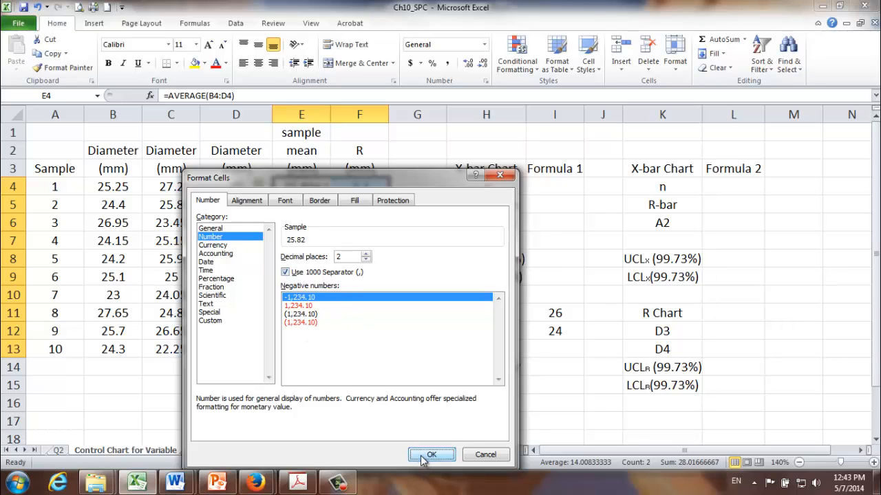
click(431, 454)
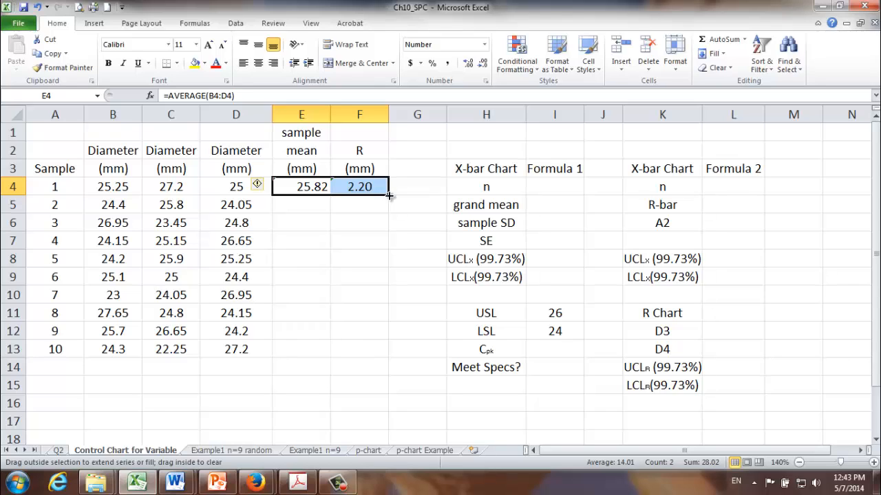
drag(389, 194, 384, 330)
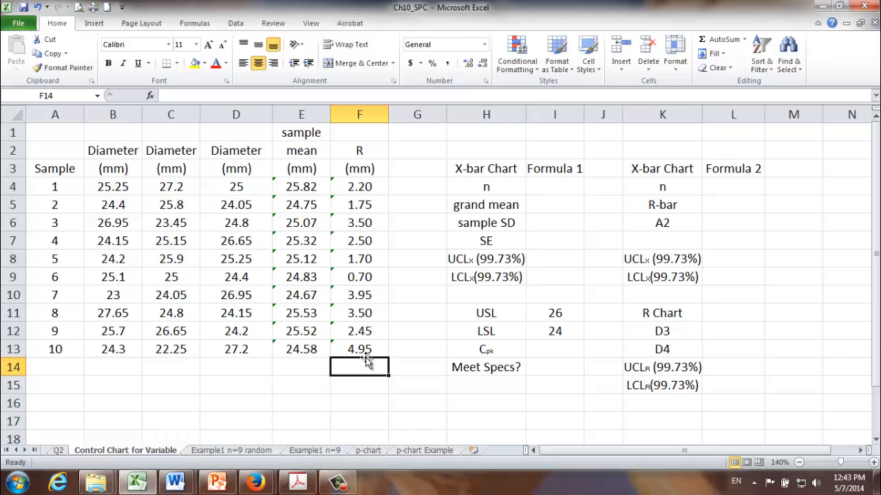
mouse_move(352, 196)
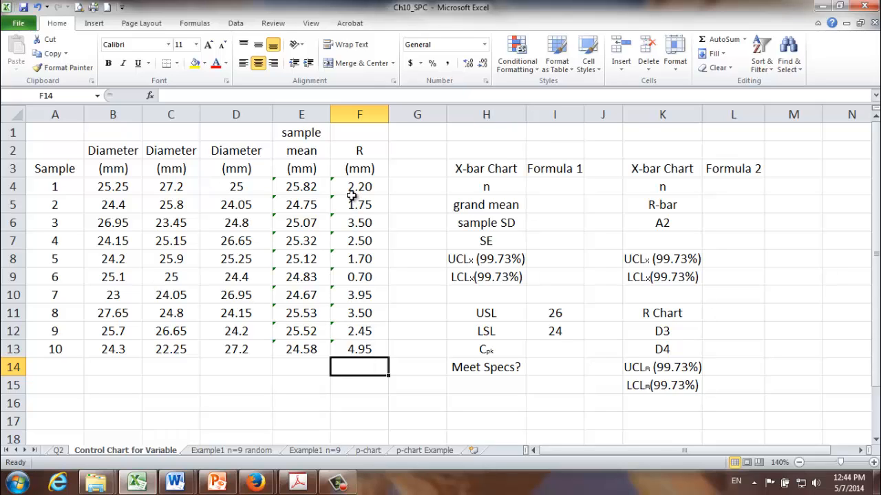
mouse_move(500, 150)
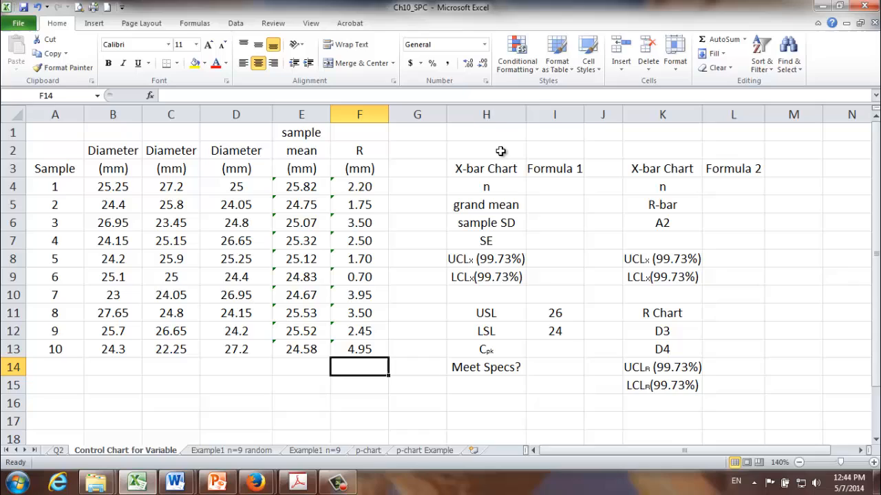
mouse_move(577, 148)
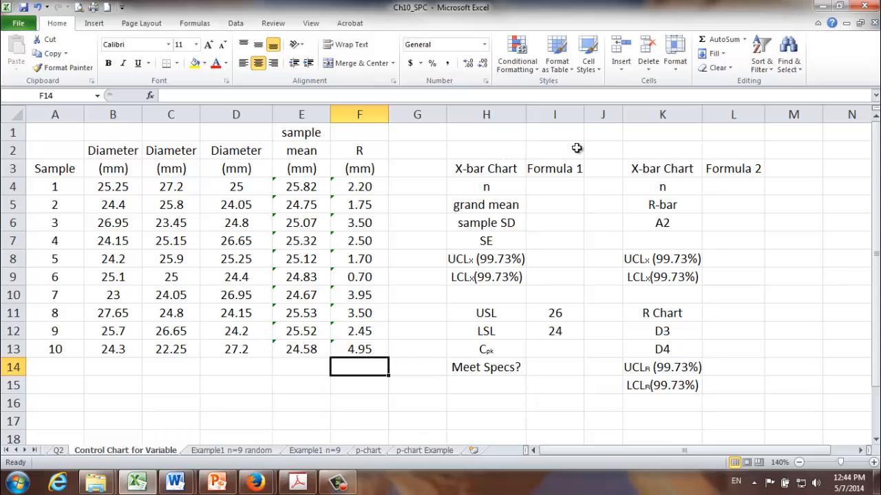
click(555, 187)
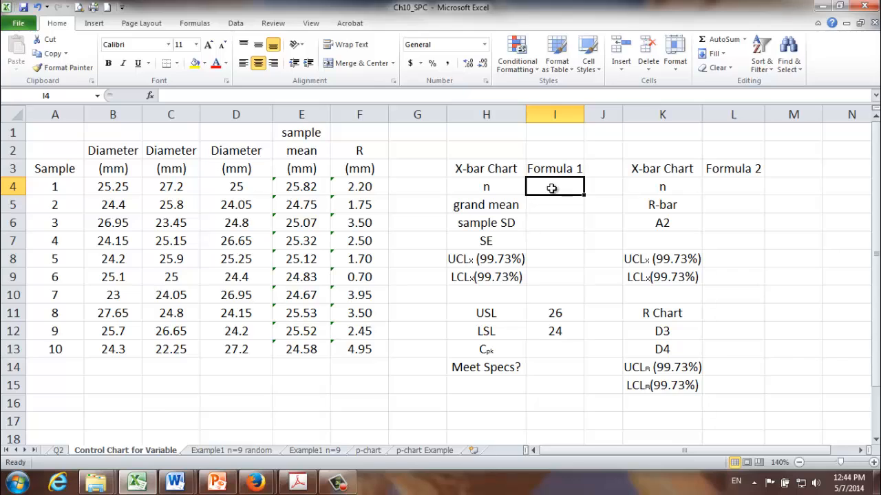
- Enter sample size n = 3 and the grand mean of the ten sample means, 25.12
text(3)
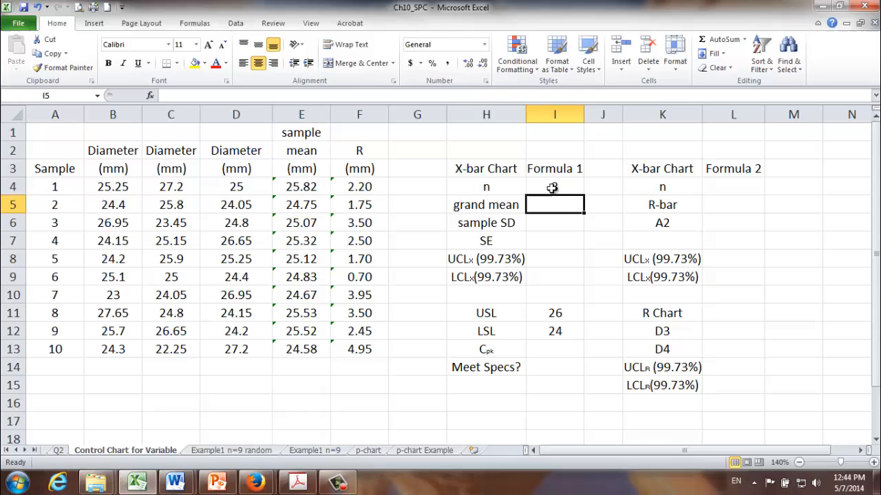
text(=)
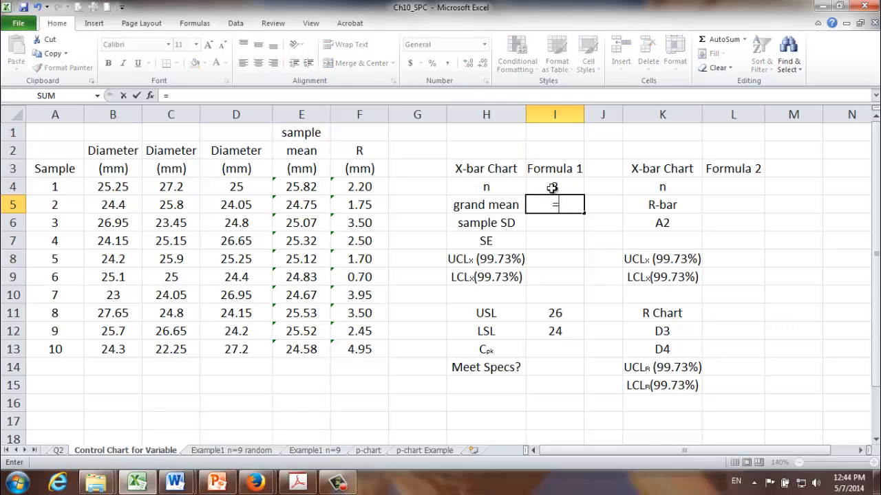
text(average()
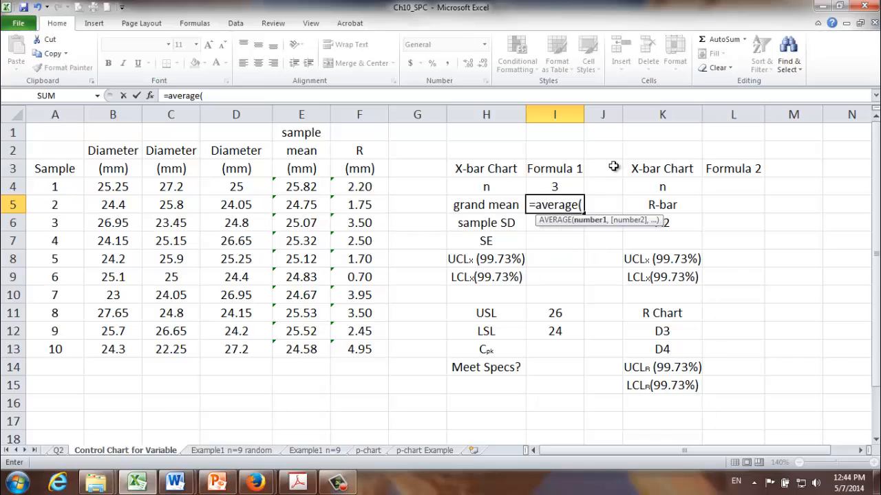
drag(301, 187, 301, 222)
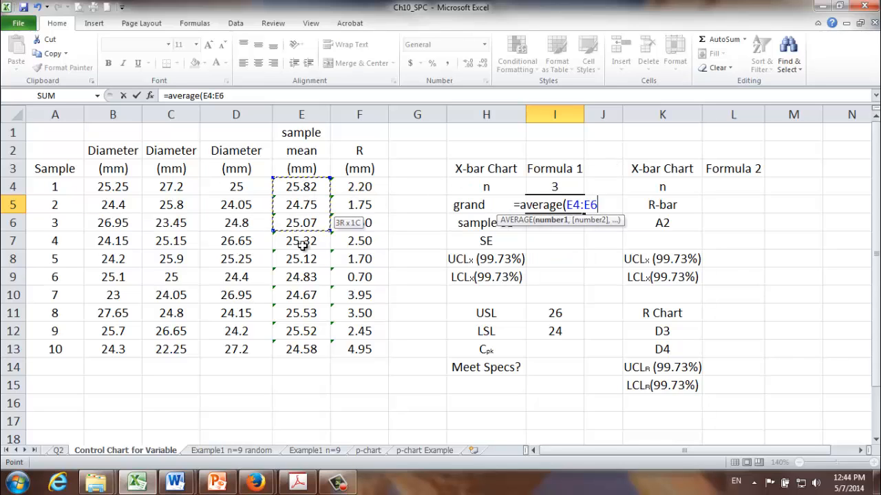
drag(301, 222, 301, 349)
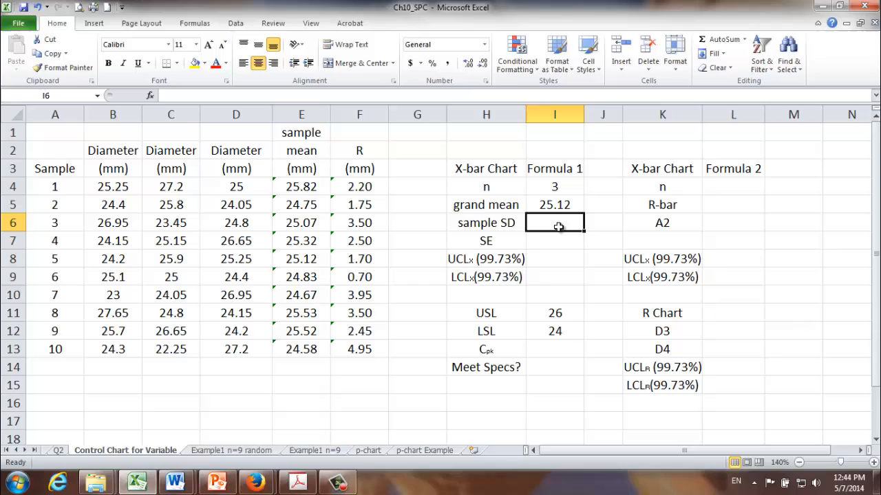
- Compute the standard deviation of diameters B4:D13 with STDEV.S, giving 1.32877
text(=)
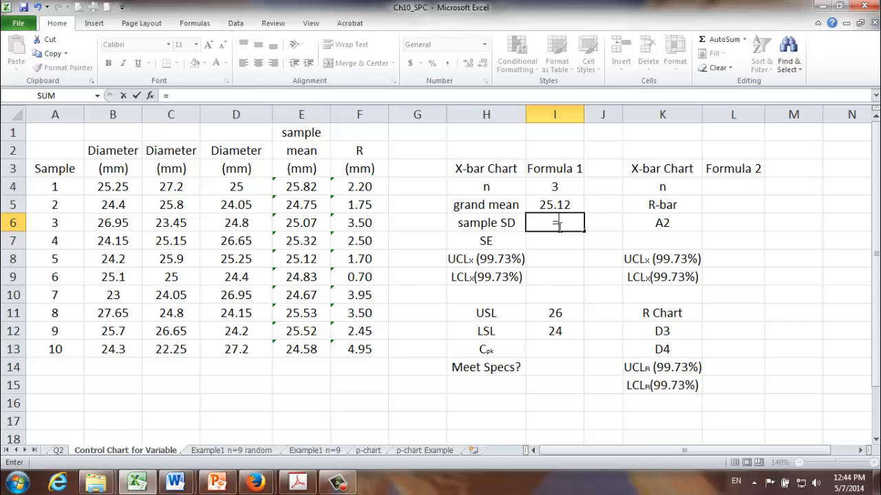
text(st)
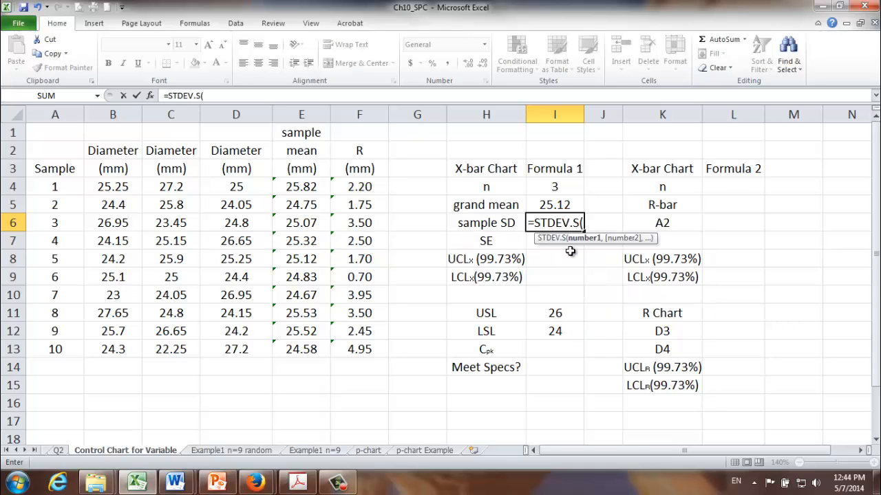
mouse_move(189, 203)
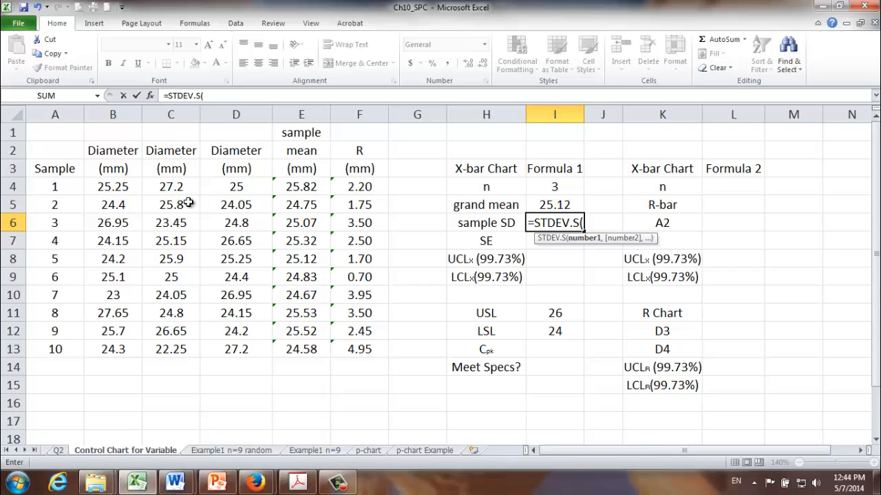
click(113, 186)
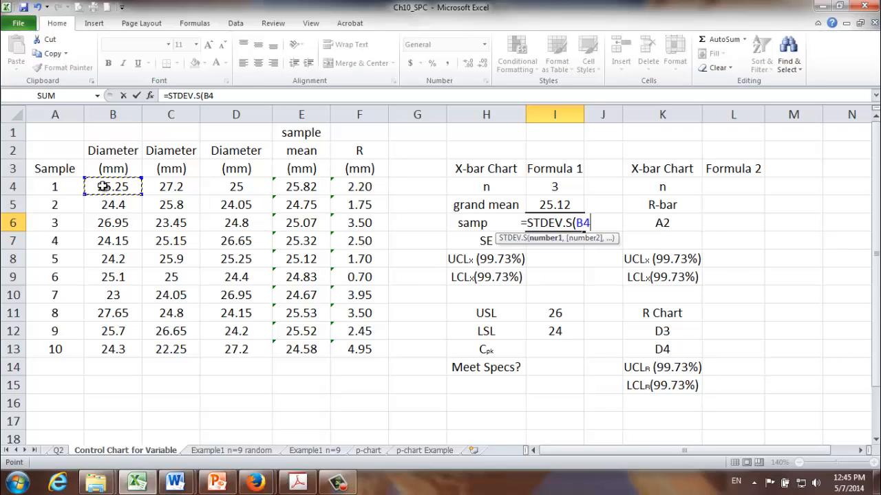
drag(113, 186, 236, 349)
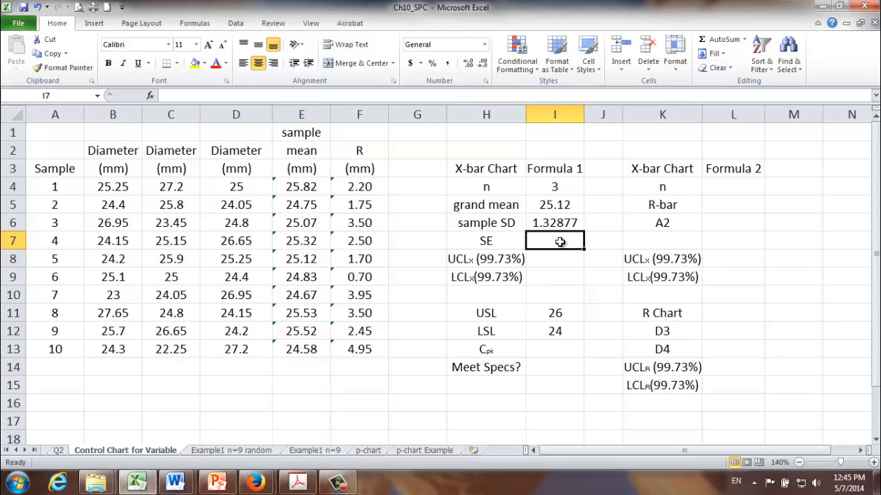
- Compute Formula 1's standard error as =I6/SQRT(I4), giving 0.76716
text(=I6)
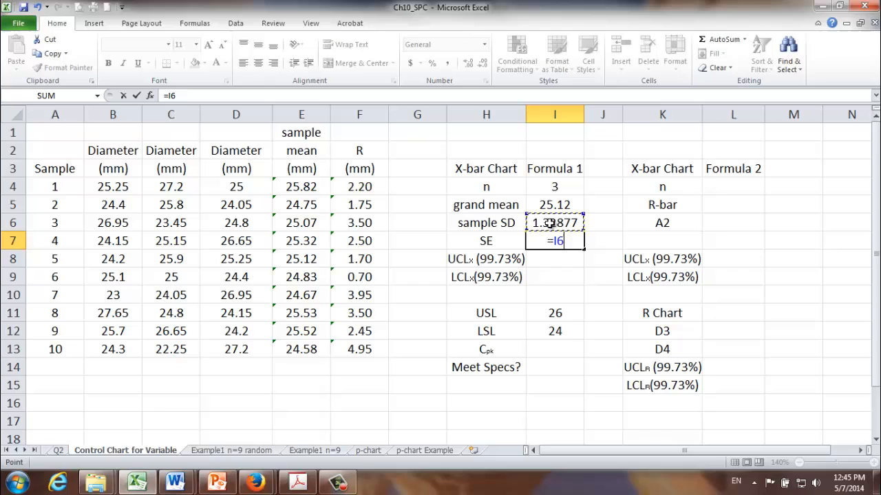
text(/)
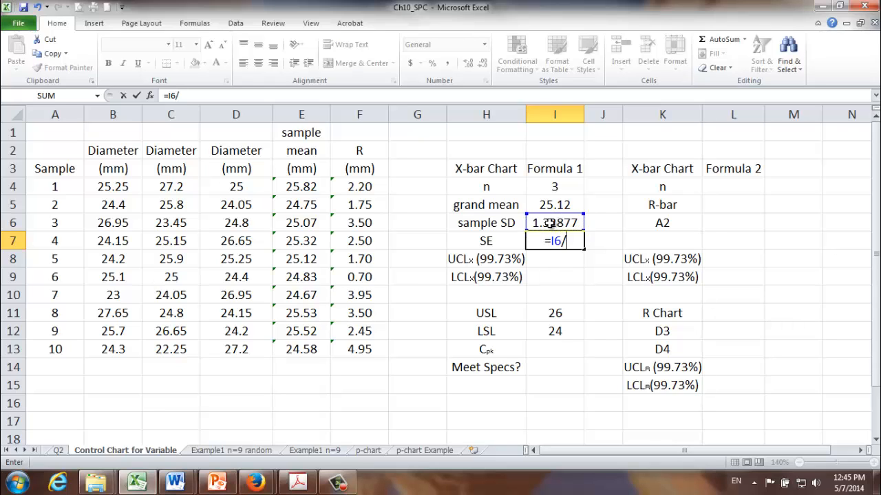
text(sqrt)
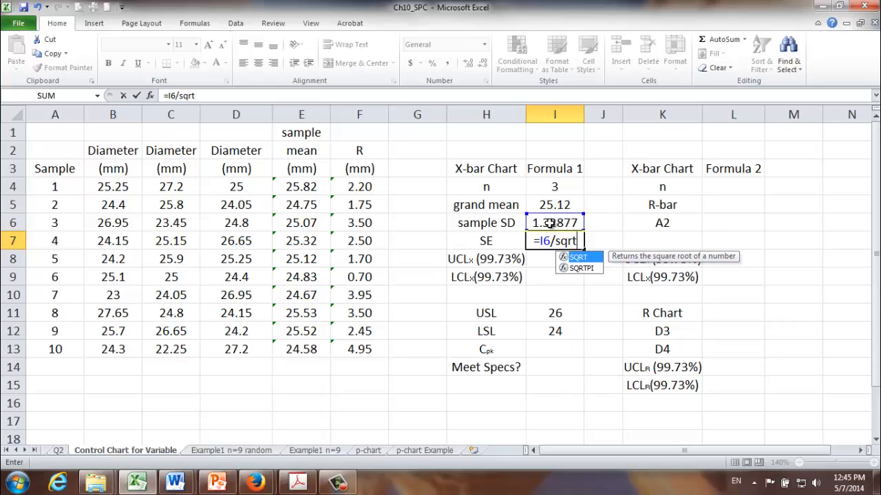
text(()
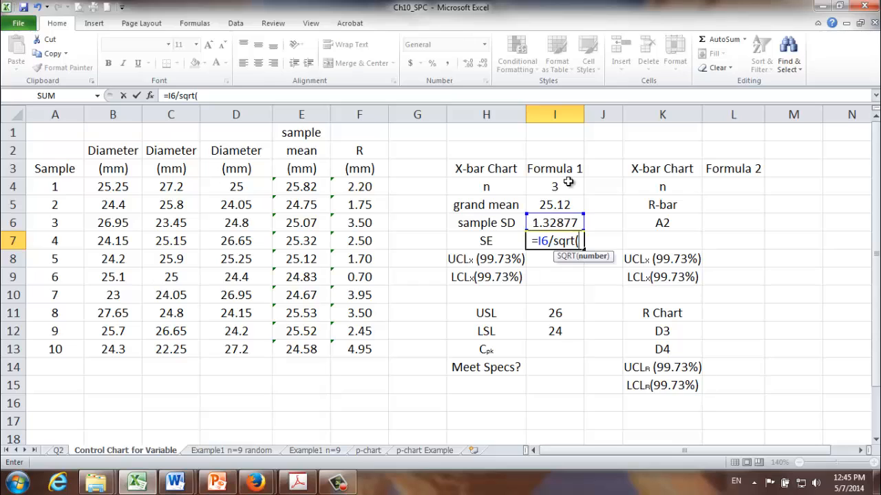
click(555, 186)
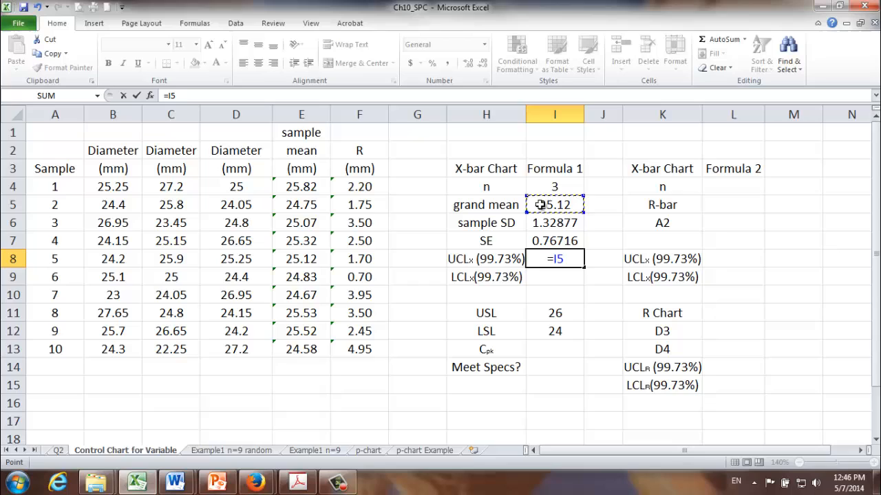
- Enter the X-bar limits =I5+3*I7 (27.4215) and =I5-3*I7 (22.8185)
text(+3*)
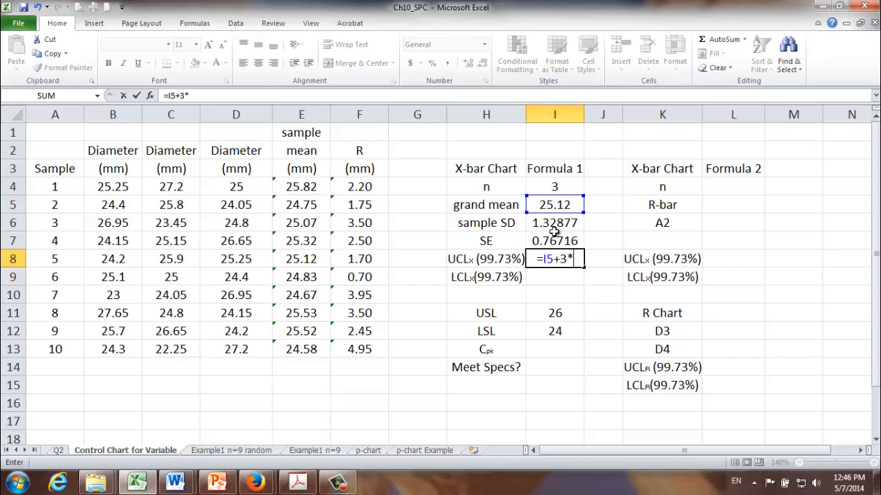
click(555, 241)
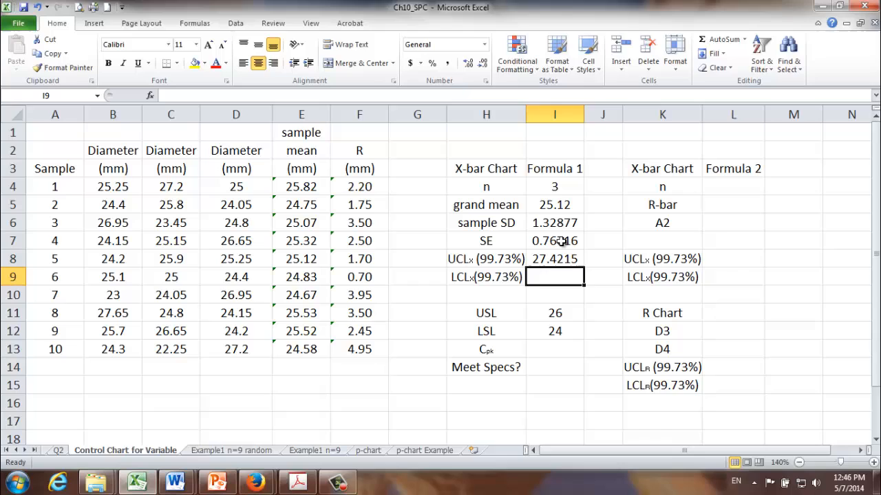
text(=)
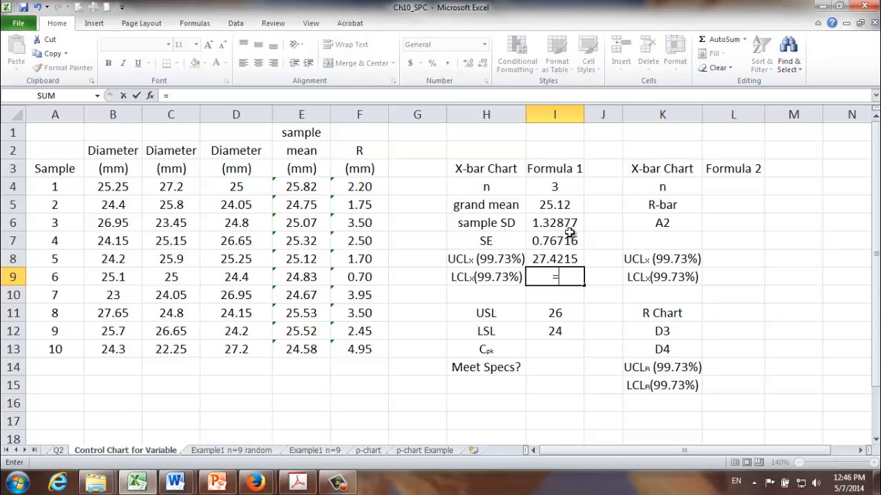
click(555, 204)
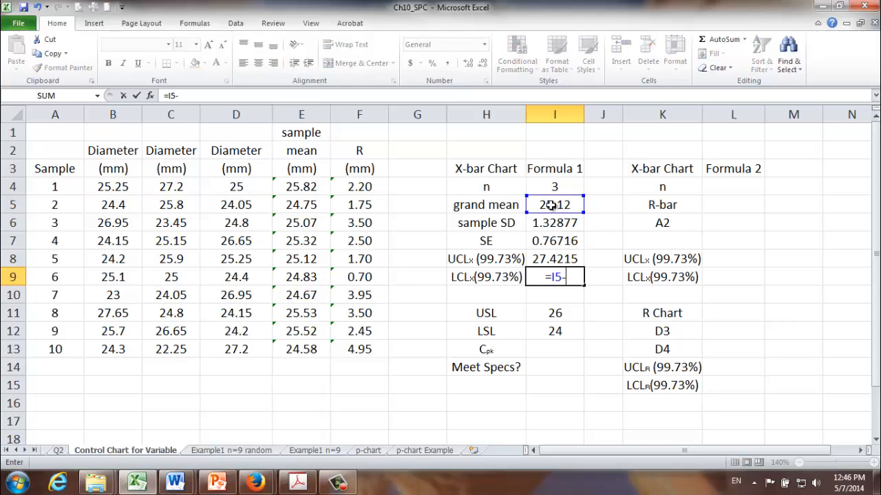
text(3*)
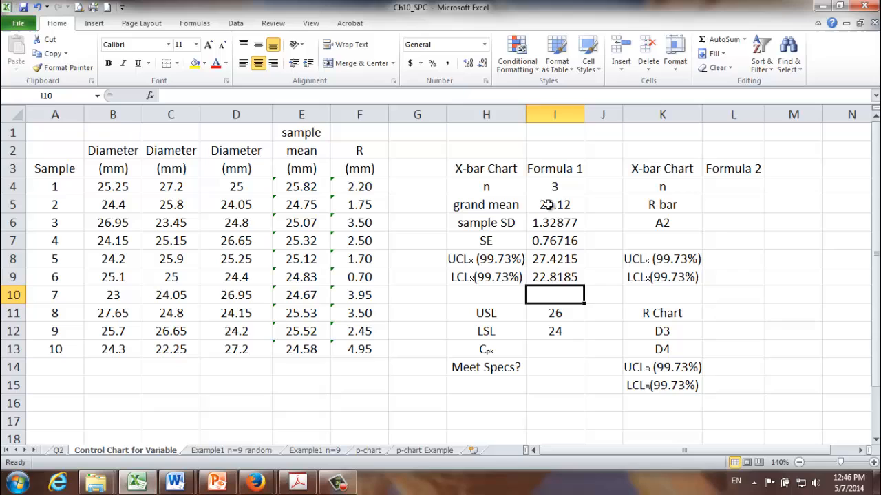
- Format I5:I9 as Number with 2 decimals, showing SE 0.77, UCL 27.42, LCL 22.82
right_click(554, 222)
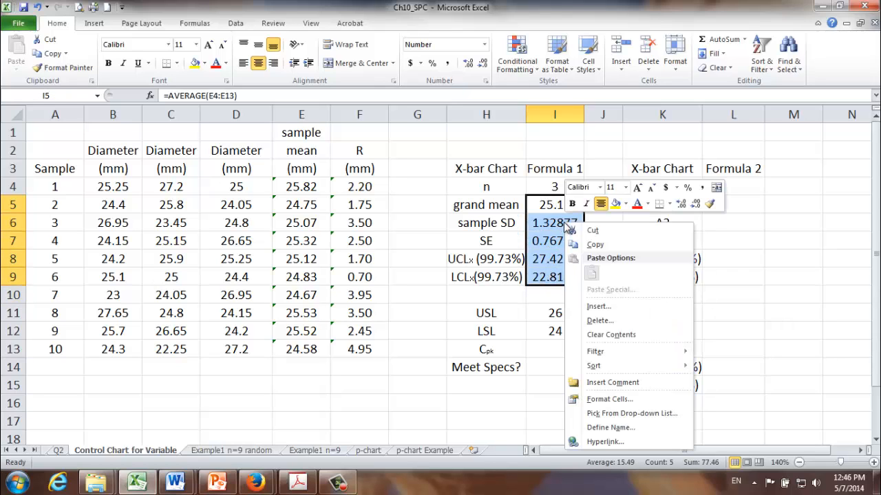
mouse_move(626, 399)
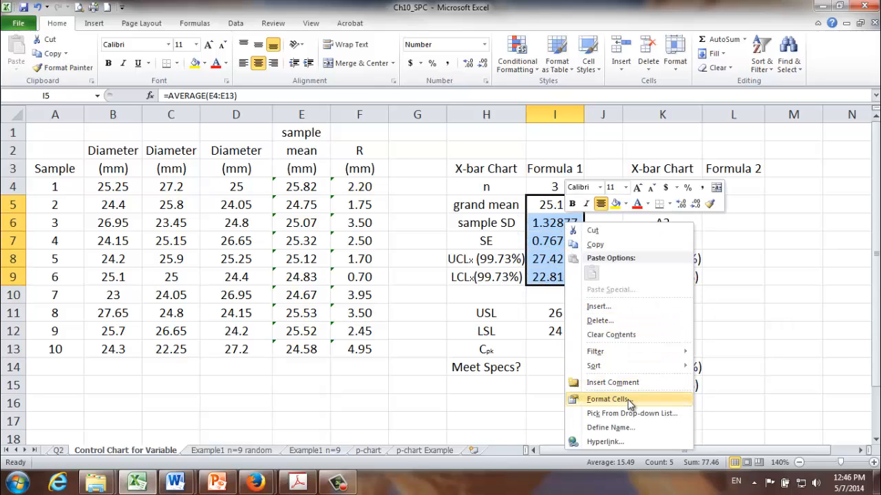
click(607, 399)
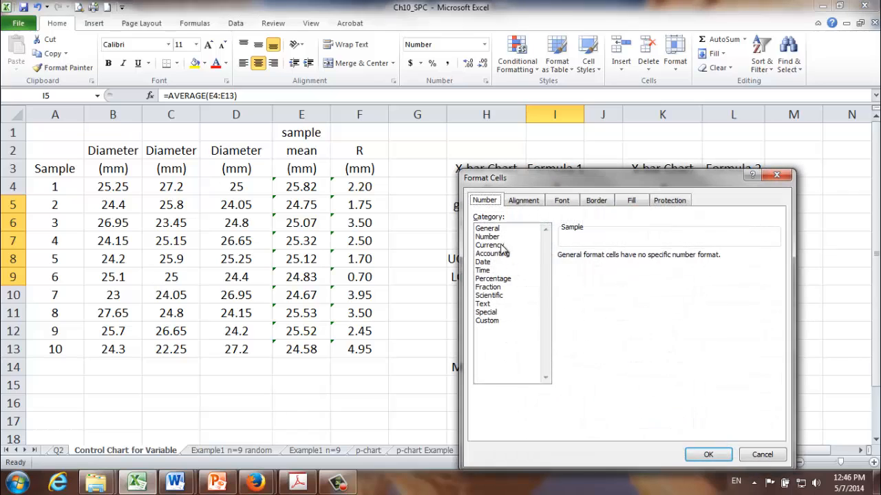
click(487, 236)
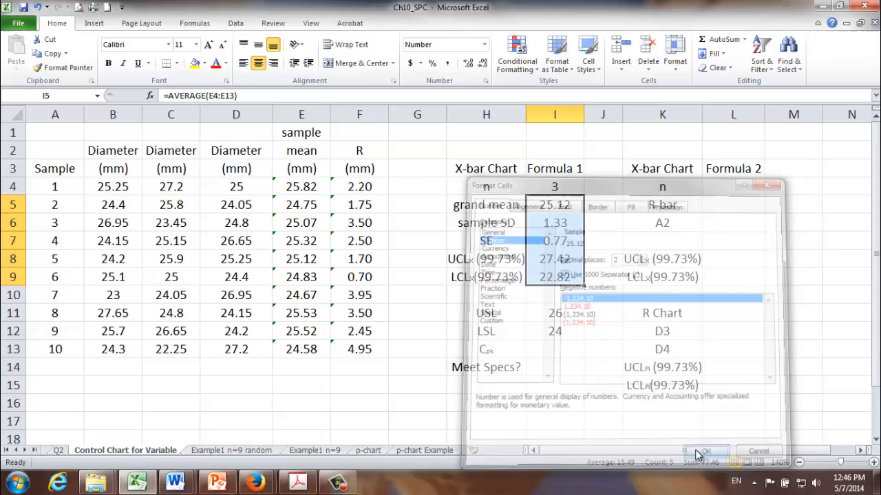
click(704, 450)
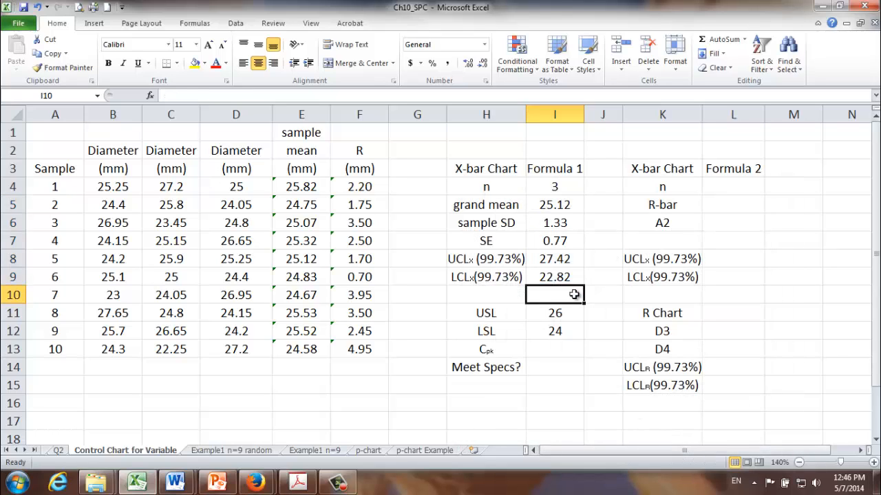
mouse_move(742, 182)
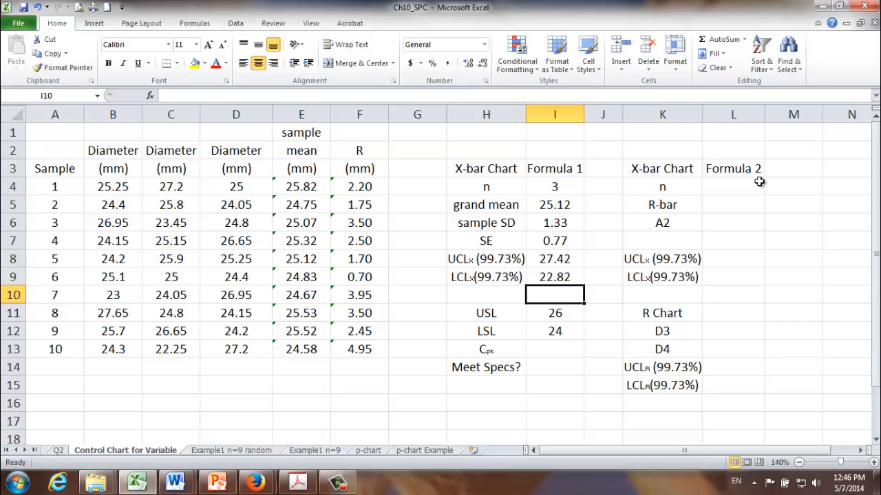
mouse_move(742, 191)
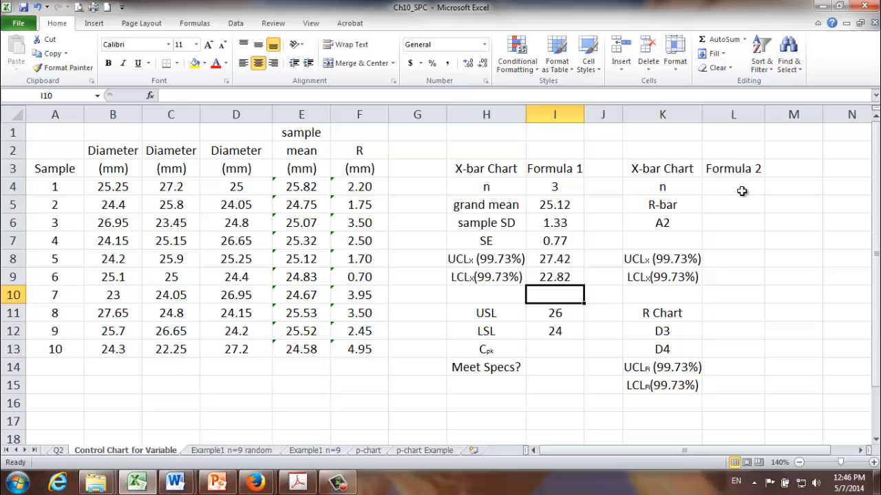
- Enter n = 3 in L4 and R-bar =AVERAGE(F4:F13) in L5, giving 2.72
text(3)
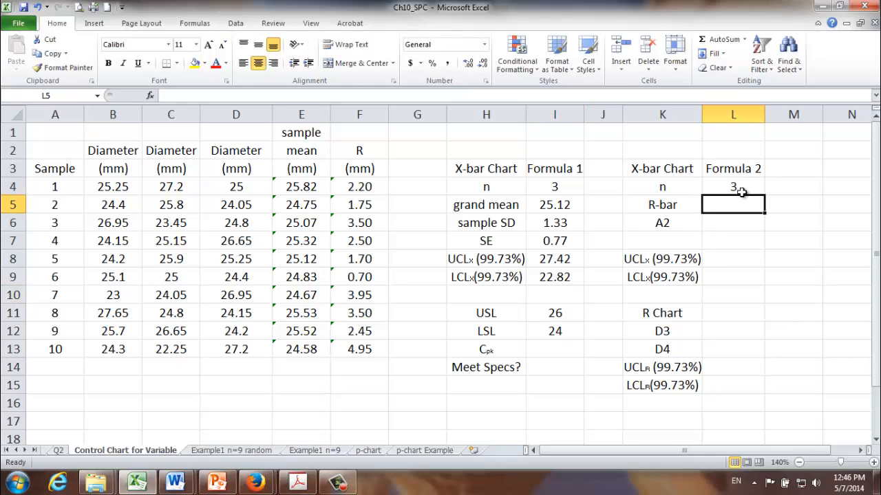
text(=average()
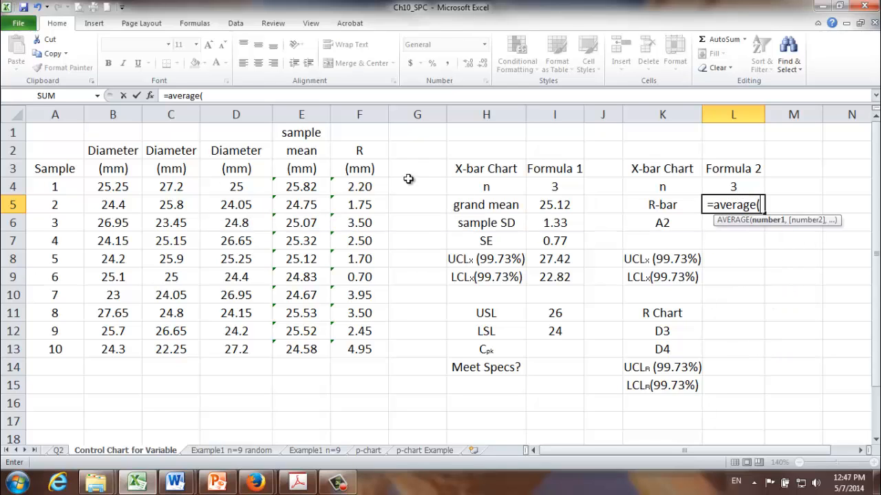
drag(360, 186, 360, 349)
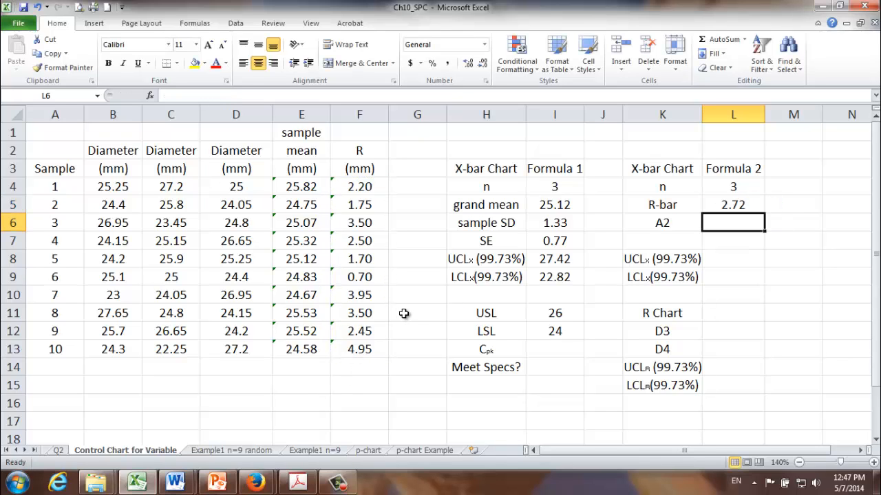
mouse_move(407, 302)
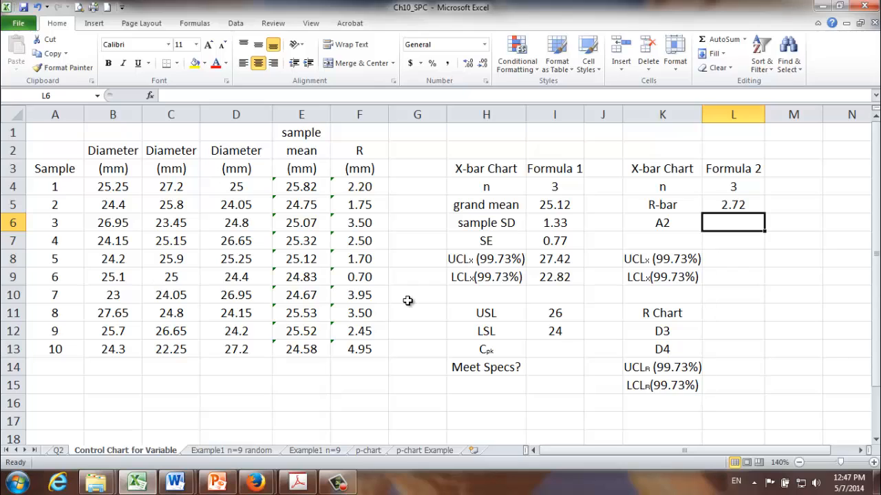
mouse_move(351, 451)
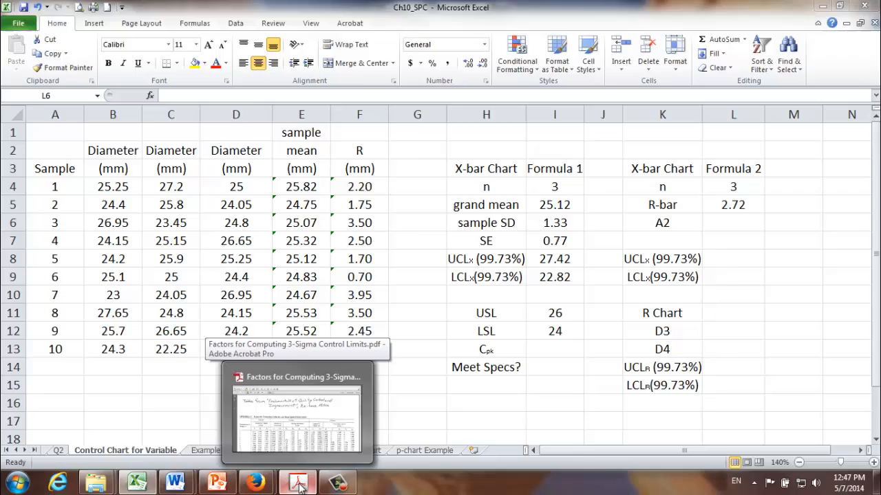
click(297, 481)
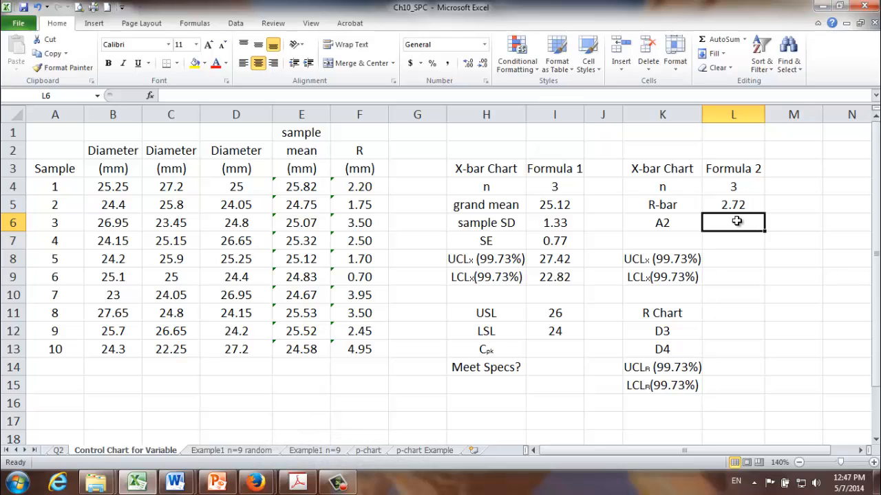
- Enter the A2 factor and the Formula 2 limits from grand mean, A2 and R-bar
text(1.023)
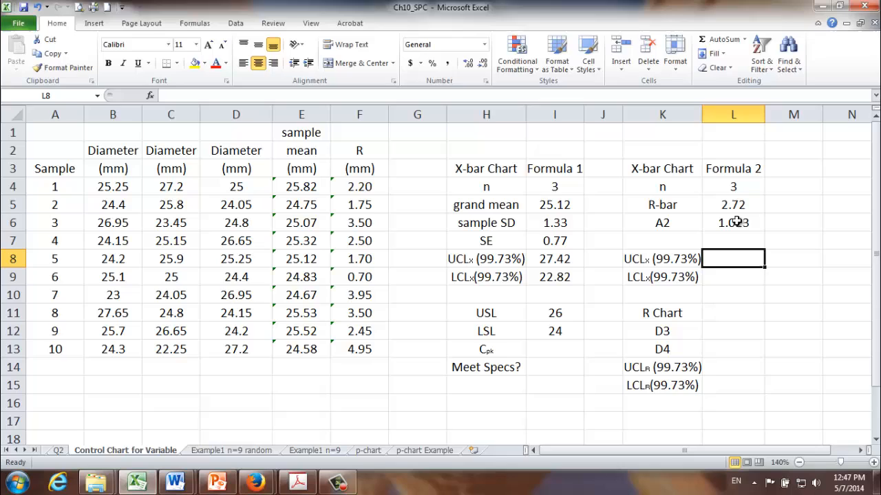
text(=I5+)
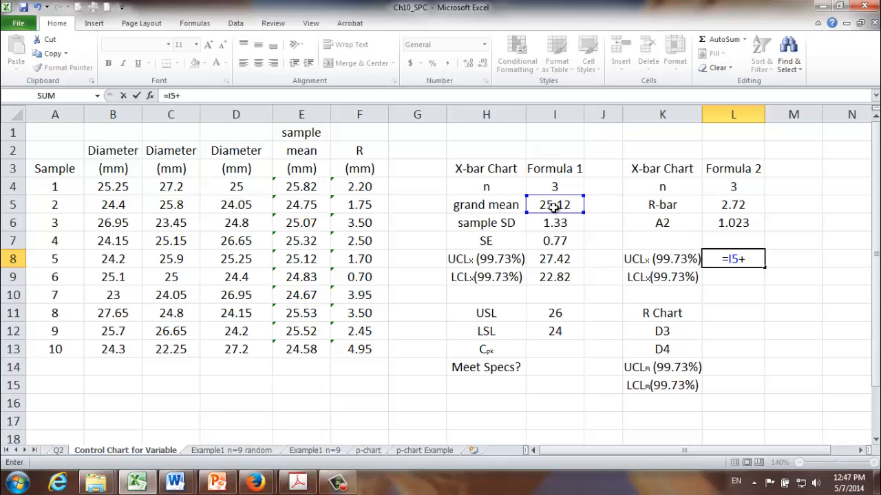
click(732, 222)
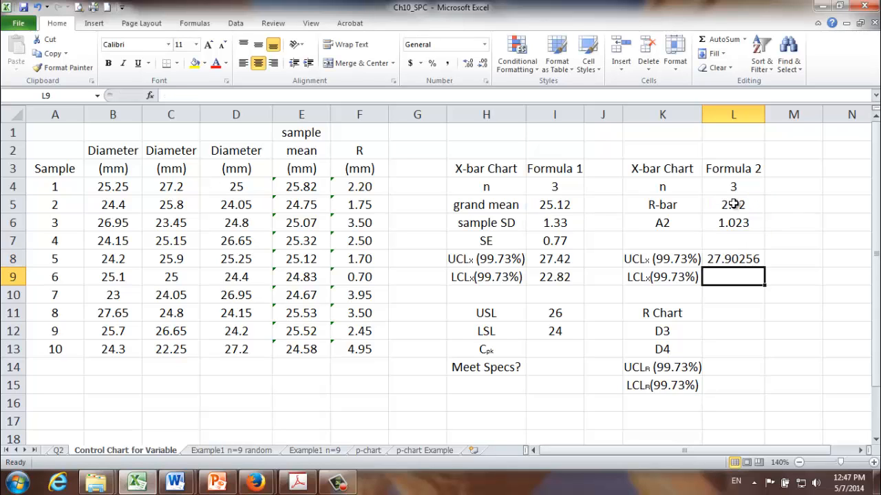
text(=I5)
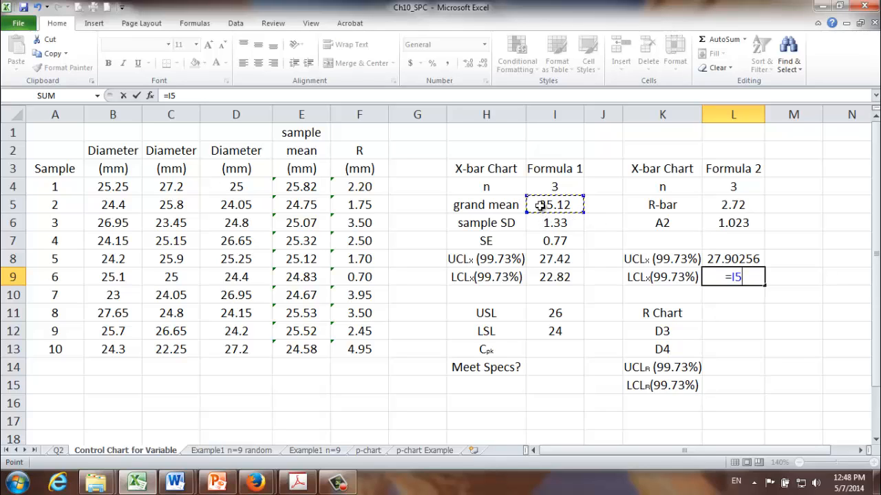
text(-)
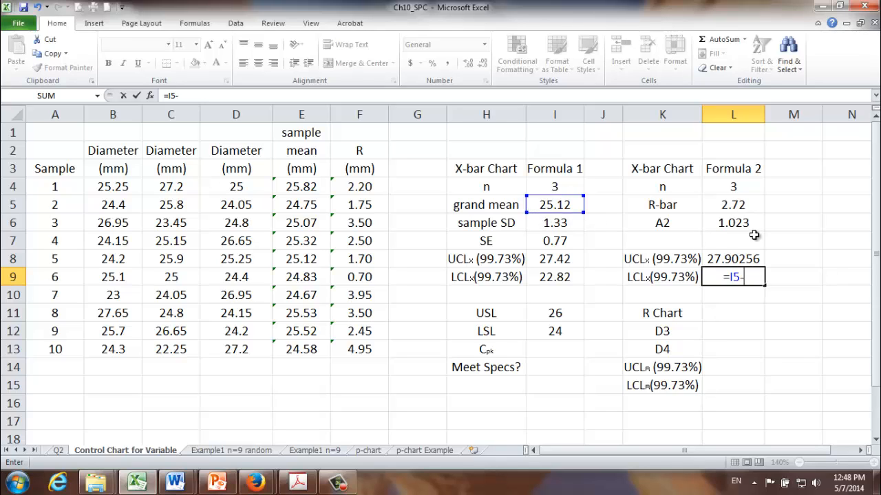
click(733, 222)
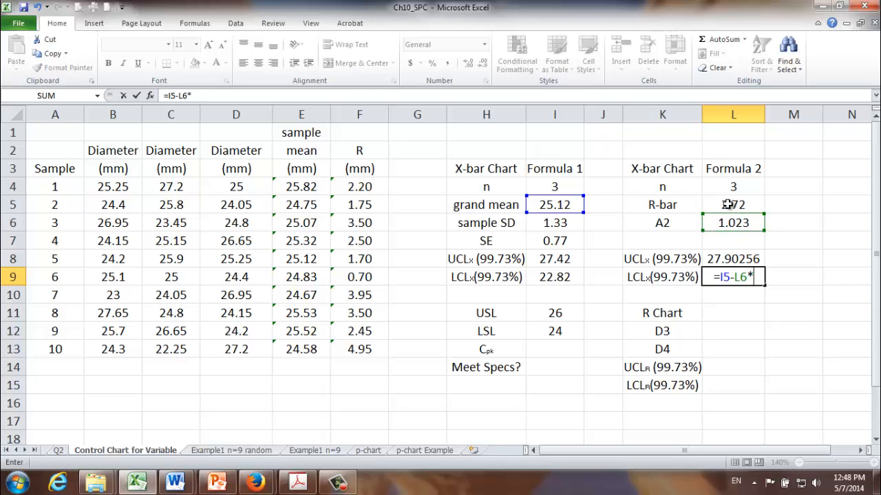
key(enter)
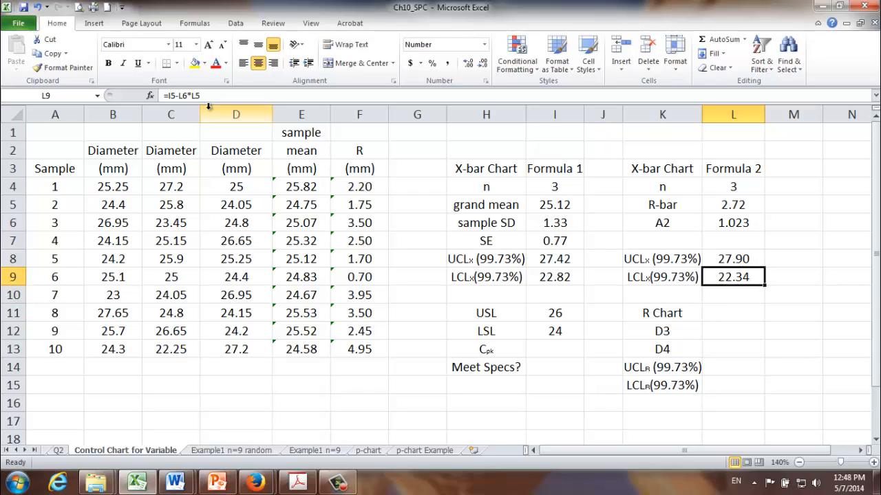
mouse_move(759, 220)
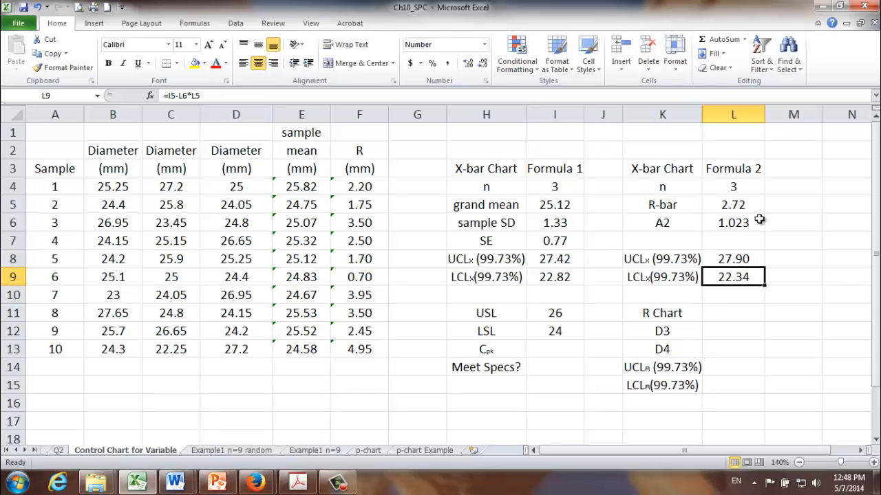
mouse_move(727, 232)
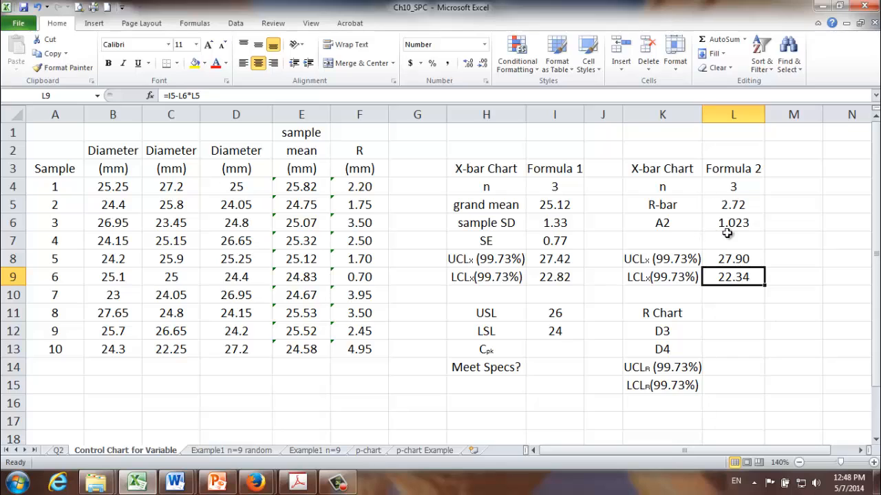
- Compare the Formula 2 limit formulas in L8:L9 with Formula 1's lower limit
click(733, 259)
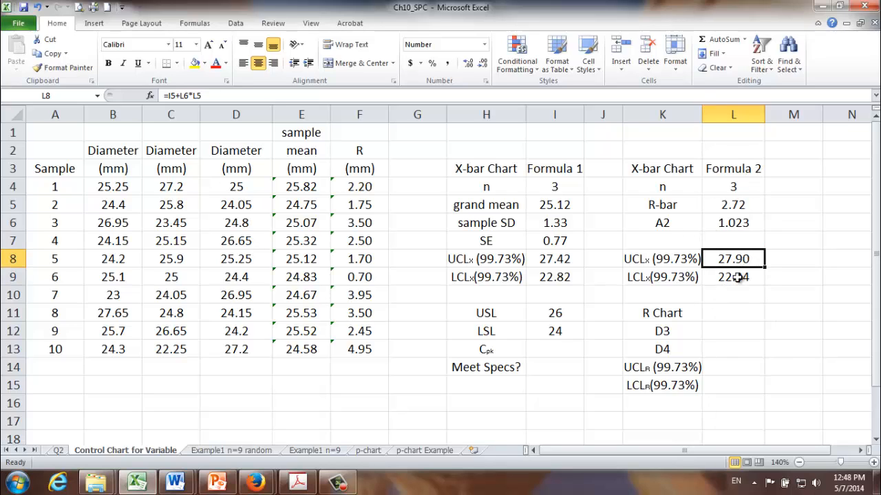
click(555, 276)
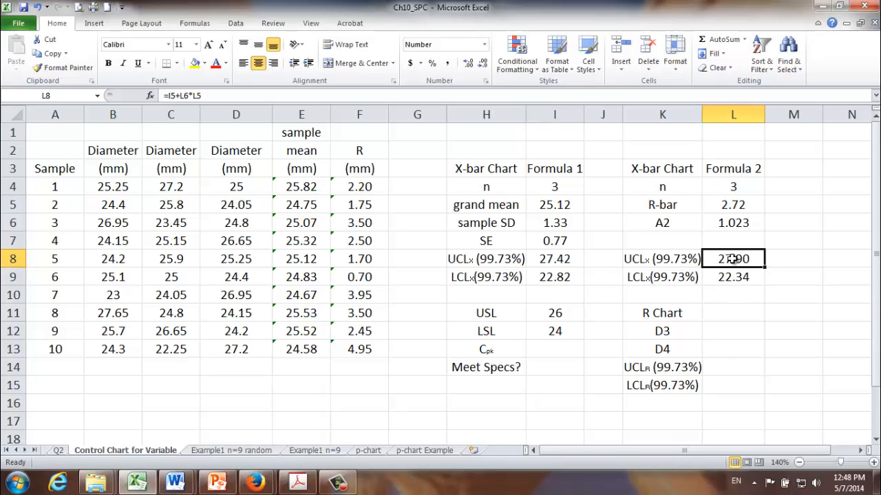
click(733, 276)
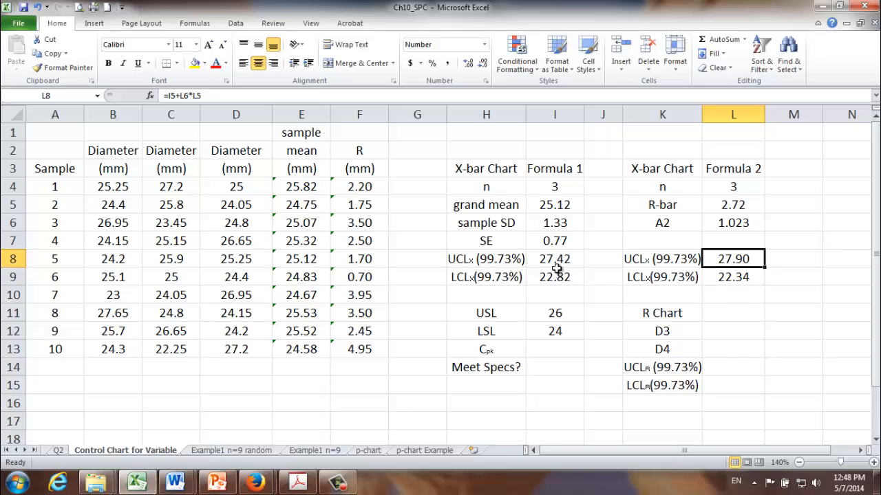
click(555, 277)
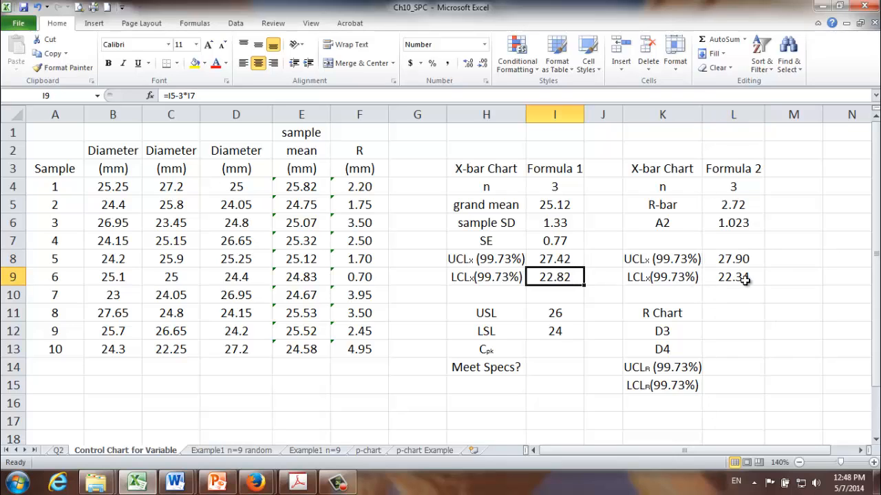
click(733, 277)
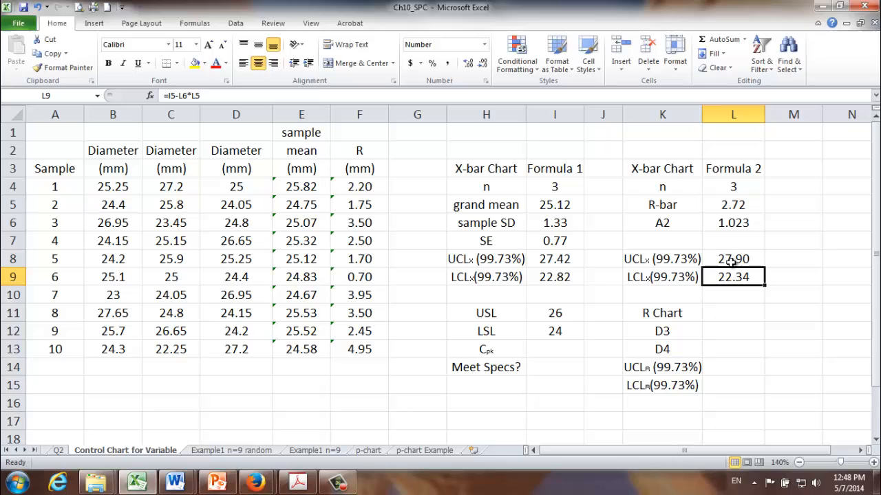
click(733, 259)
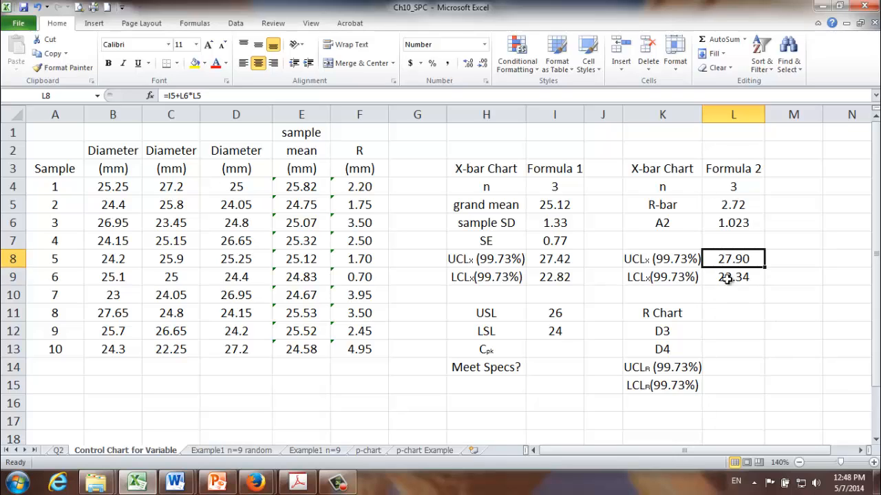
mouse_move(726, 278)
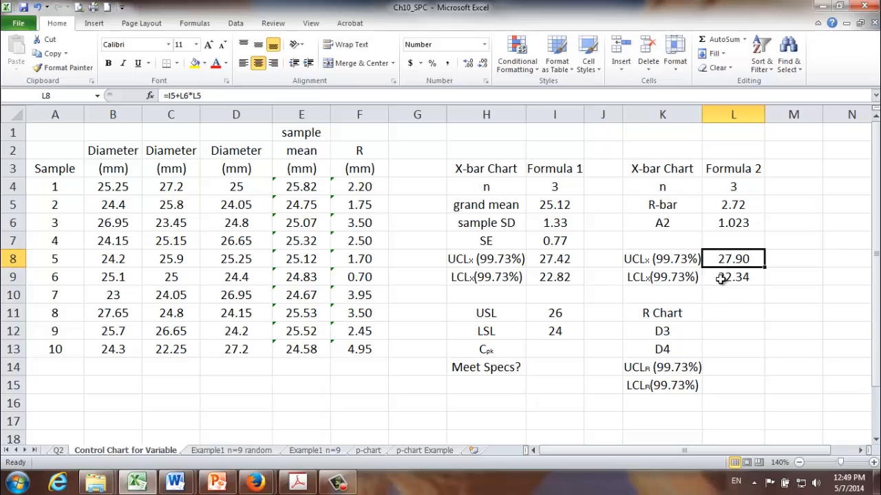
click(733, 277)
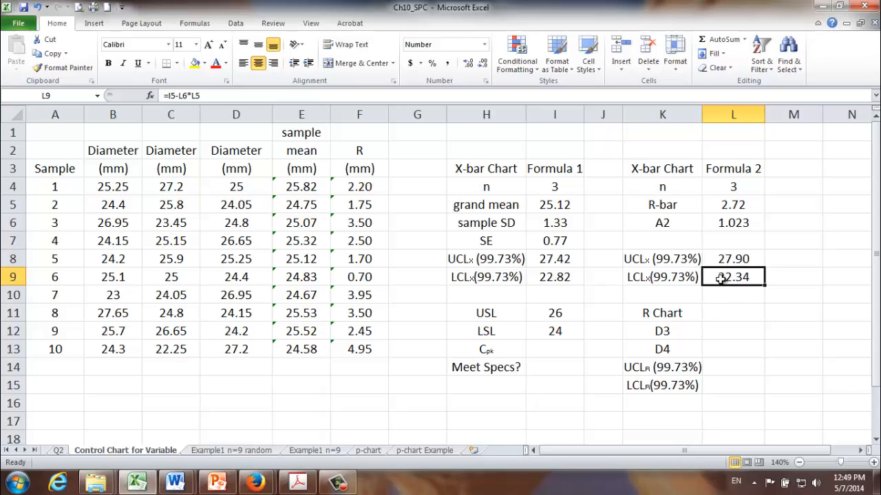
click(733, 259)
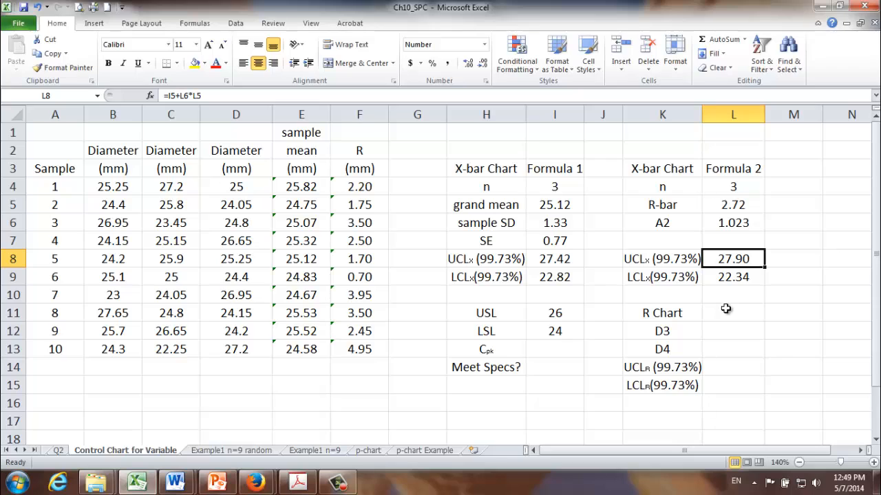
mouse_move(748, 332)
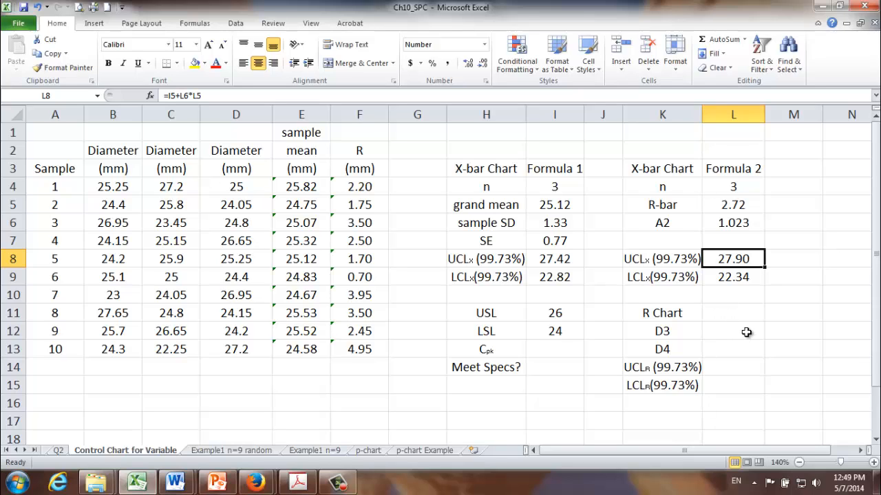
click(661, 331)
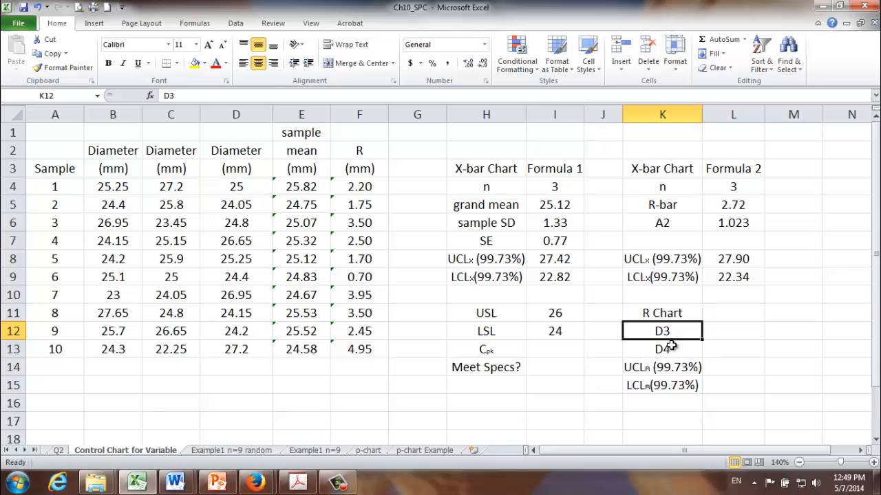
click(662, 349)
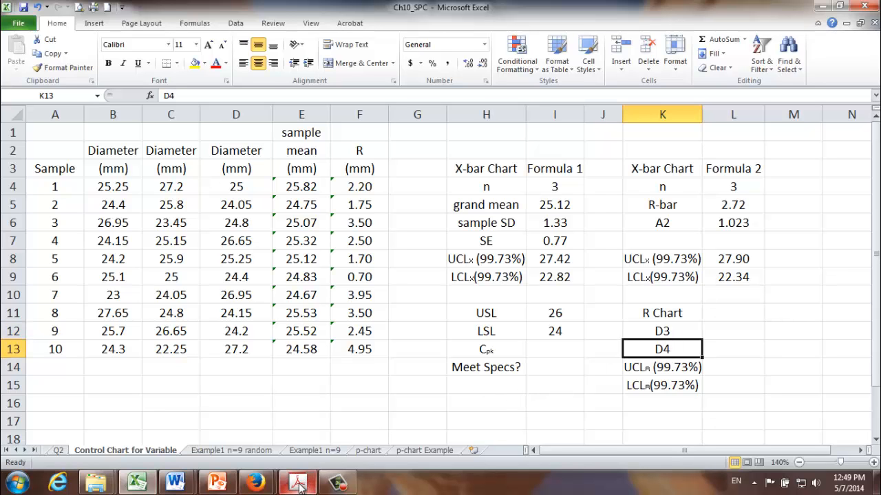
- Look up the n = 3 factors D3 = 0 and D4 = 2.574 in the Acrobat table
click(298, 482)
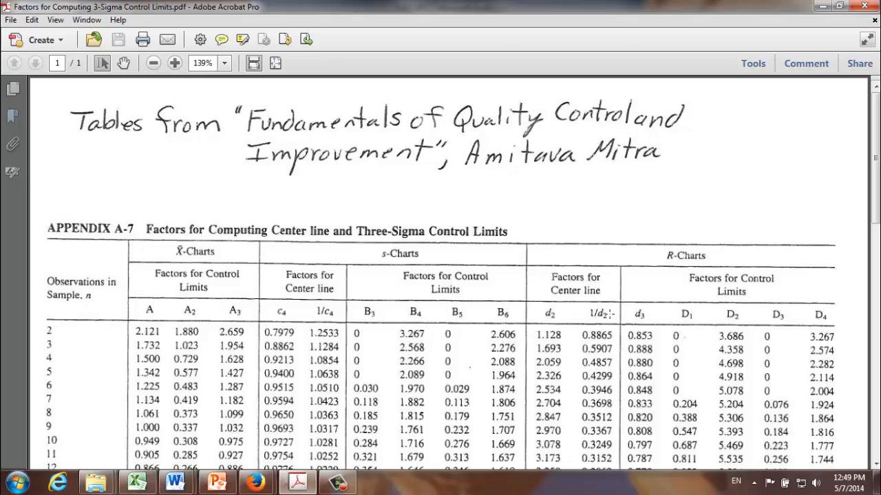
mouse_move(838, 318)
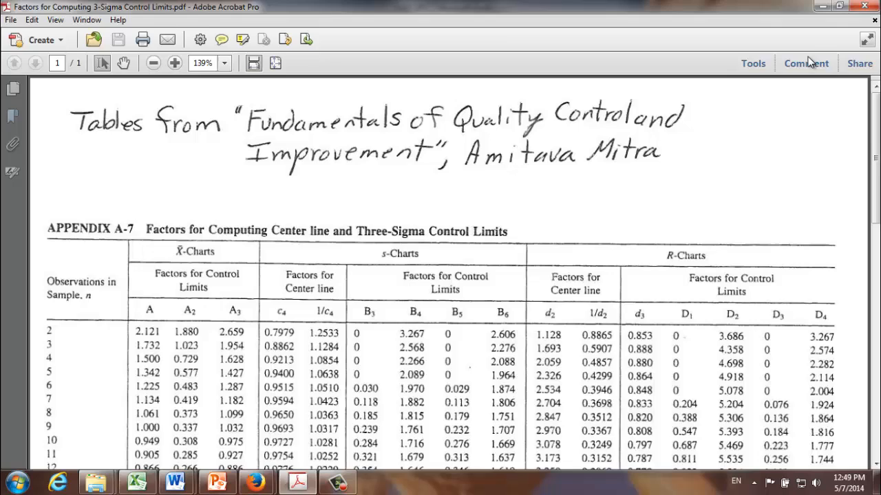
click(135, 481)
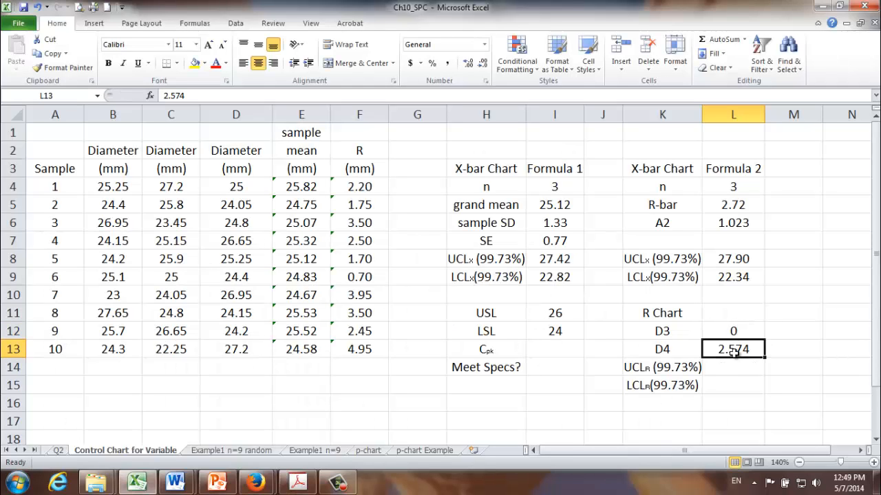
- Enter =L13*L5 in L14 and =L12*L5 in L15, giving limits 7.00 and 0.00
click(733, 367)
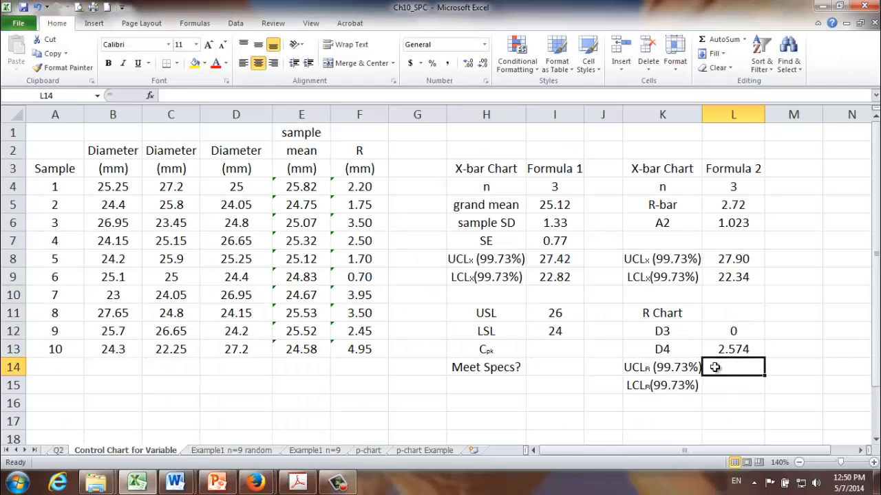
text(=L13)
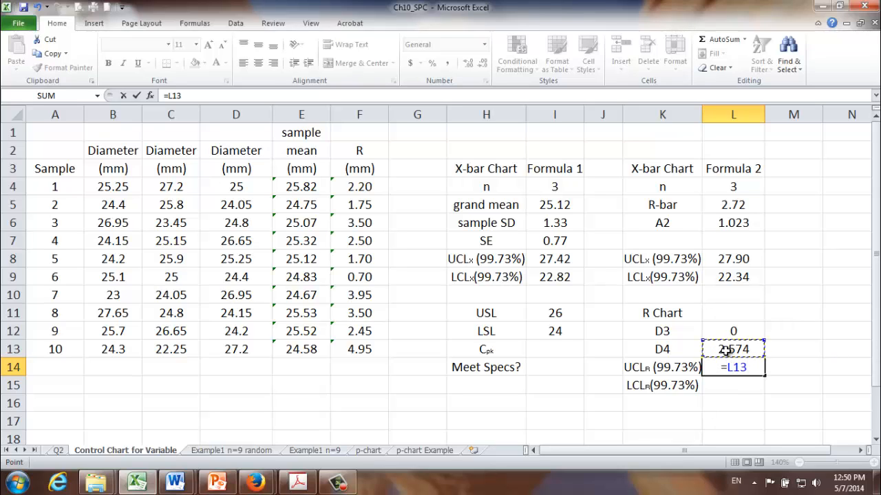
text(*)
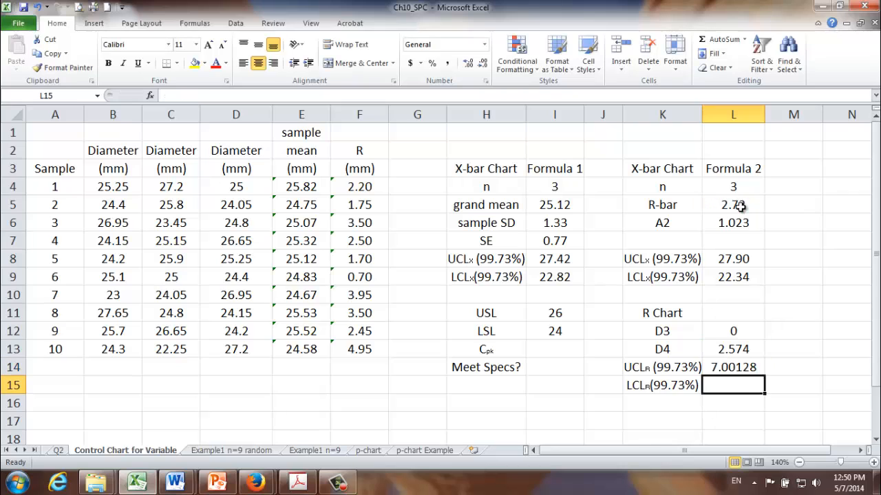
text(=L12)
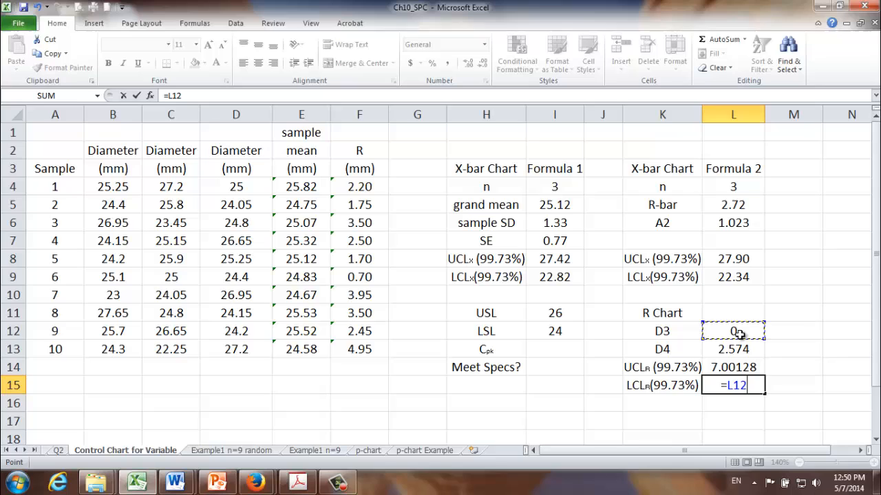
text(*)
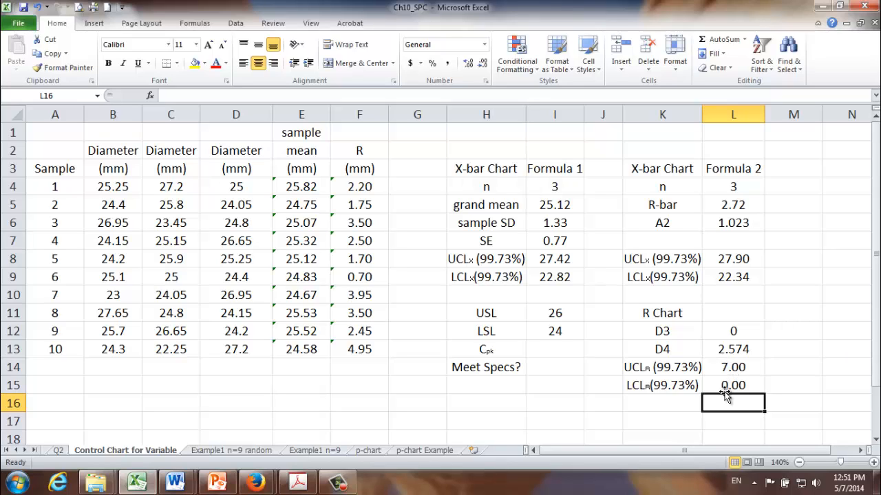
click(732, 366)
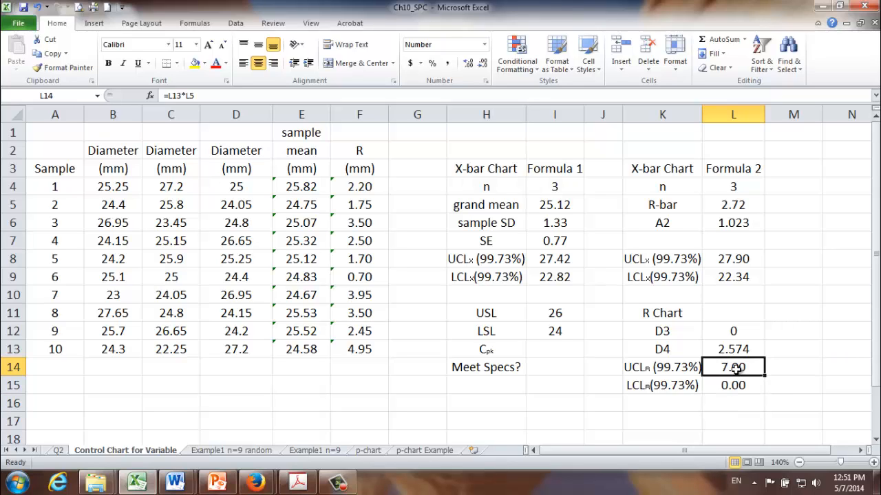